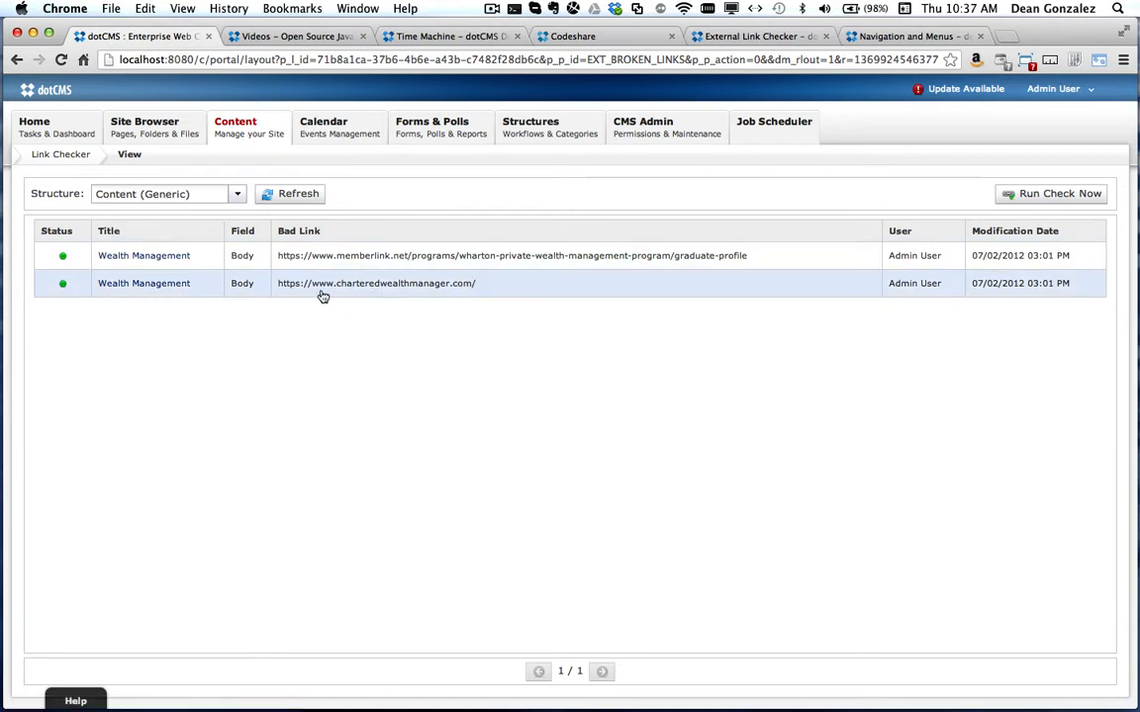
pyautogui.moveTo(386, 270)
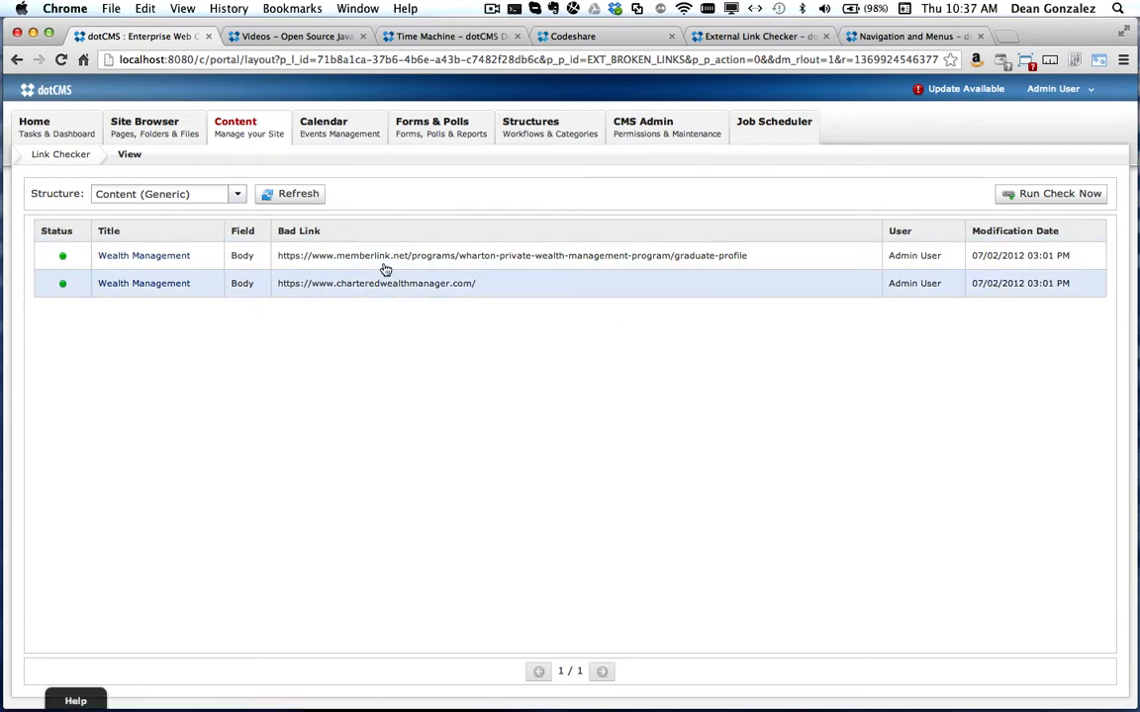
# - Go from the broken-link report to Content Search via the Content tab
pyautogui.click(145, 127)
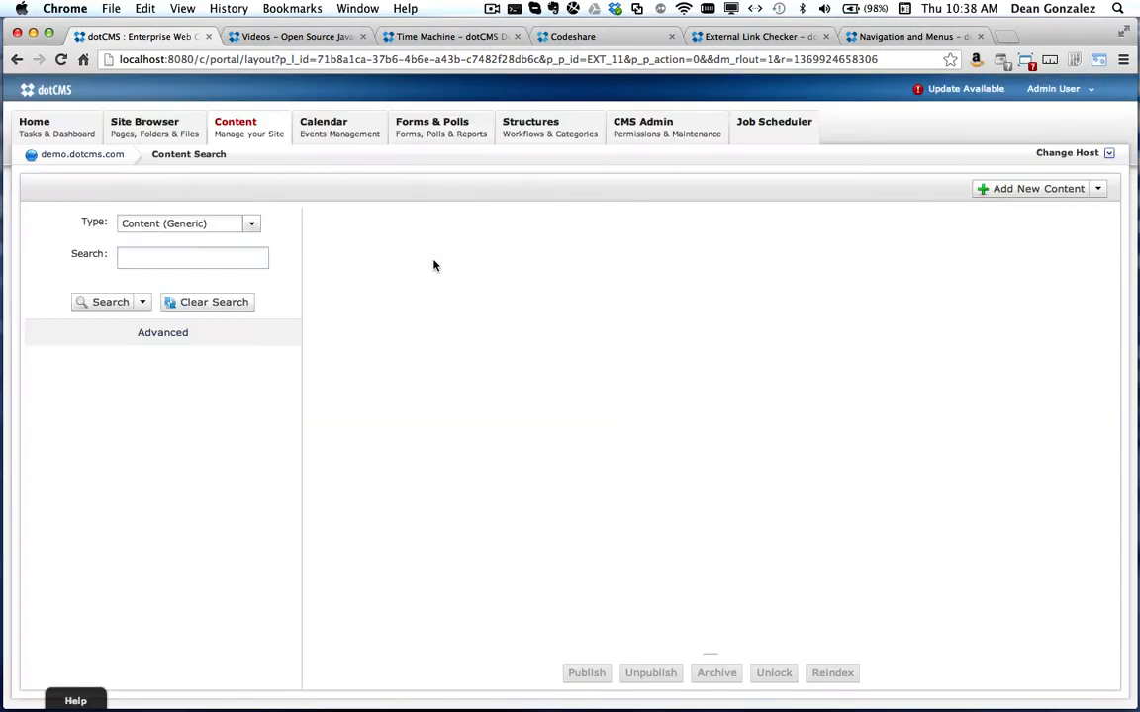
# - Open 'Today's Relevant Content which expires 8/31', set host demo.dotcms.com, lock it, add 'Bad link'
pyautogui.click(110, 302)
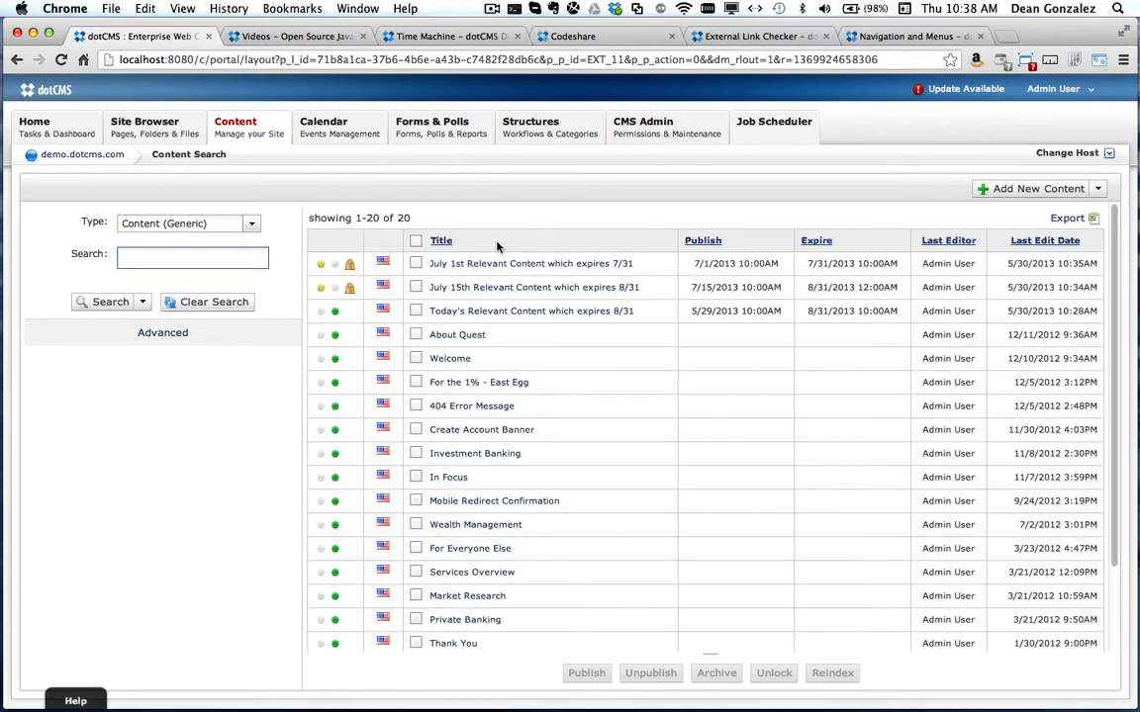
pyautogui.click(1029, 188)
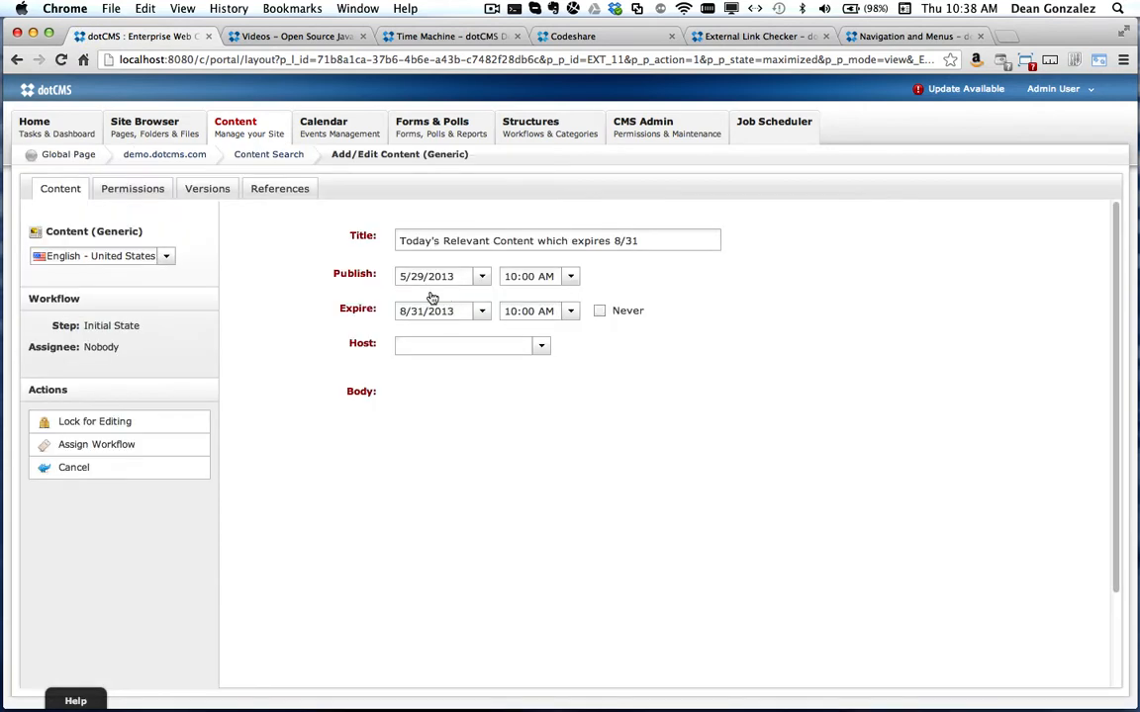
pyautogui.click(472, 345)
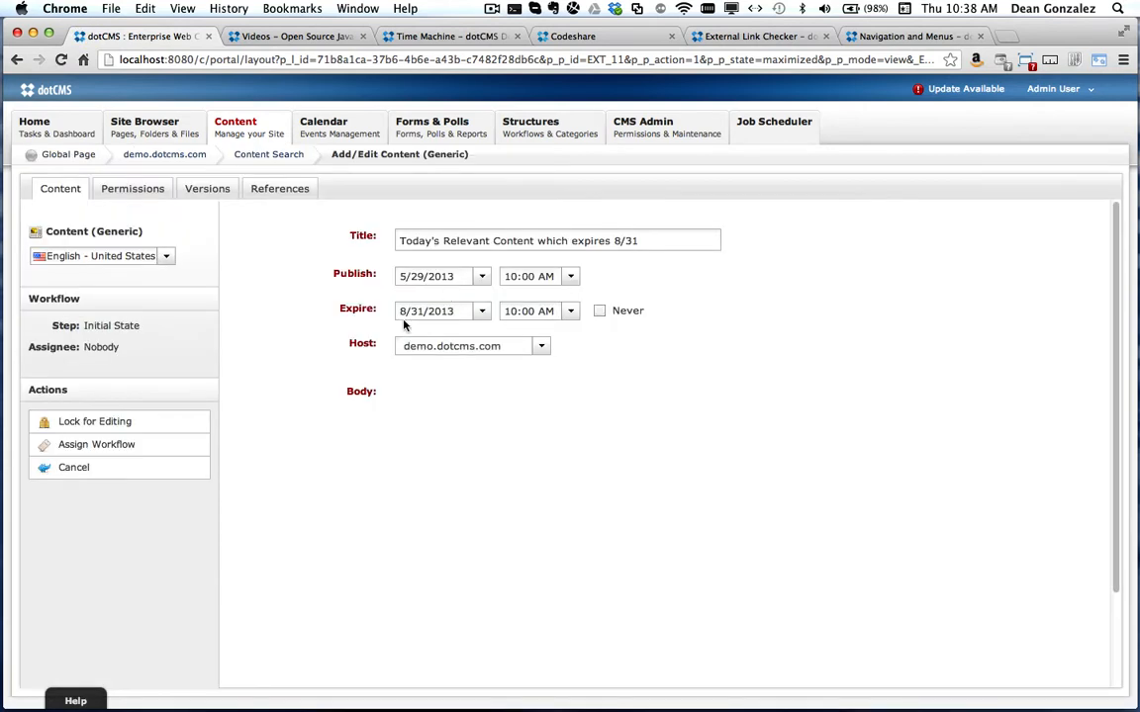
pyautogui.scroll(-3)
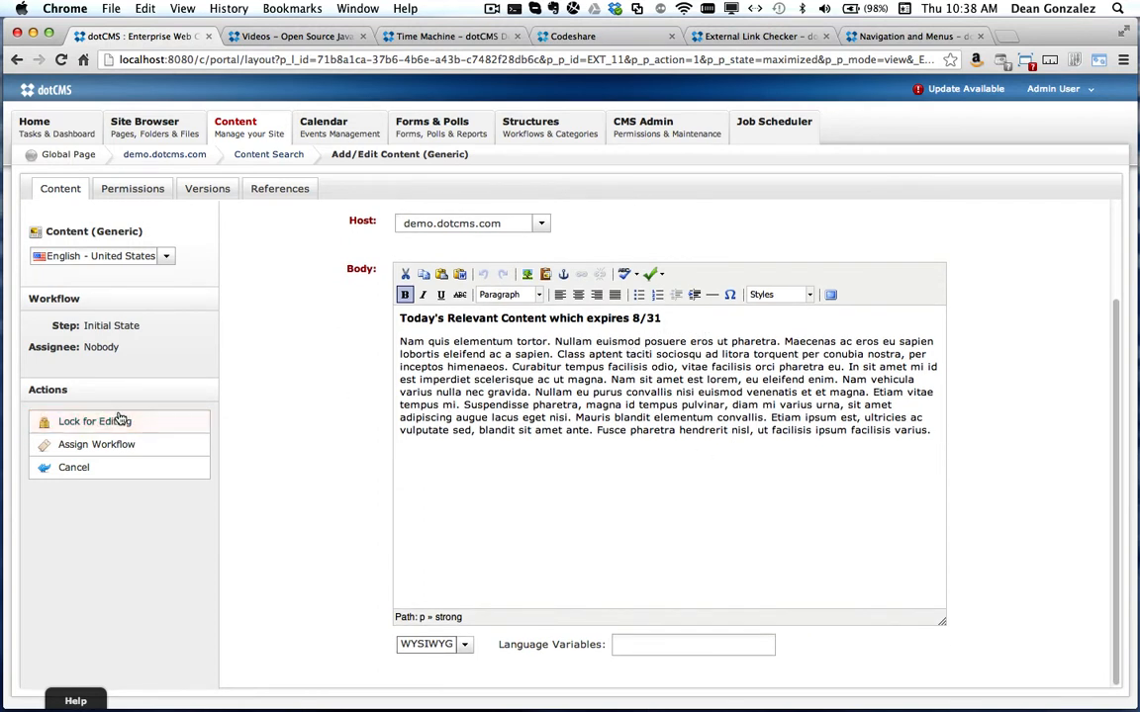
pyautogui.click(94, 420)
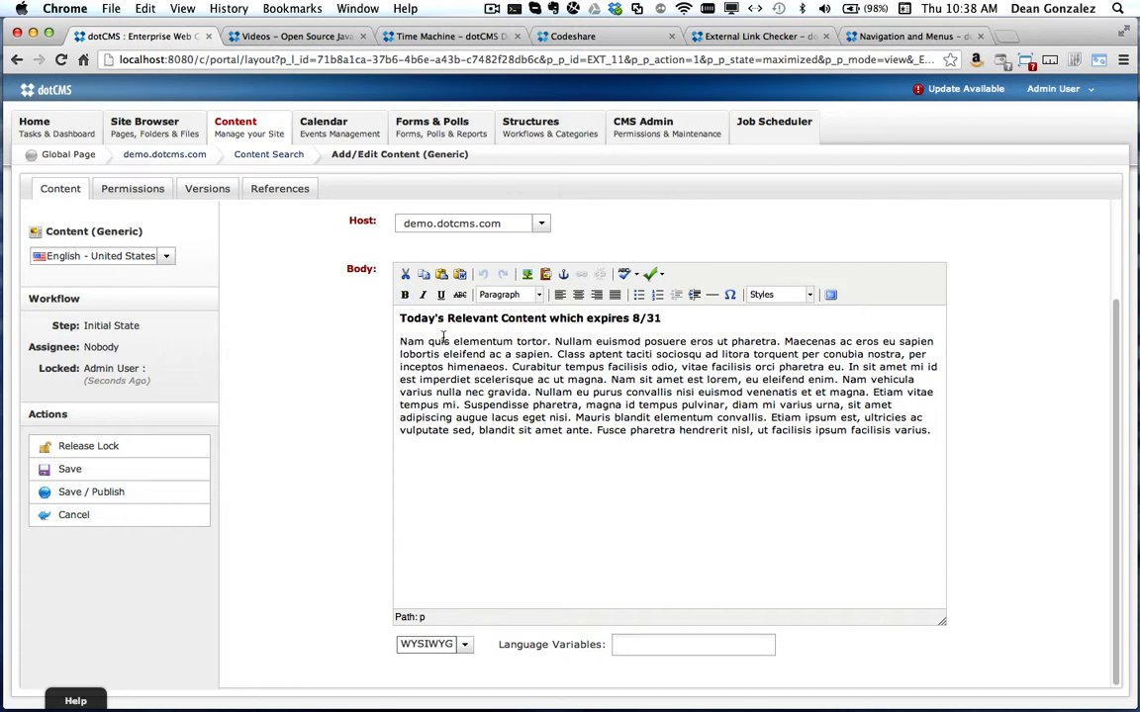
pyautogui.write('Bad link')
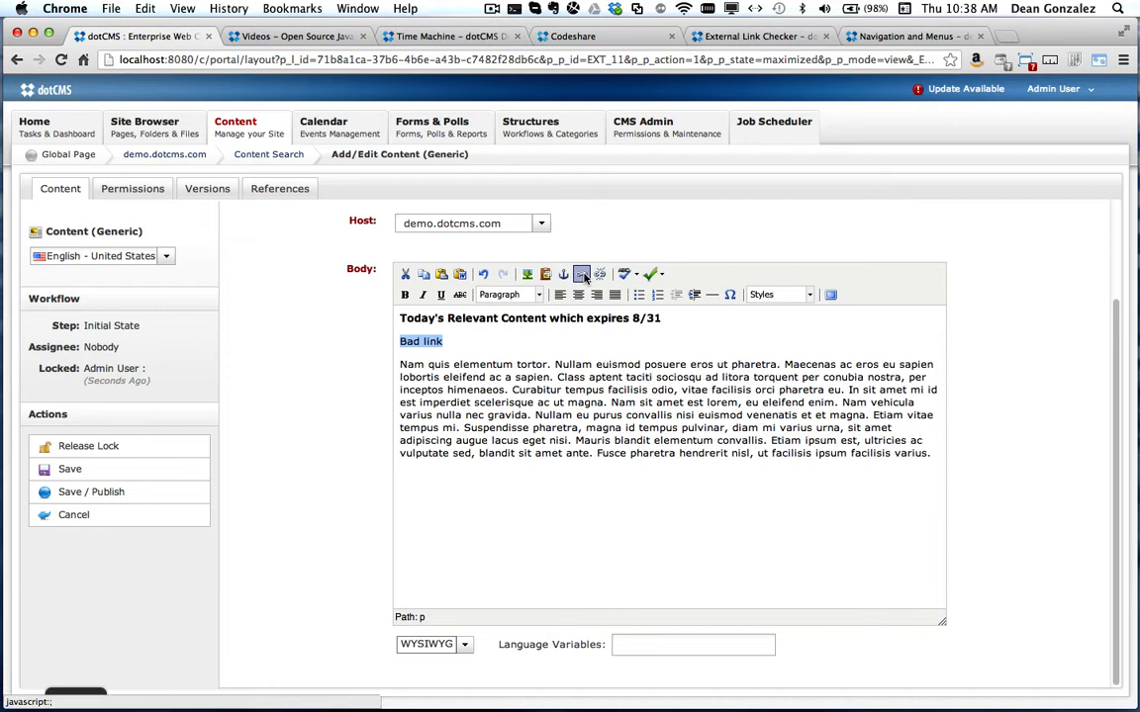
pyautogui.click(580, 274)
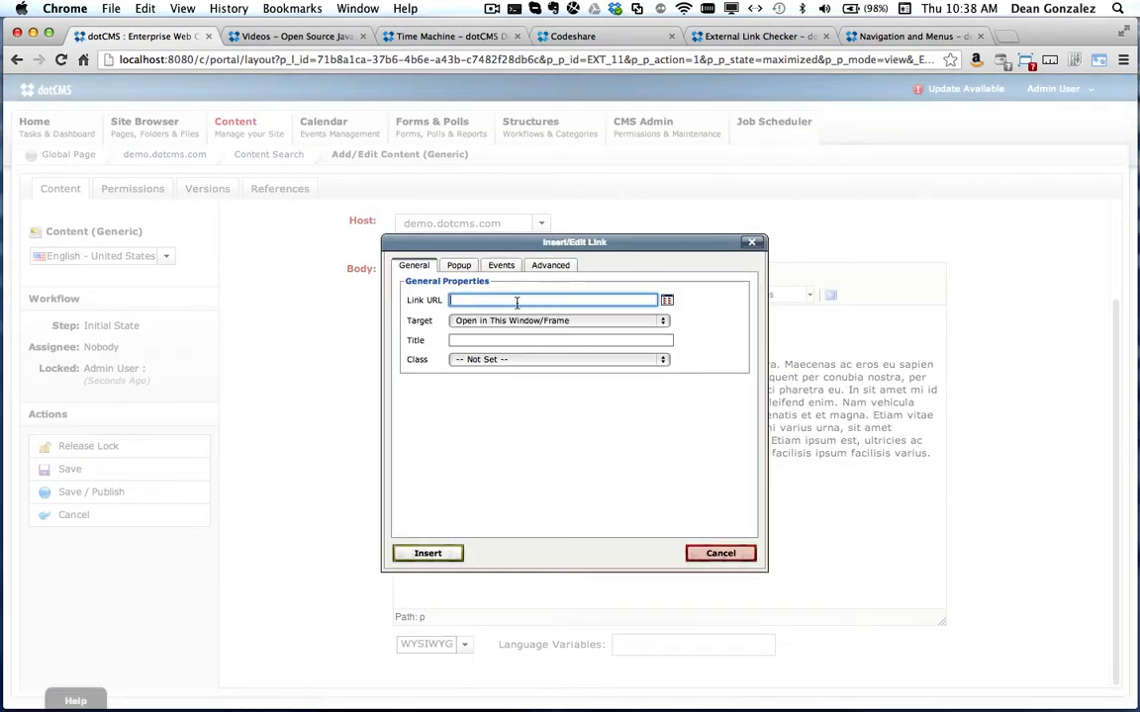
pyautogui.write('http')
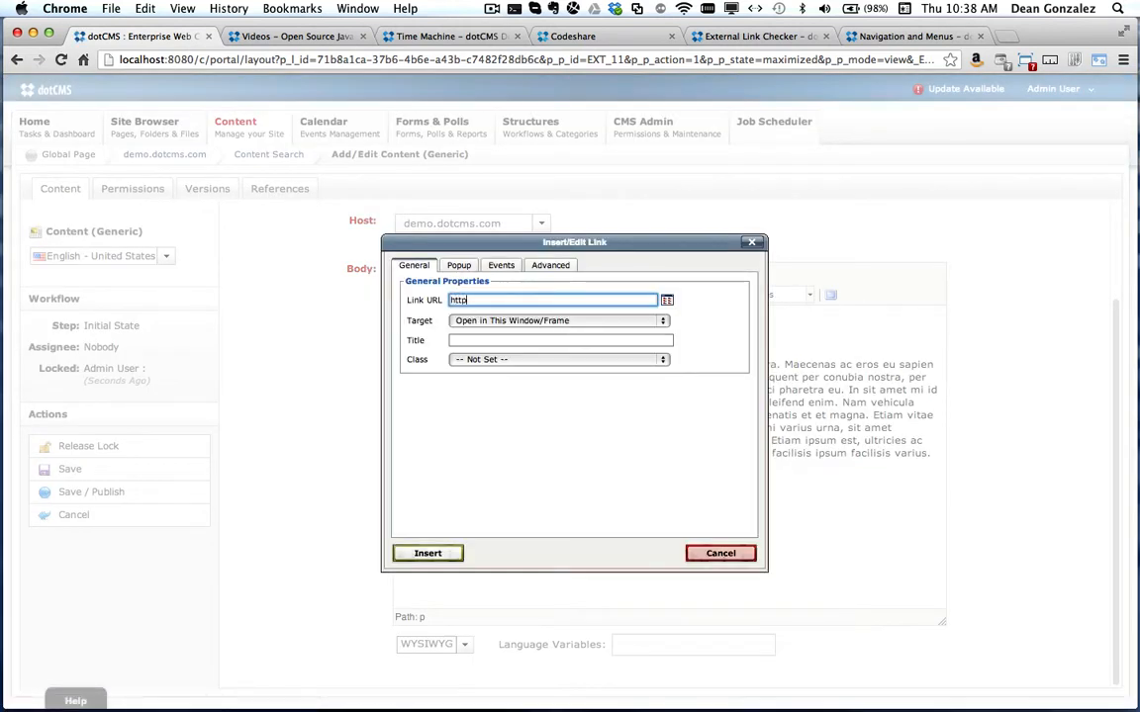
pyautogui.write('://')
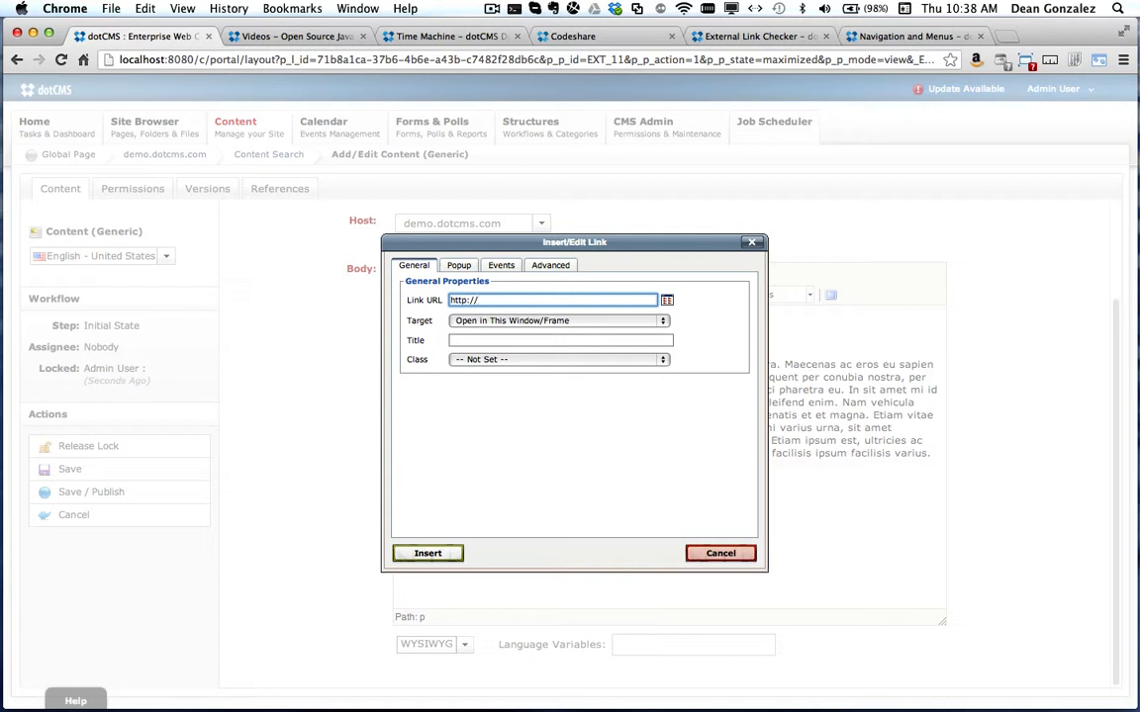
pyautogui.write('asdfasdfasdfasdfasd')
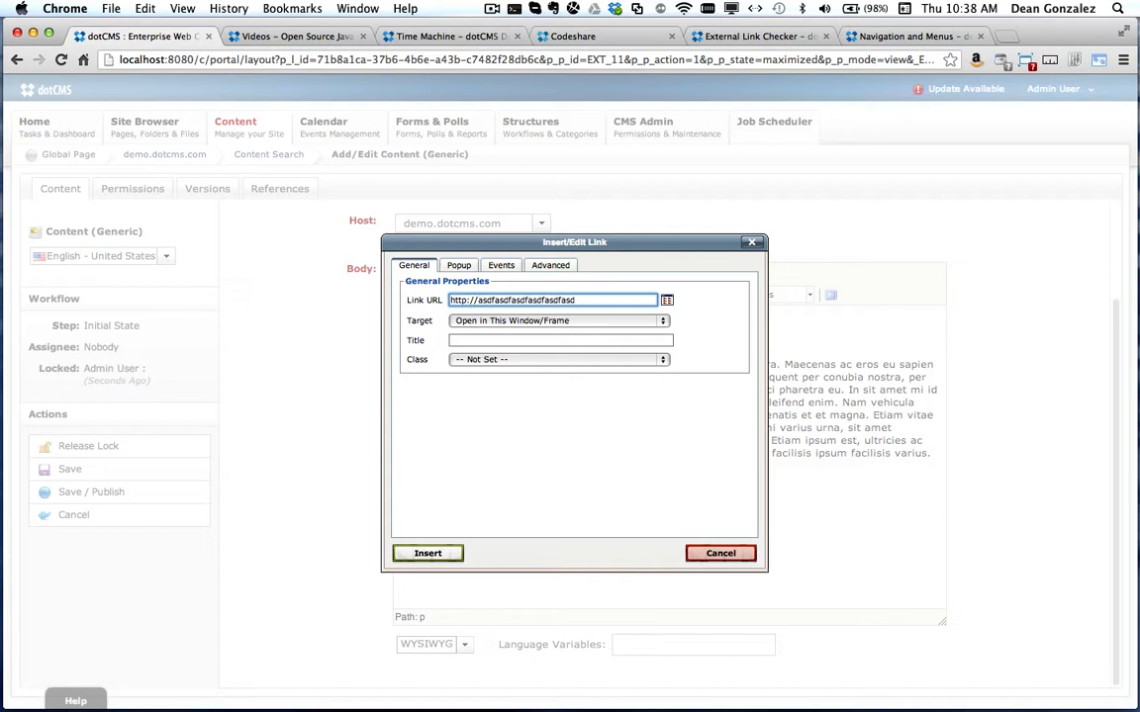
pyautogui.write('.h')
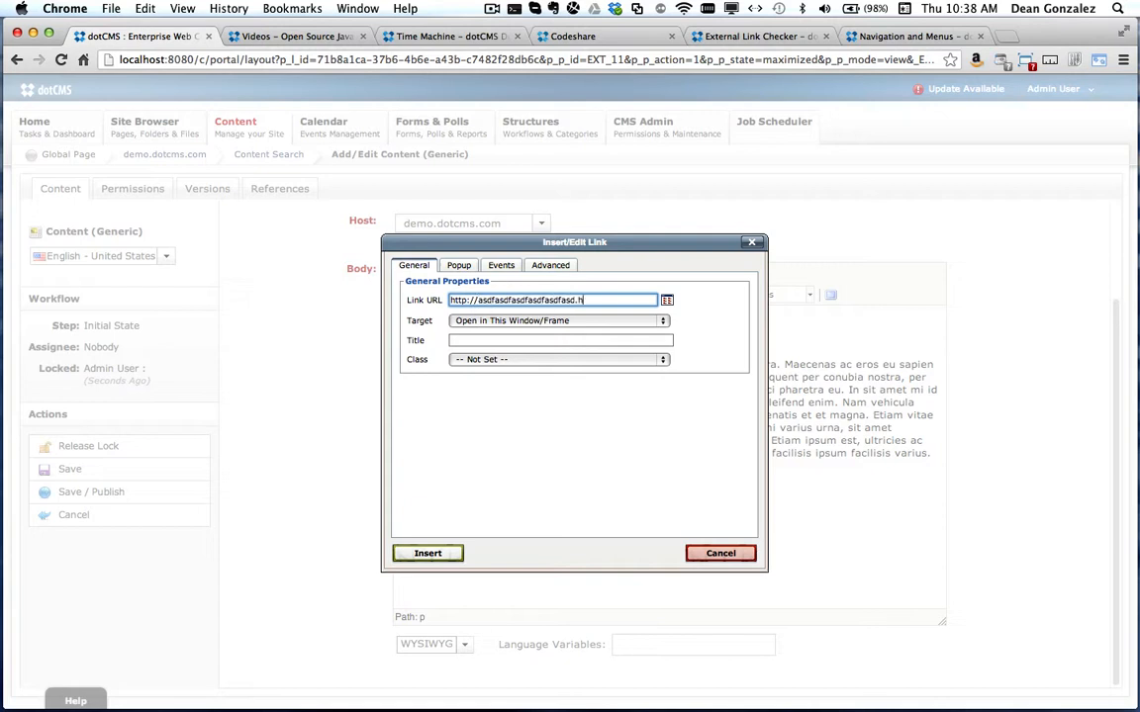
pyautogui.write('tml')
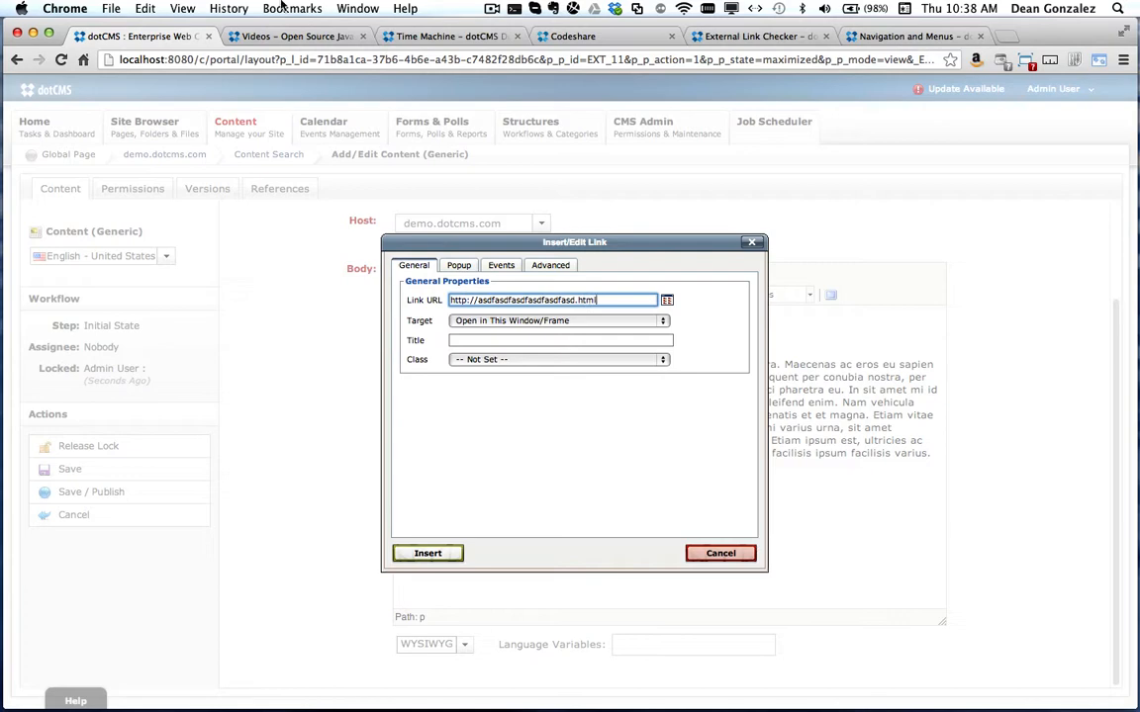
pyautogui.click(428, 553)
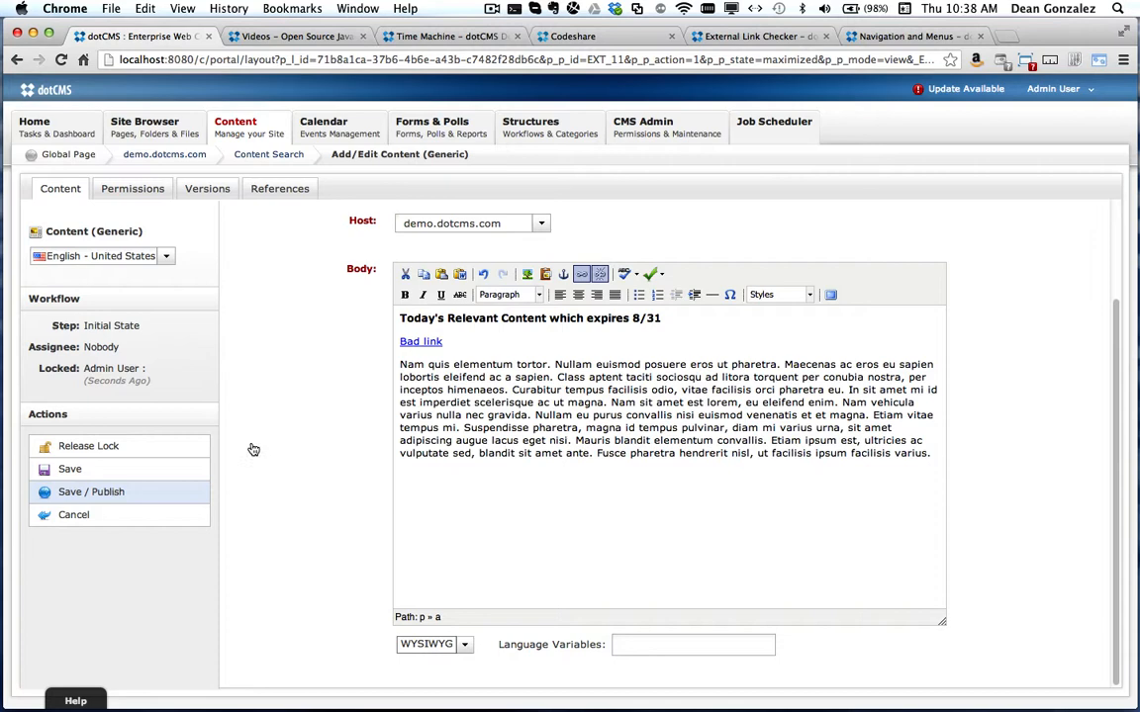
pyautogui.click(91, 491)
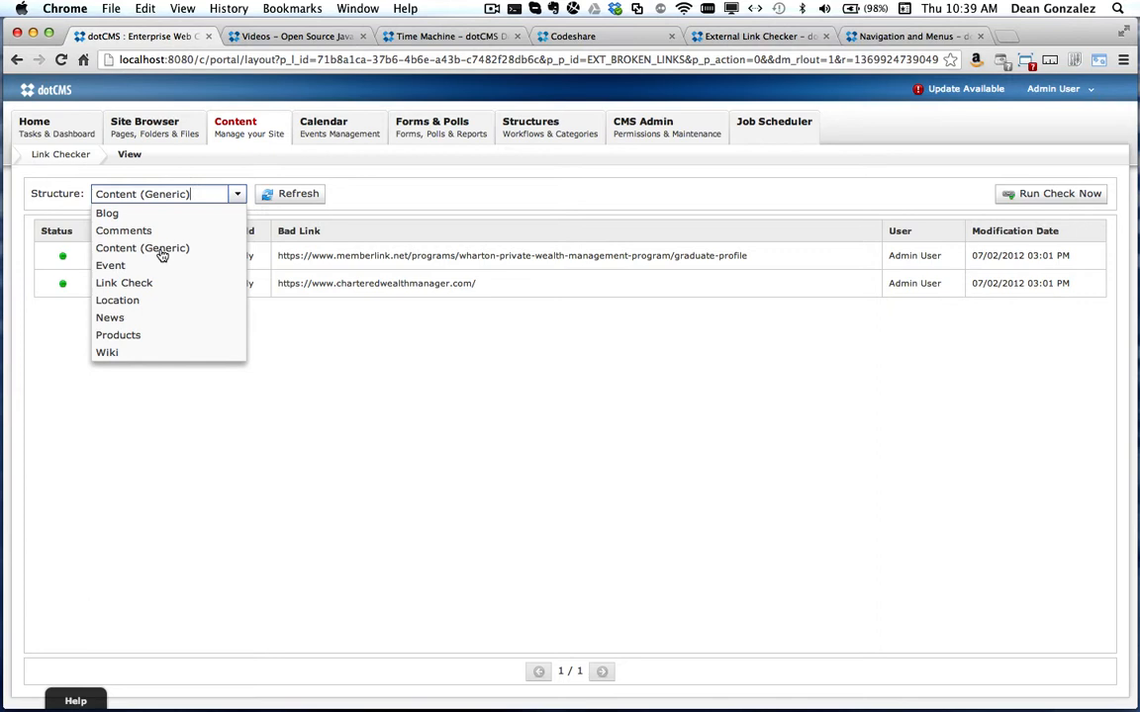
# - Run the link check with Content (Generic) selected as the structure
pyautogui.click(1050, 193)
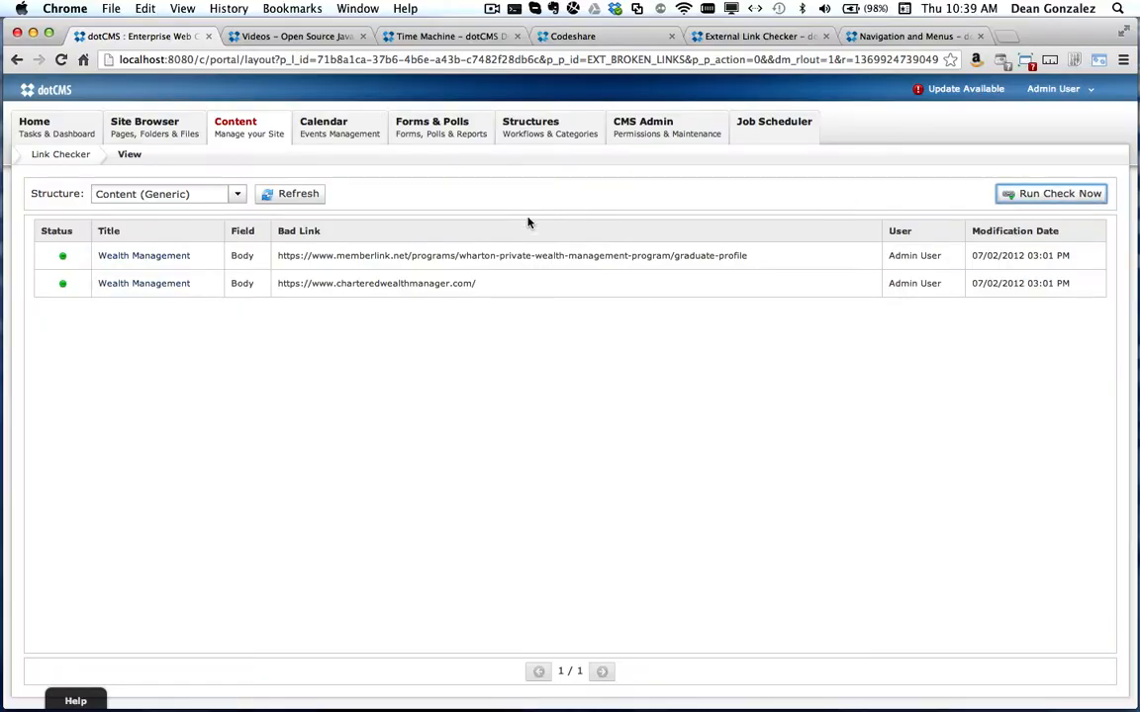
# - Open Roles, Tabs & Tools and show the CMS Owner role's CMS Tabs list
pyautogui.click(643, 127)
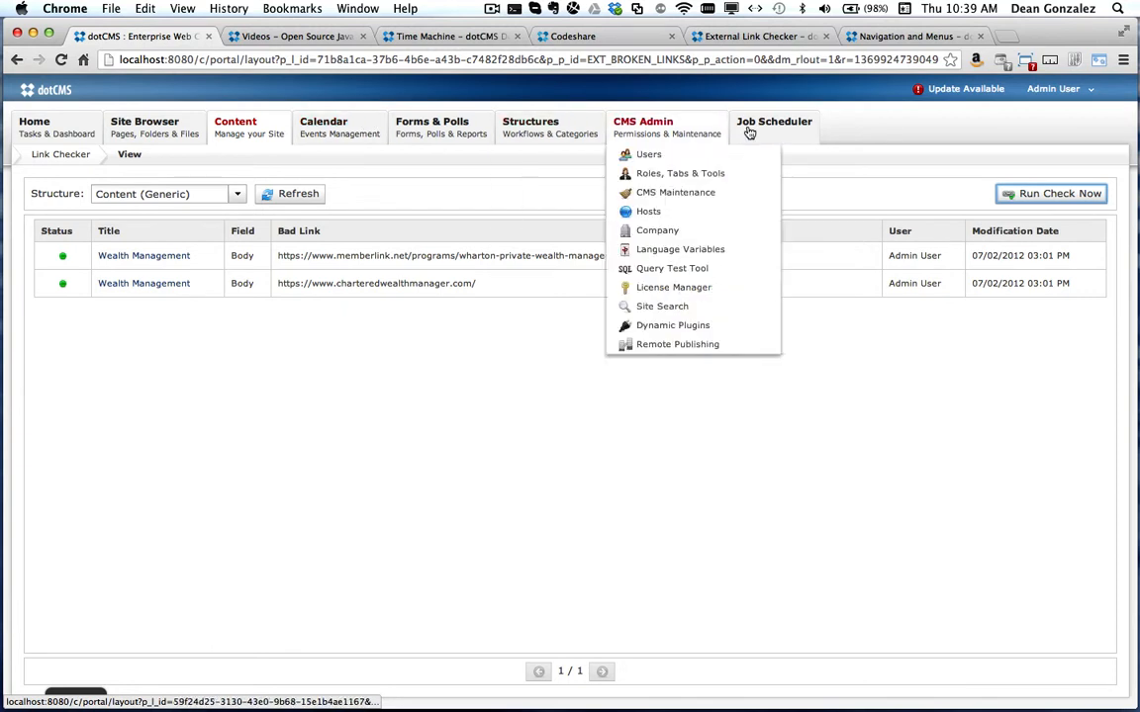
pyautogui.click(774, 125)
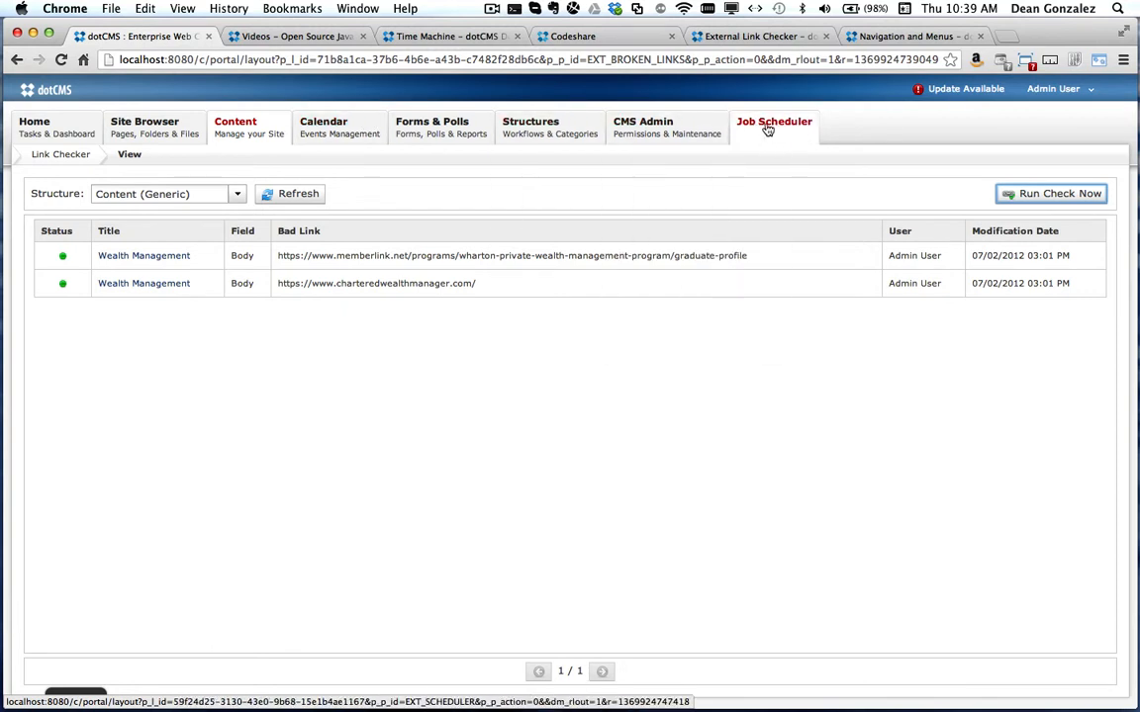
pyautogui.click(642, 126)
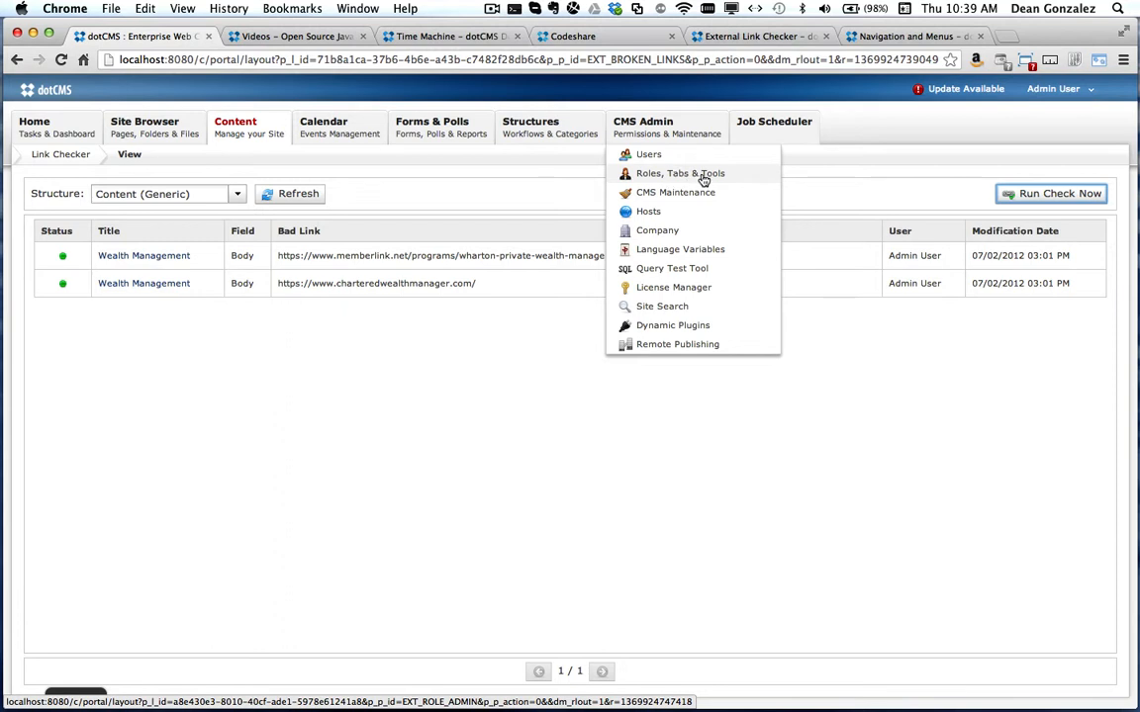
pyautogui.click(680, 173)
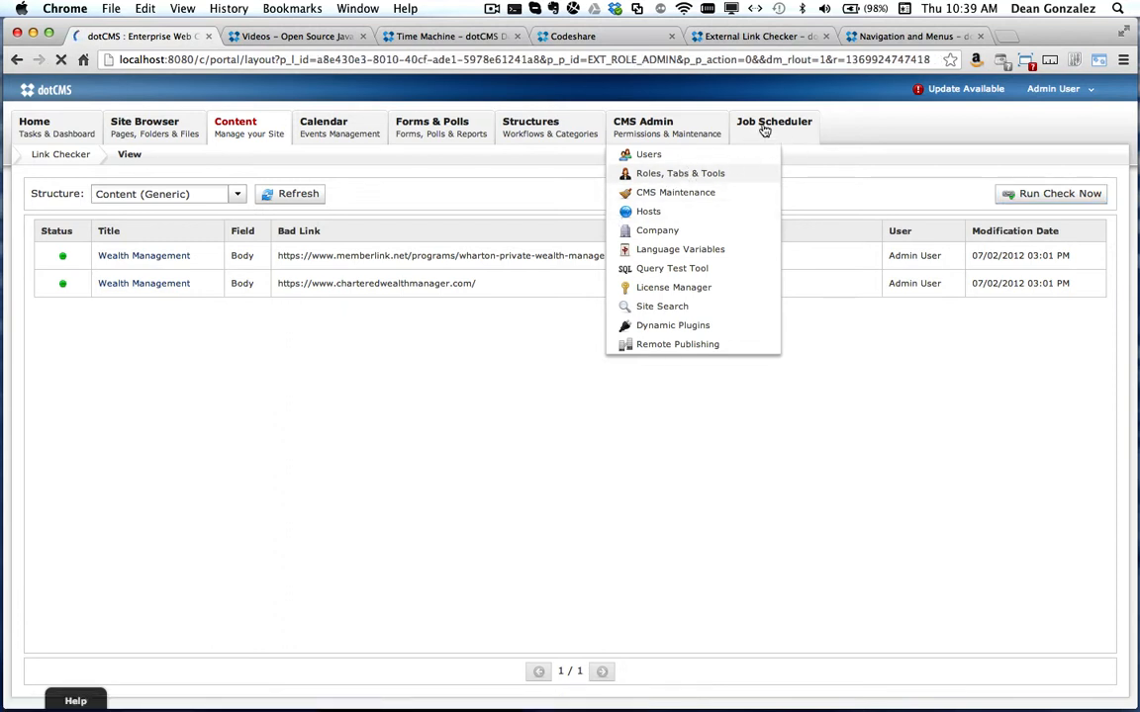
pyautogui.moveTo(690, 179)
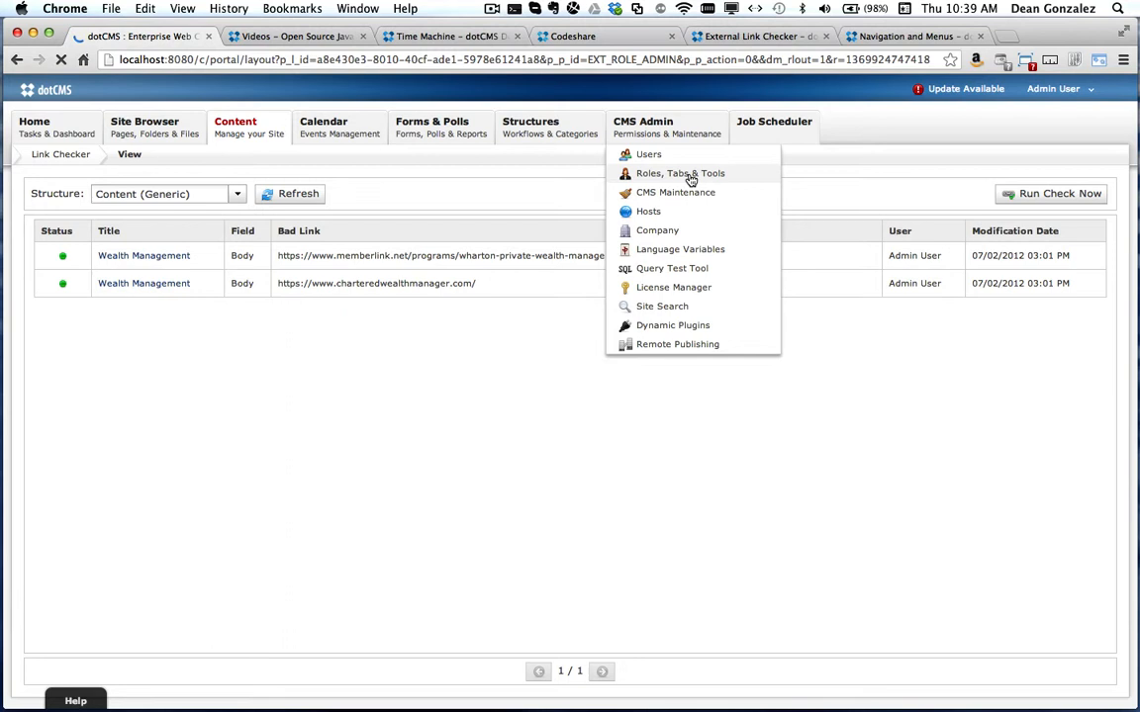
pyautogui.click(681, 173)
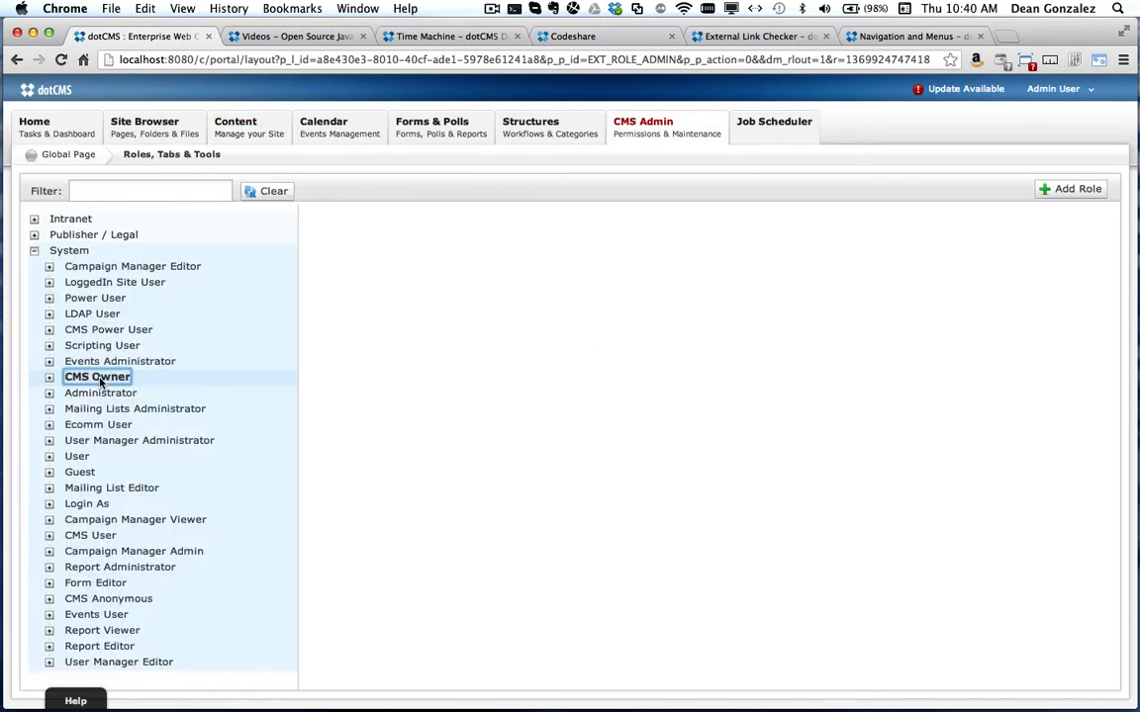
pyautogui.click(97, 377)
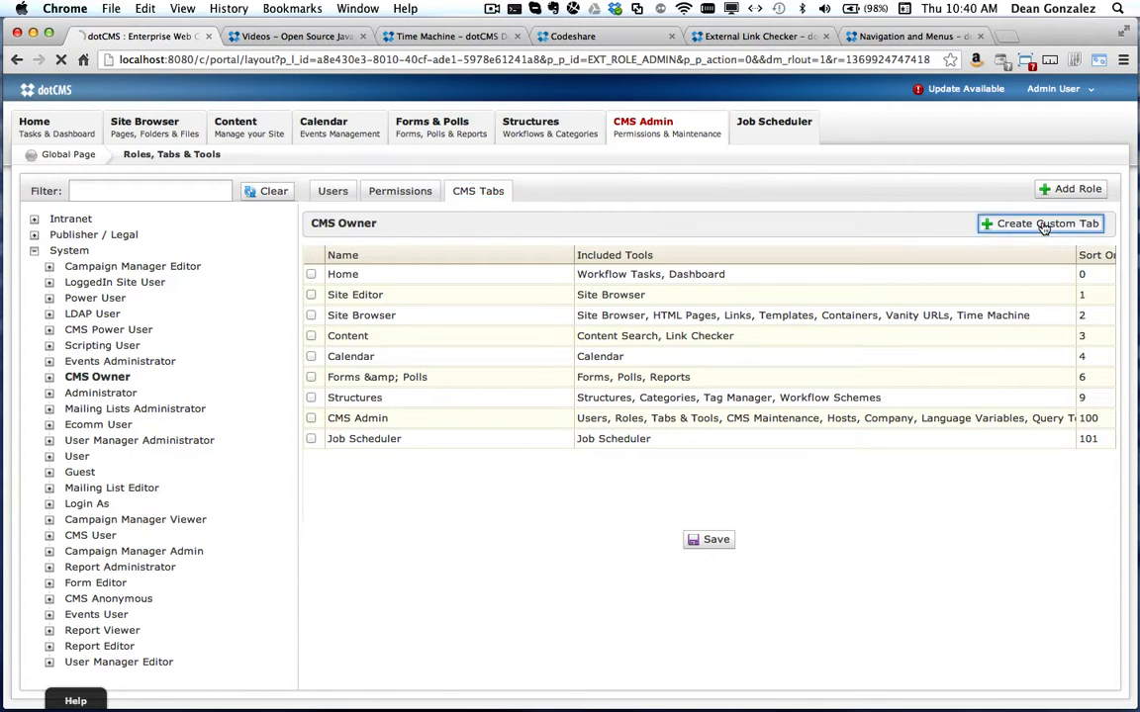
# - Draft a custom CMS Owner tab using Job Scheduler, then discard it
pyautogui.click(1039, 222)
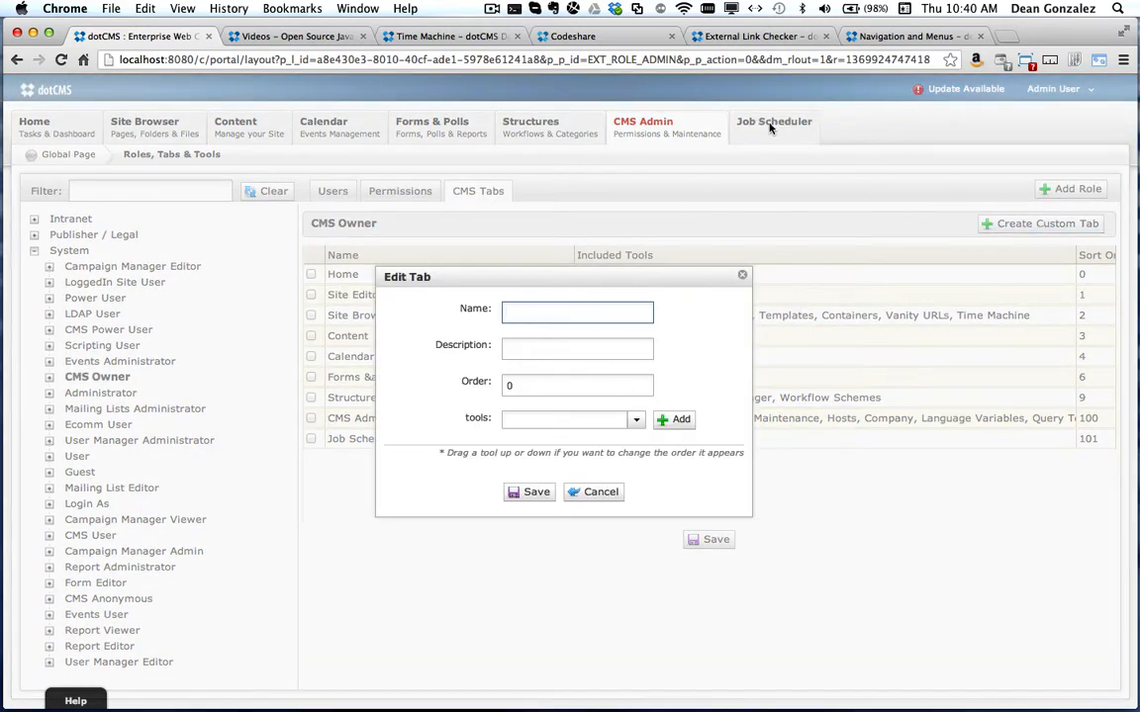
pyautogui.click(635, 419)
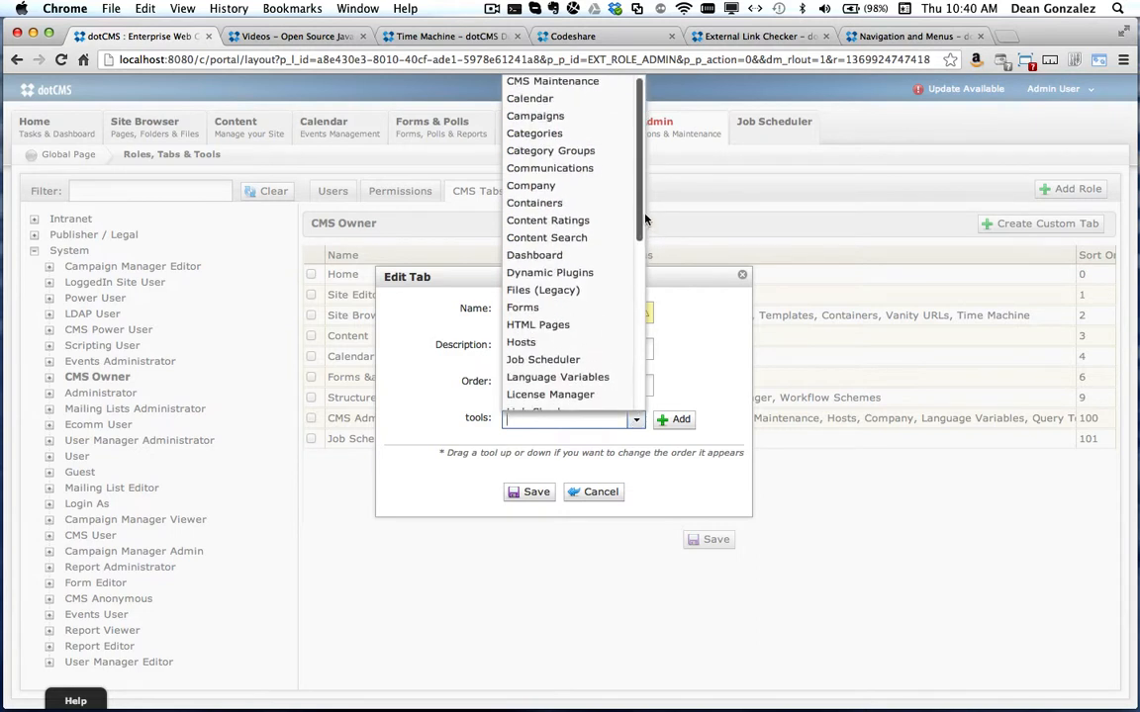
pyautogui.scroll(-3)
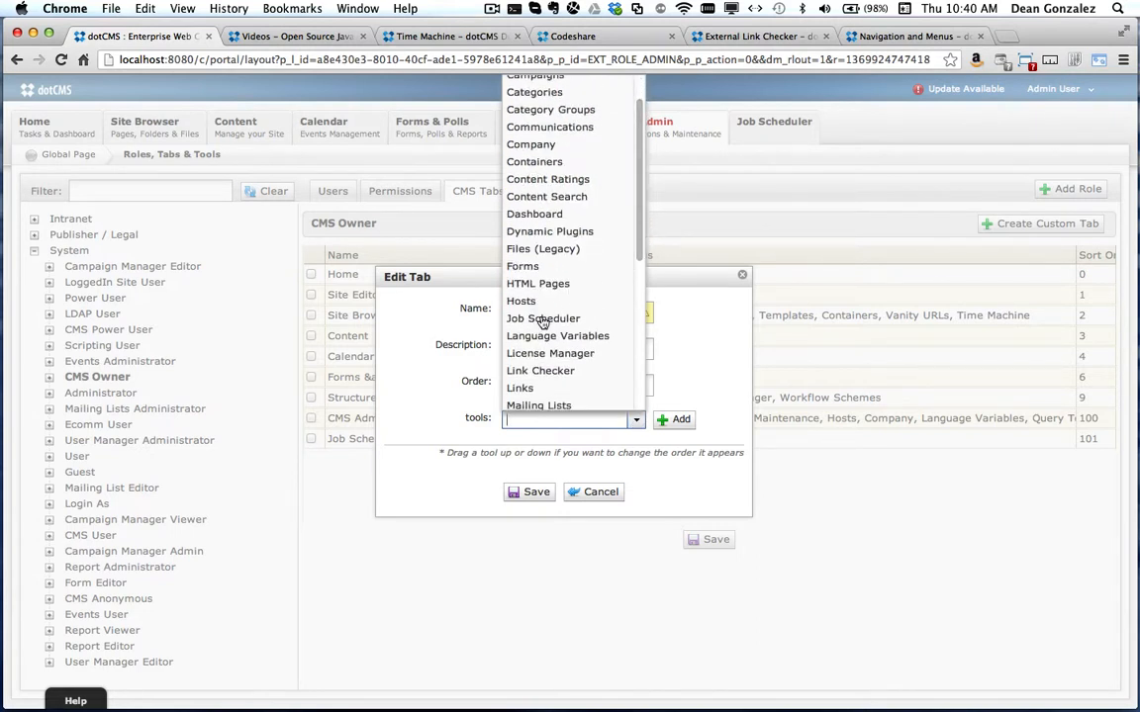
pyautogui.click(543, 317)
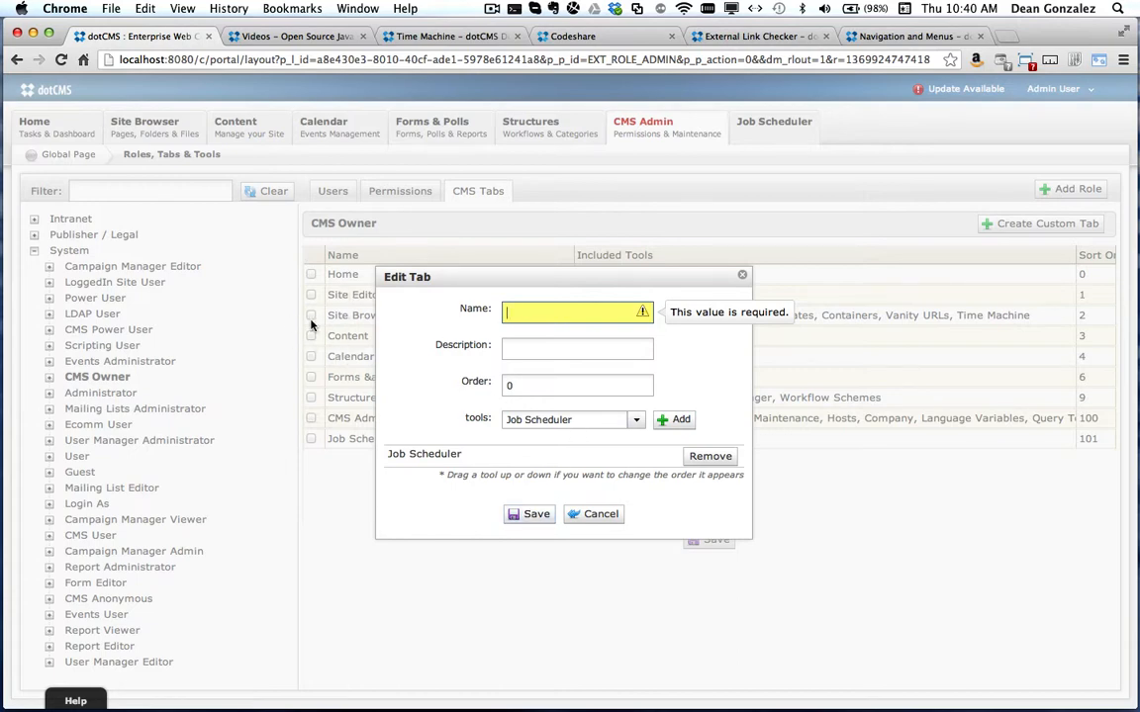
pyautogui.moveTo(600, 514)
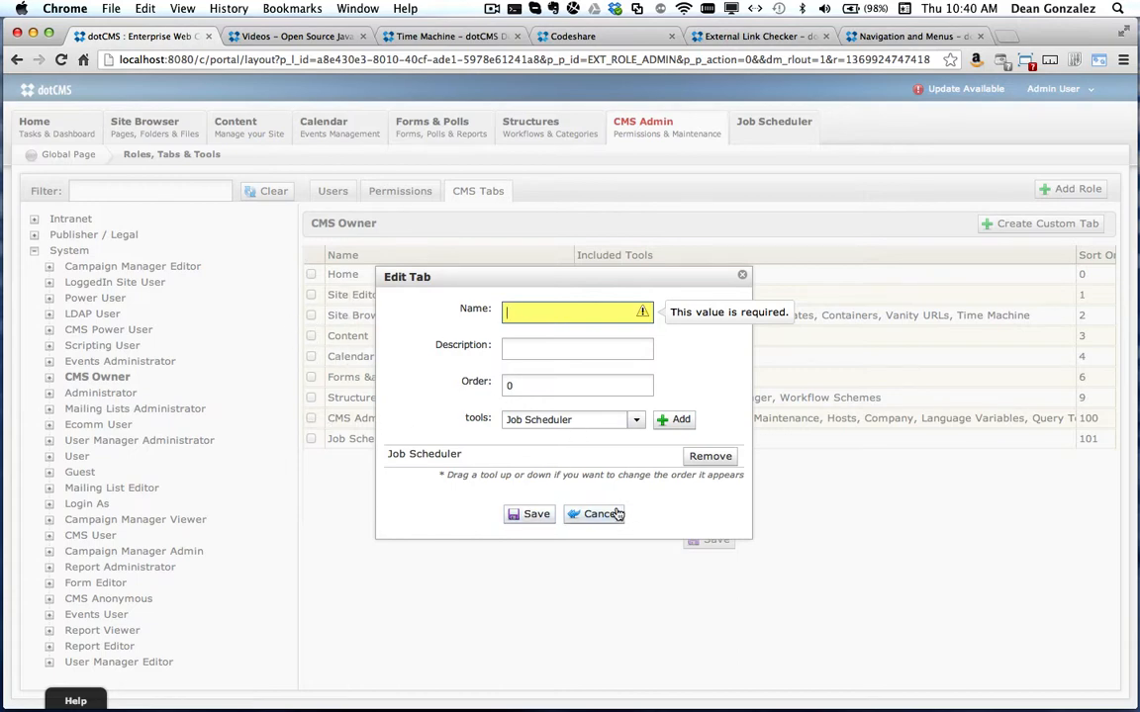
pyautogui.click(602, 514)
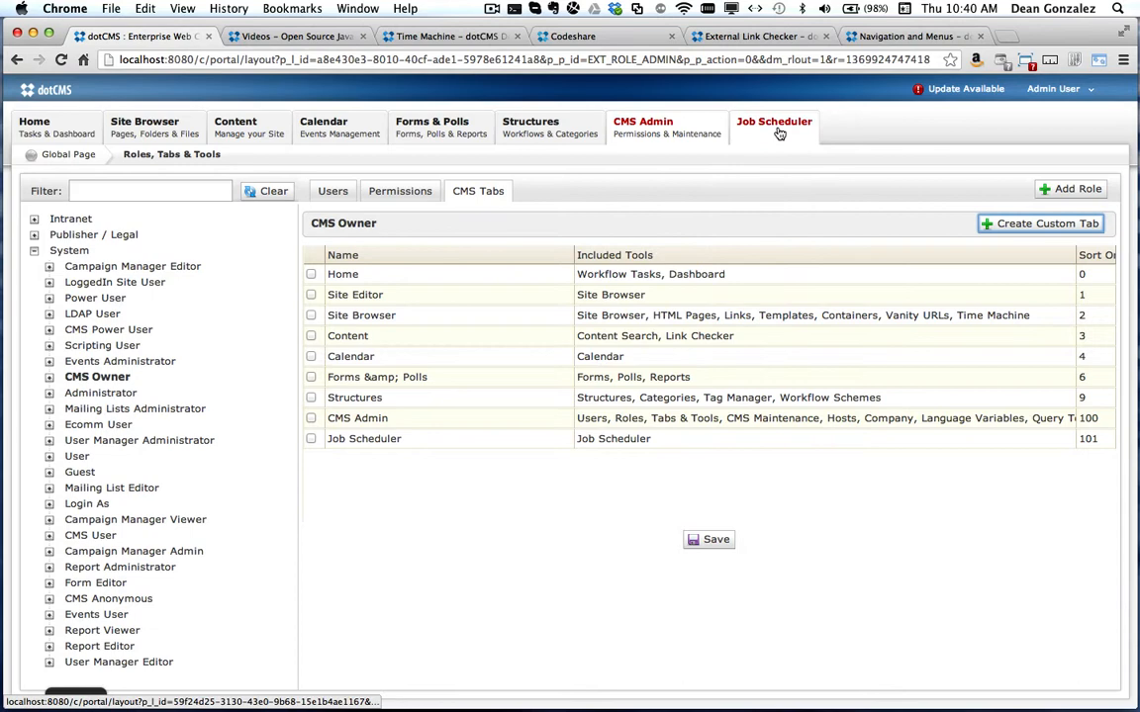
# - In Job Scheduler, create a new job named 'Link Checker' and expand the class list
pyautogui.click(774, 120)
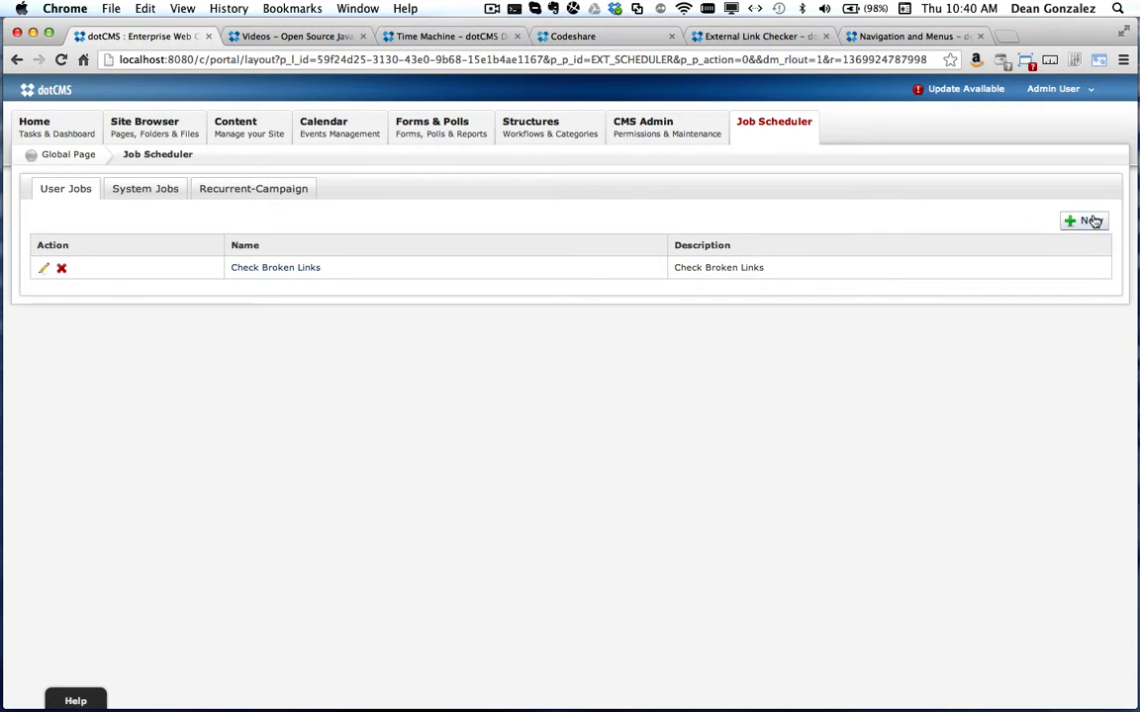
pyautogui.click(1084, 220)
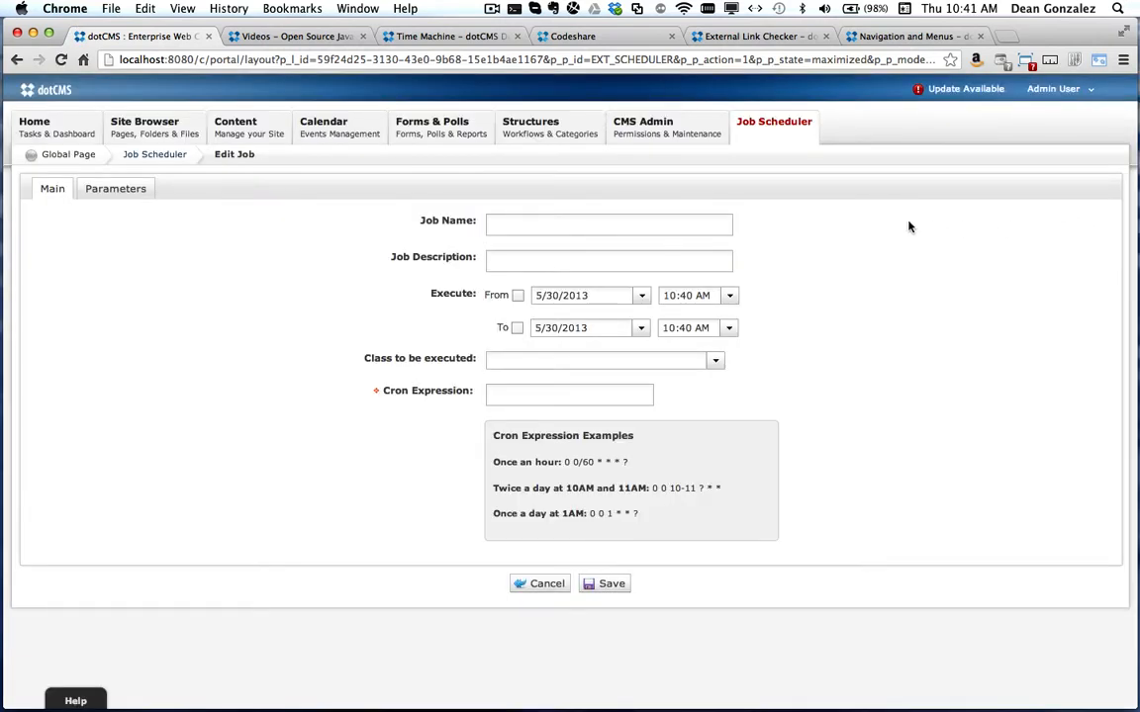
pyautogui.click(609, 223)
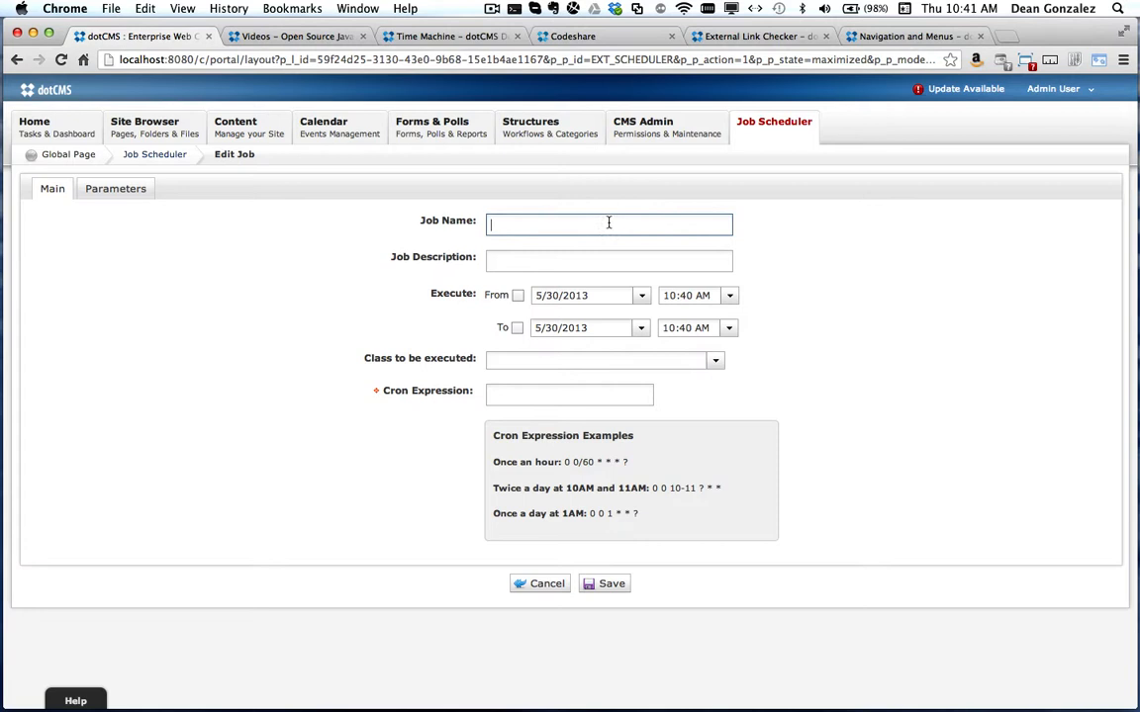
pyautogui.write('Link')
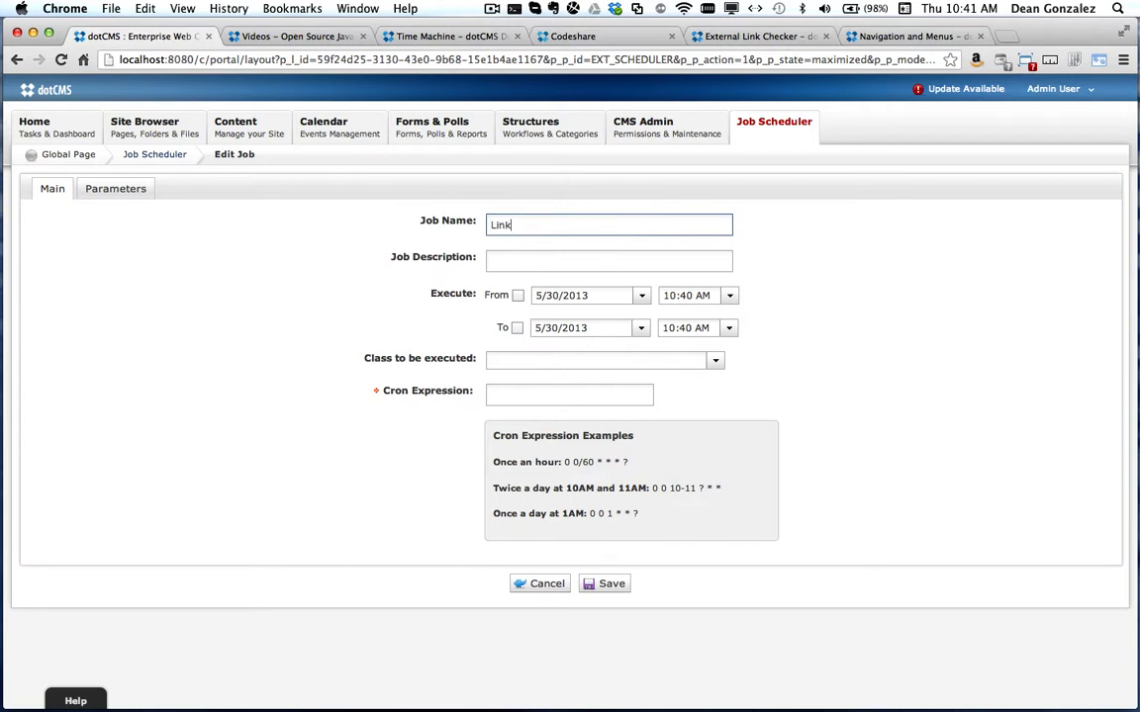
pyautogui.write('Checker')
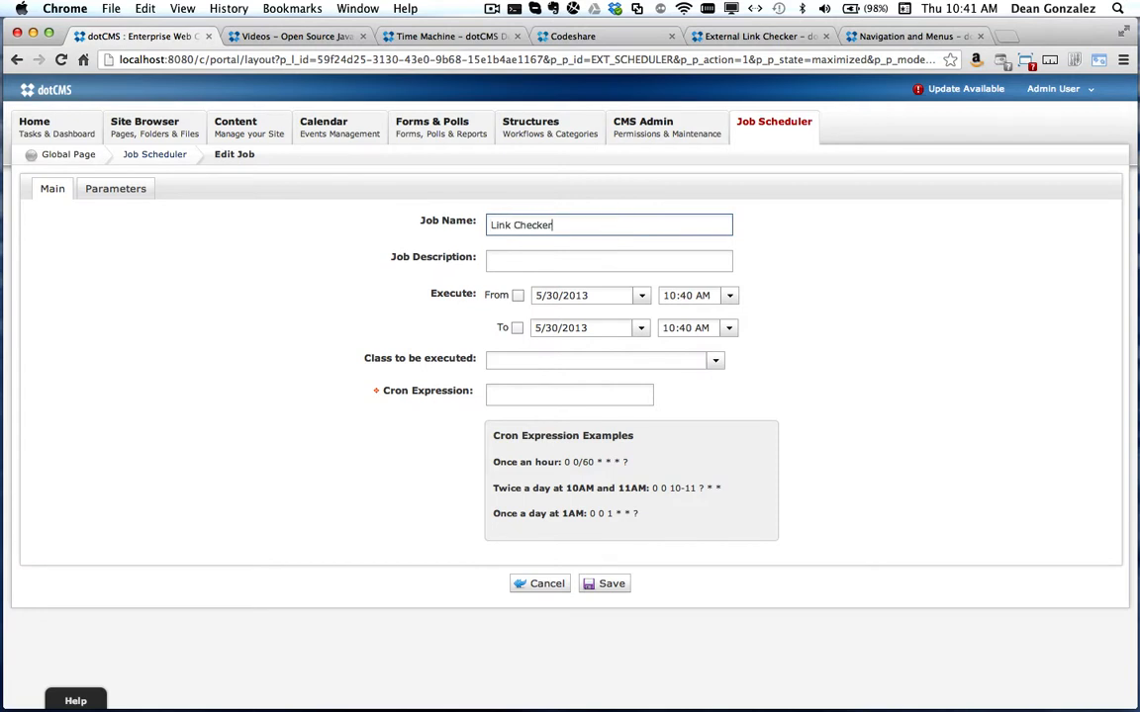
pyautogui.click(609, 260)
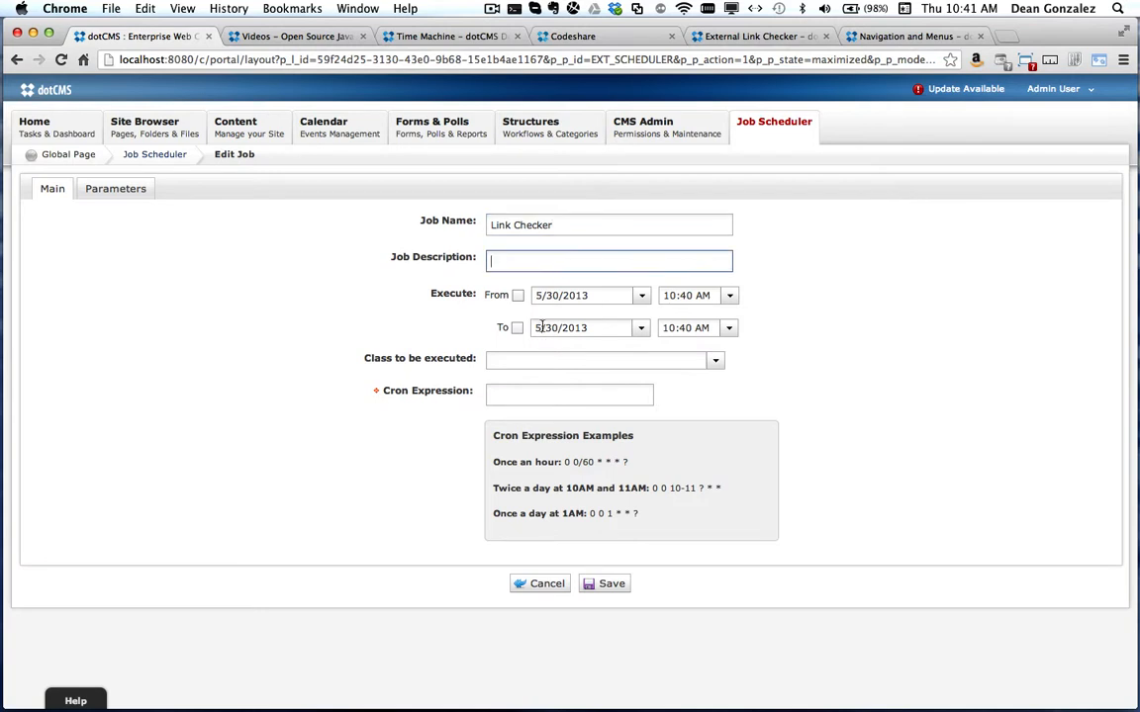
pyautogui.click(715, 359)
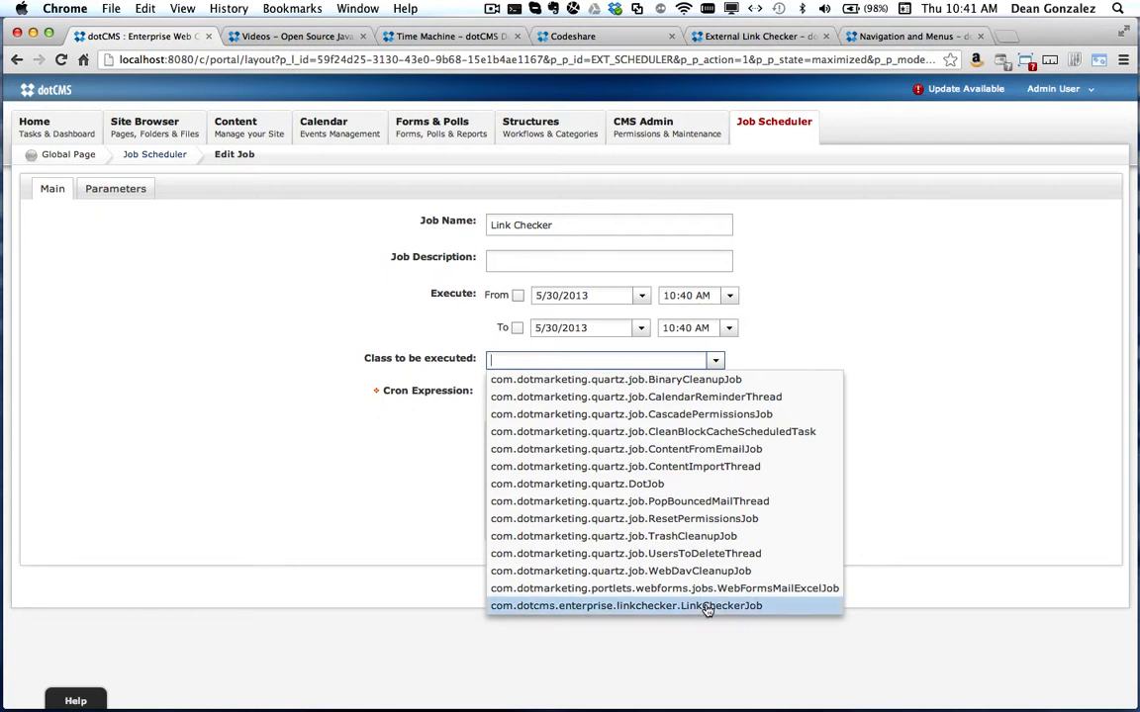
# - Set the job's class to com.dotcms.enterprise.linkchecker.LinkCheckerJob, leaving Cron Expression blank
pyautogui.click(625, 606)
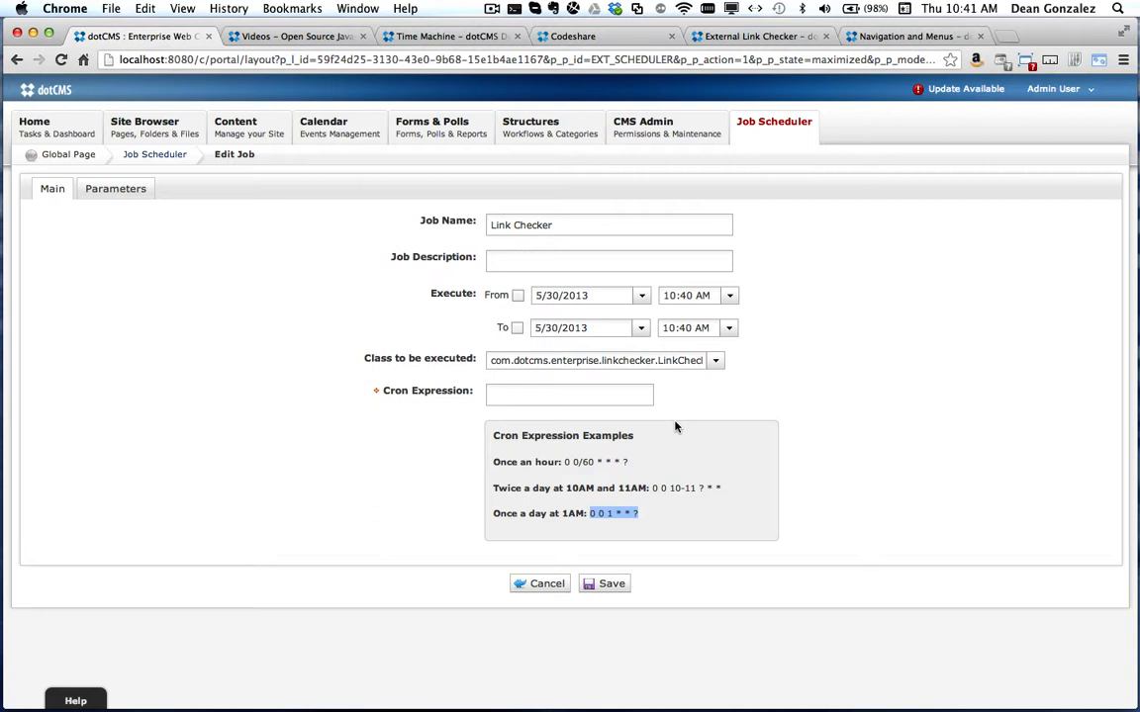
pyautogui.click(569, 394)
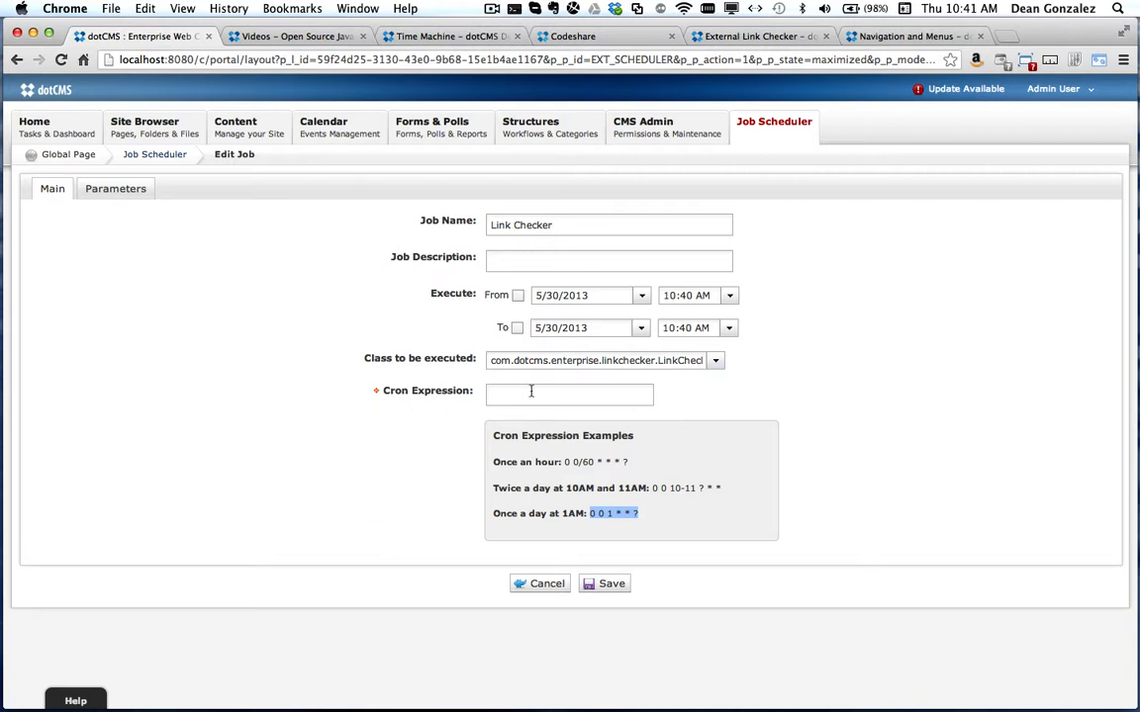
pyautogui.click(568, 393)
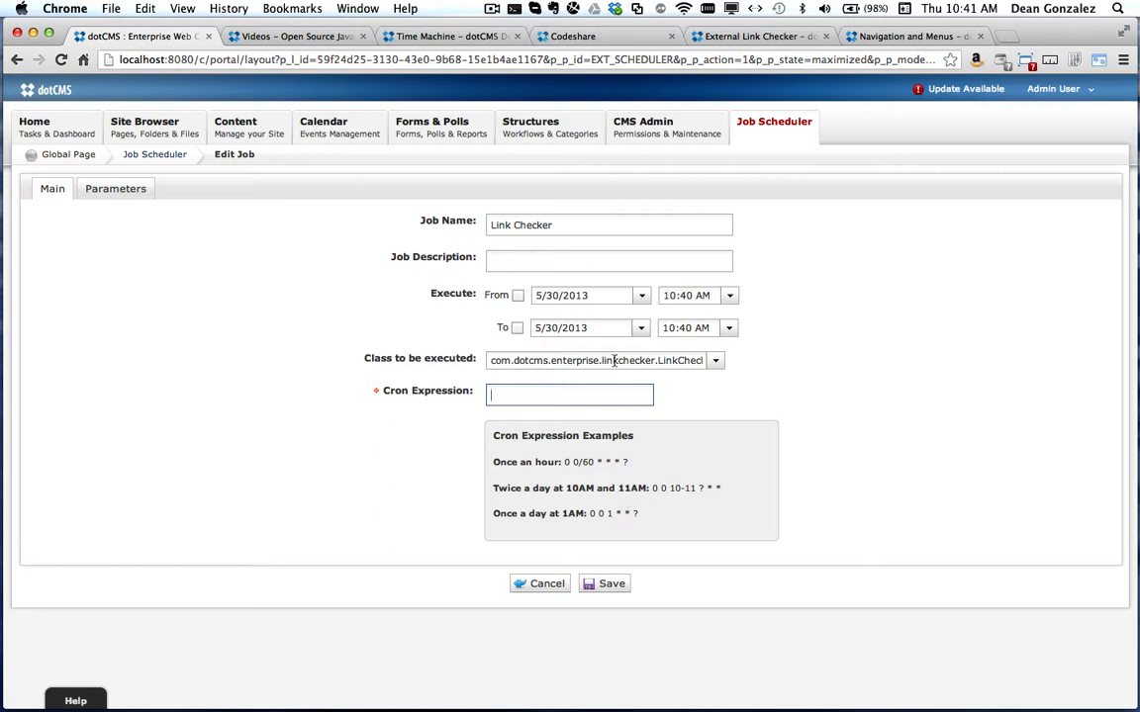
pyautogui.moveTo(417, 271)
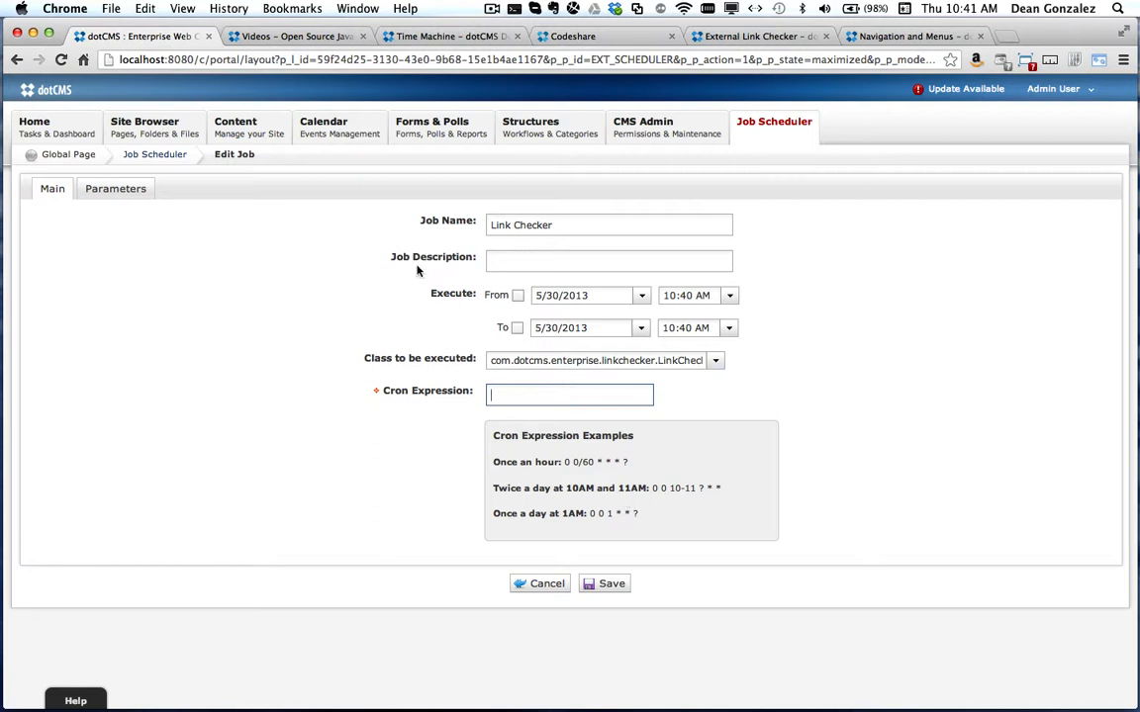
pyautogui.moveTo(247, 206)
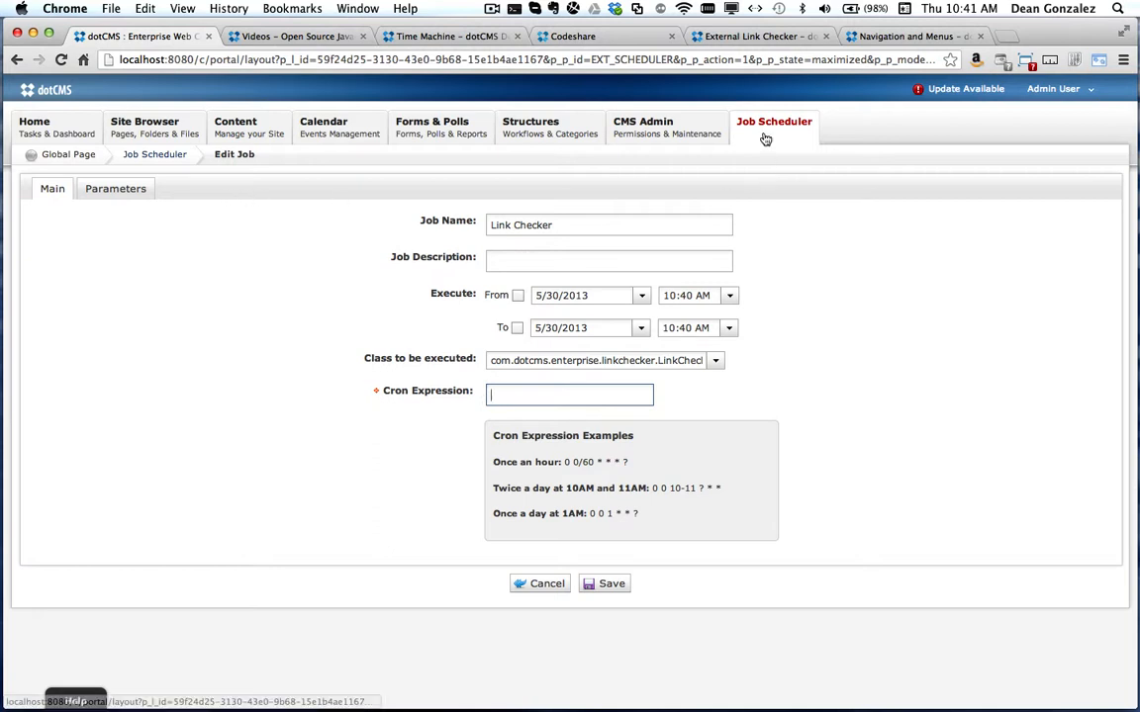
pyautogui.click(235, 127)
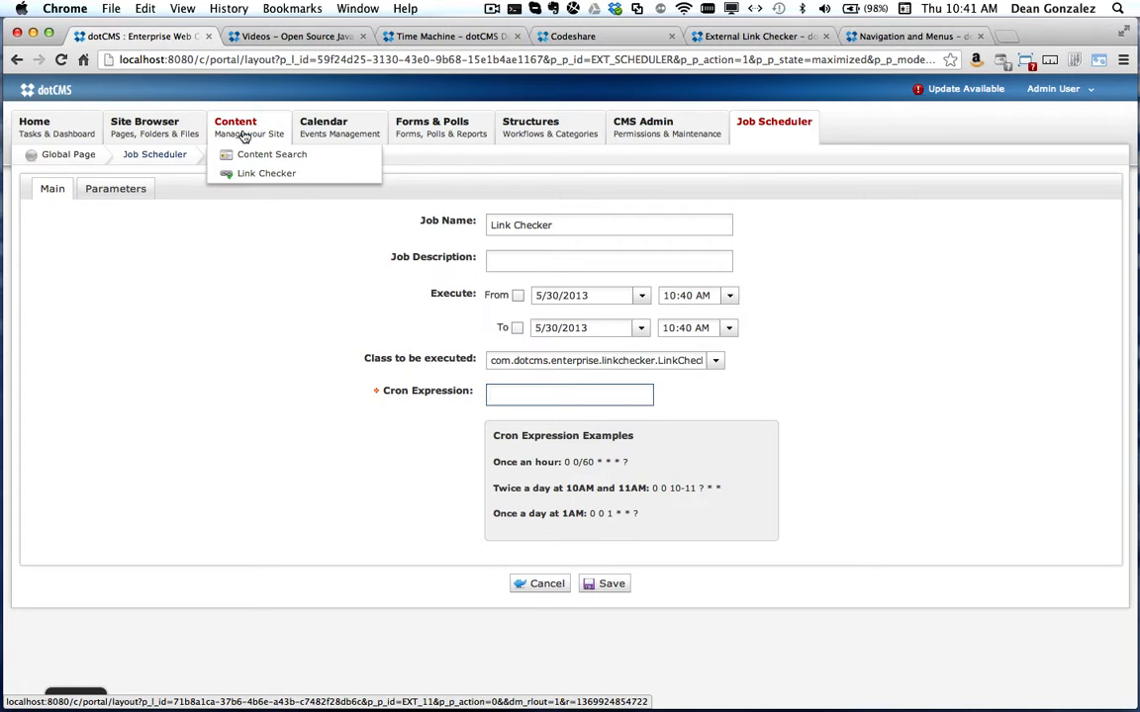
# - Check Content (Generic) links and open 'Today's Relevant Content which expires 8/31' from the report
pyautogui.click(266, 173)
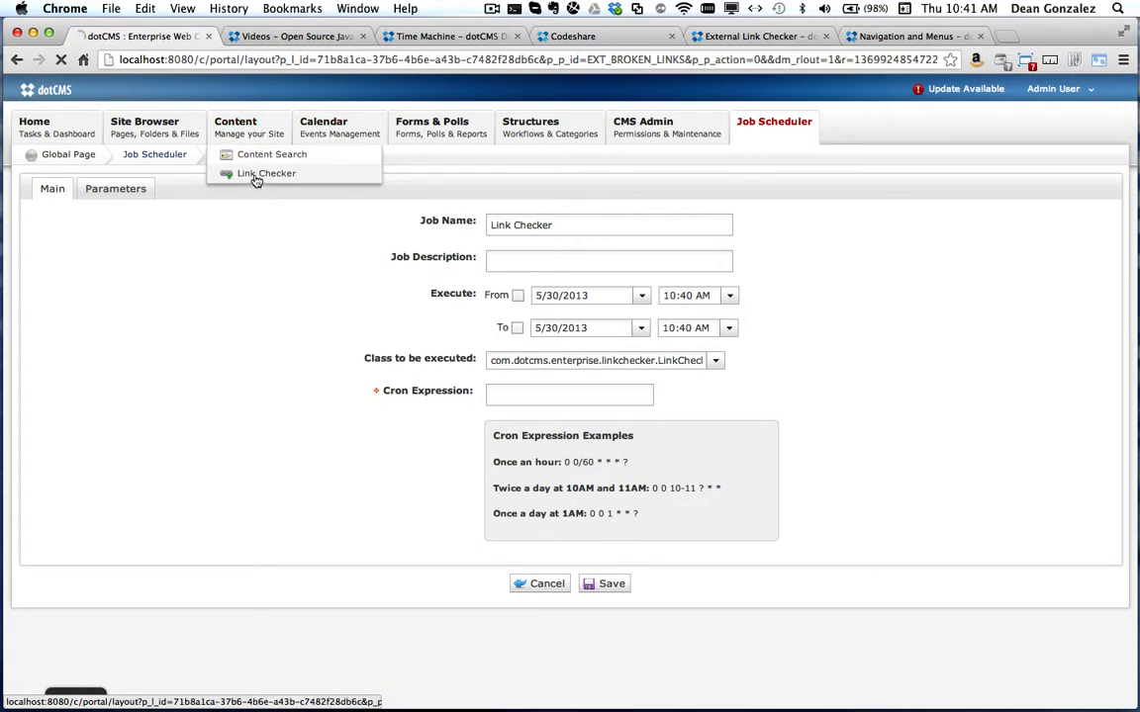
pyautogui.click(266, 173)
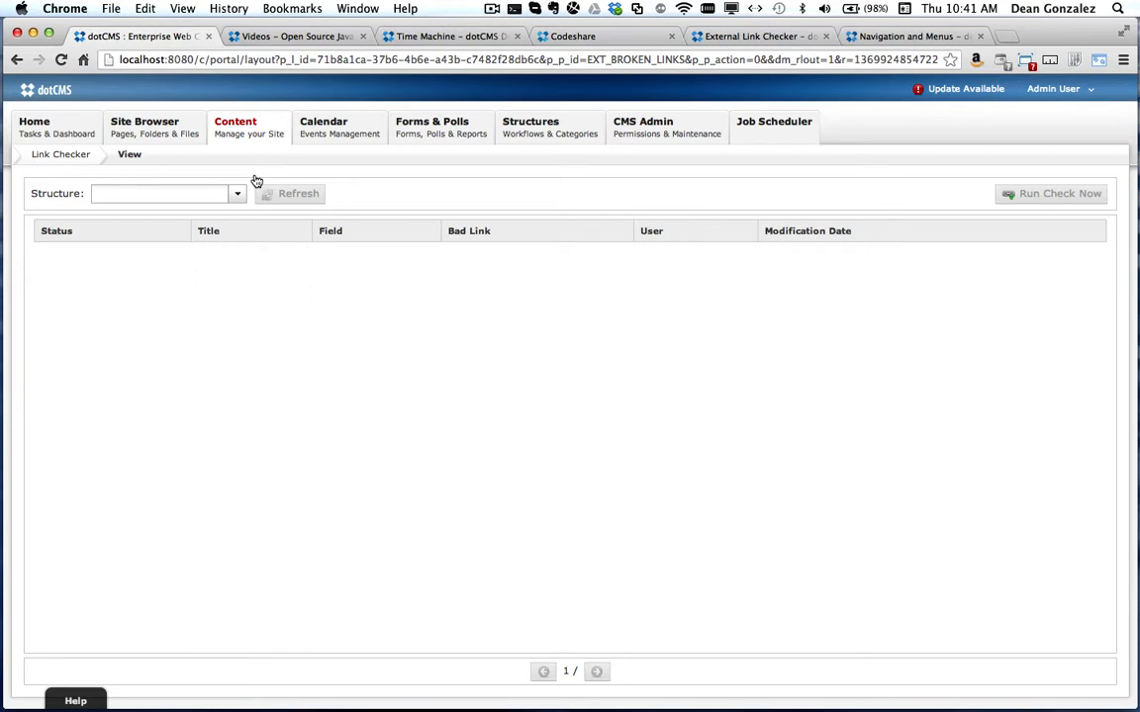
pyautogui.click(163, 193)
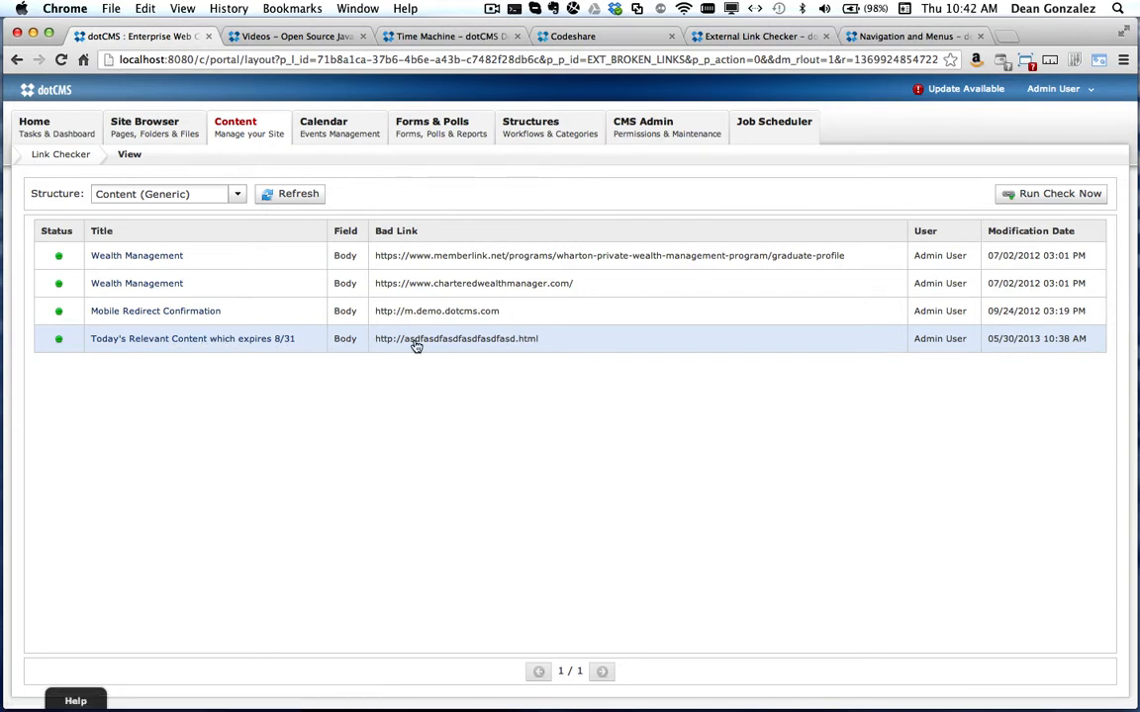
pyautogui.moveTo(471, 356)
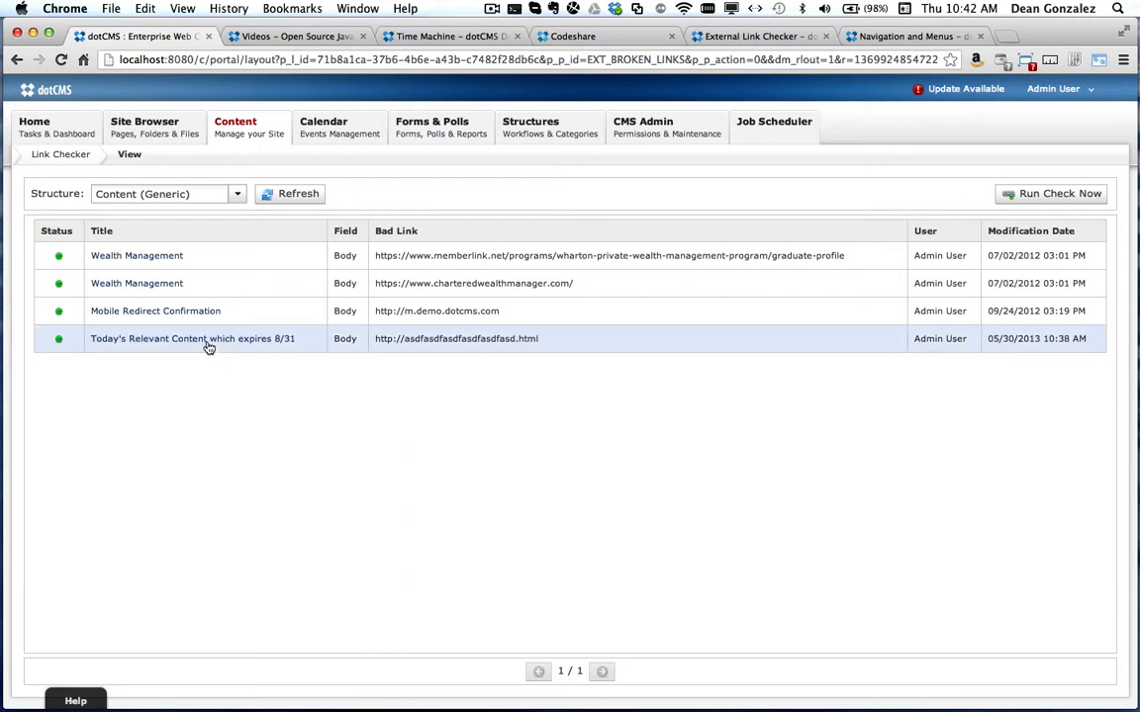
pyautogui.click(192, 339)
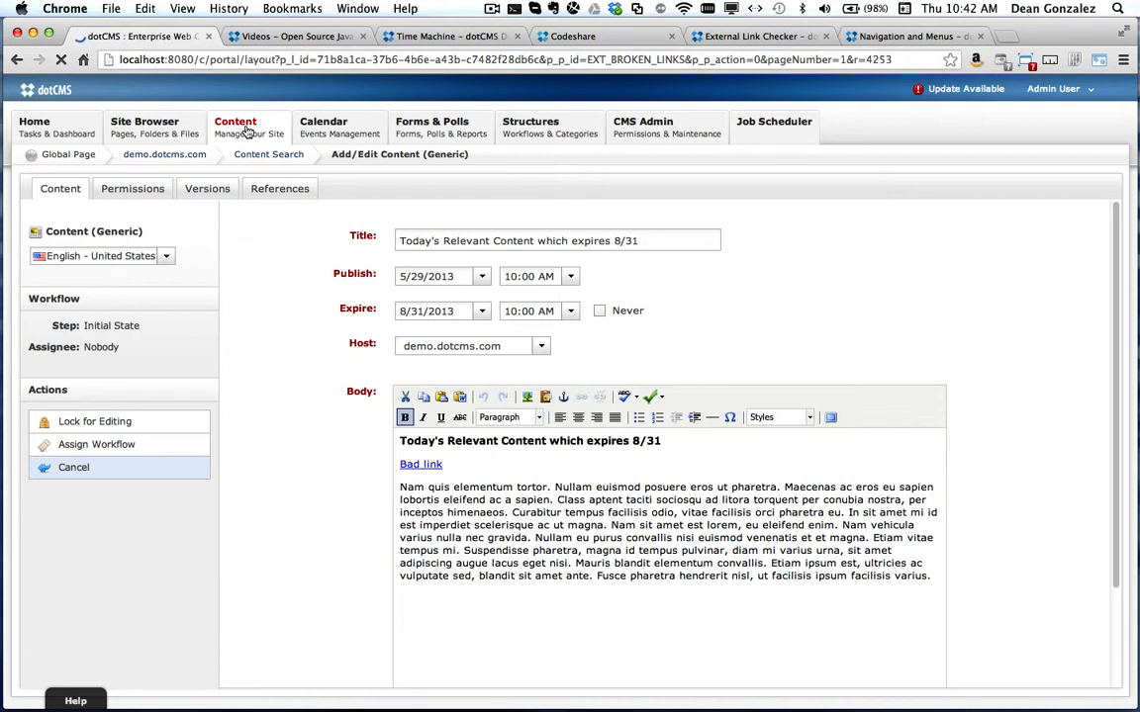
# - Return to the Content (Generic) Link Checker report listing the made-up link
pyautogui.click(643, 126)
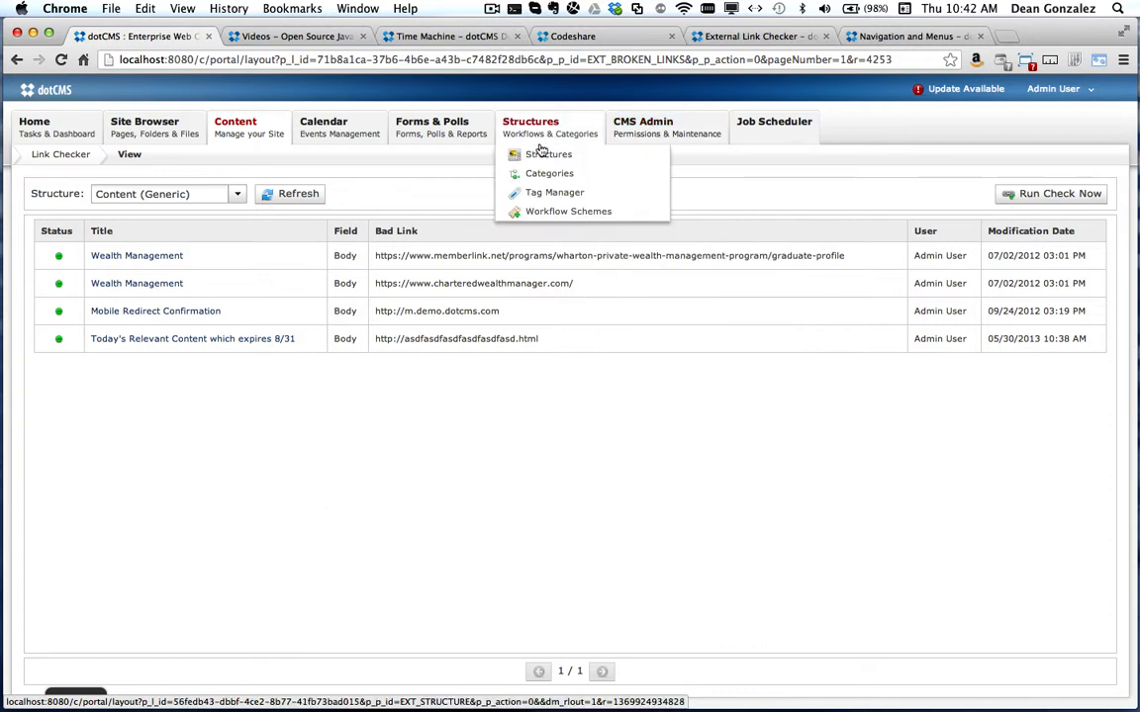
# - Open the Check Links workflow scheme to view its Editing step and Draft action
pyautogui.click(568, 211)
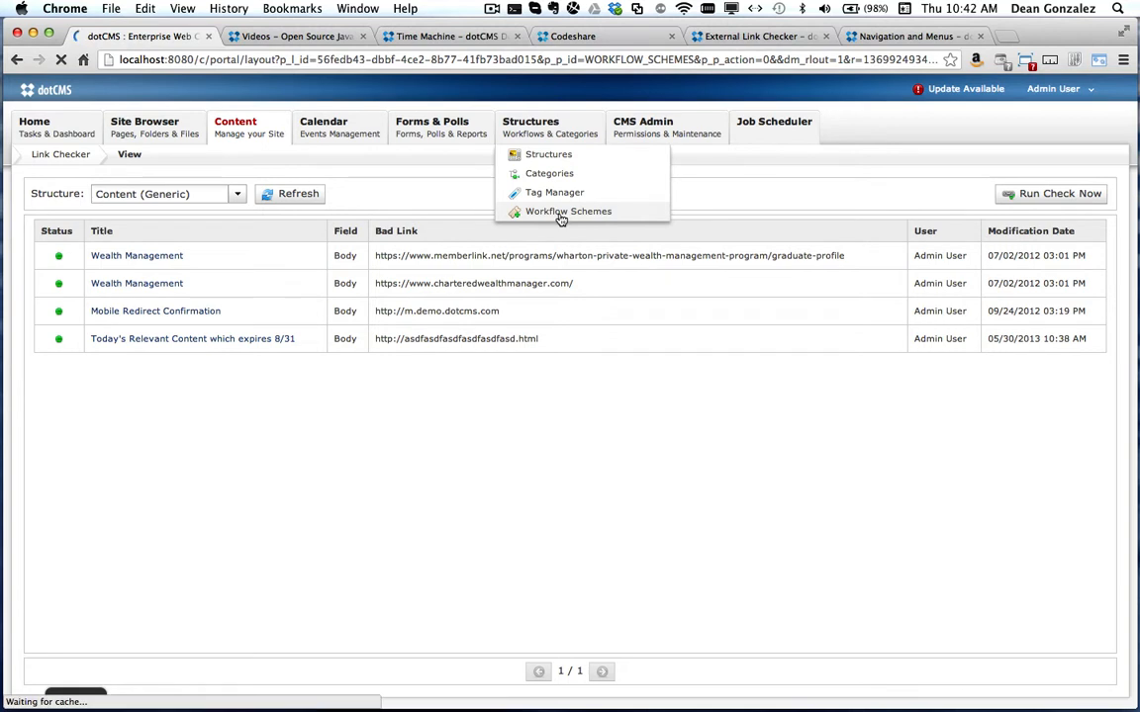
pyautogui.click(568, 210)
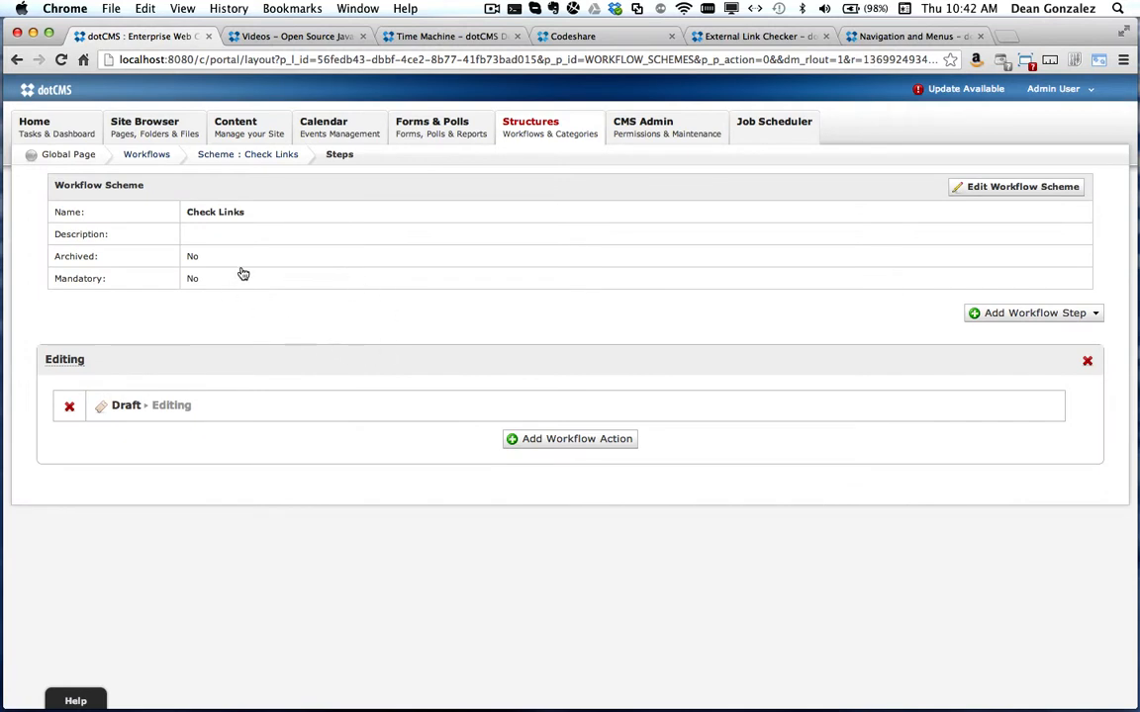
pyautogui.moveTo(198, 429)
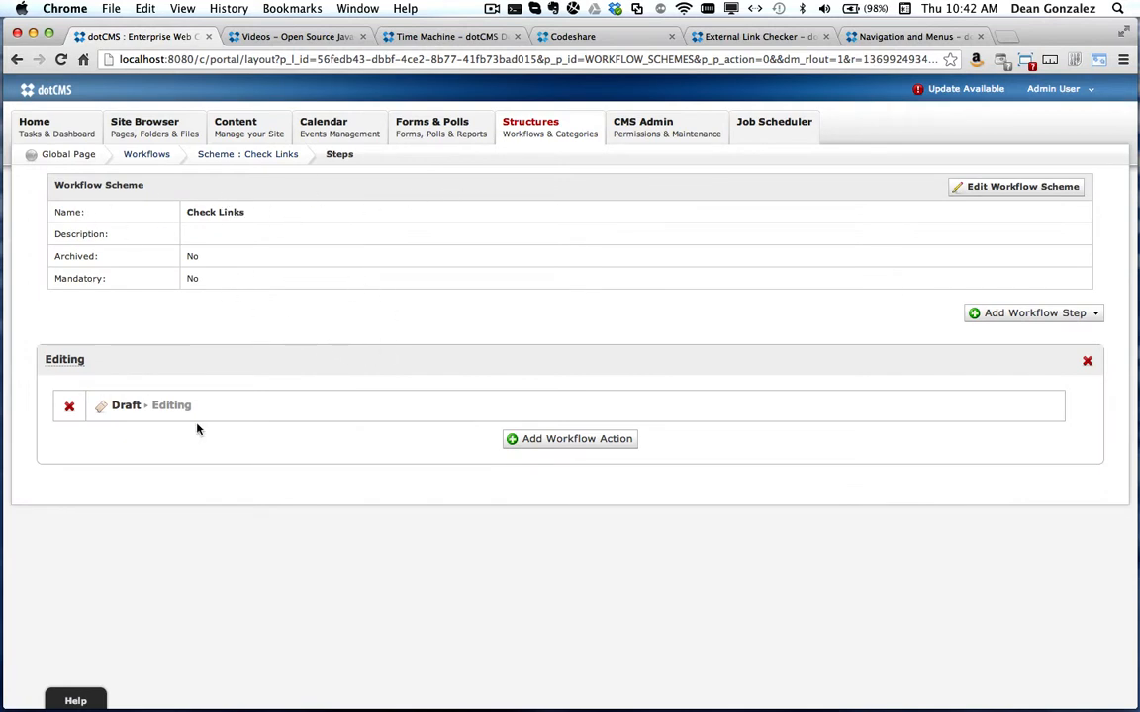
pyautogui.moveTo(183, 409)
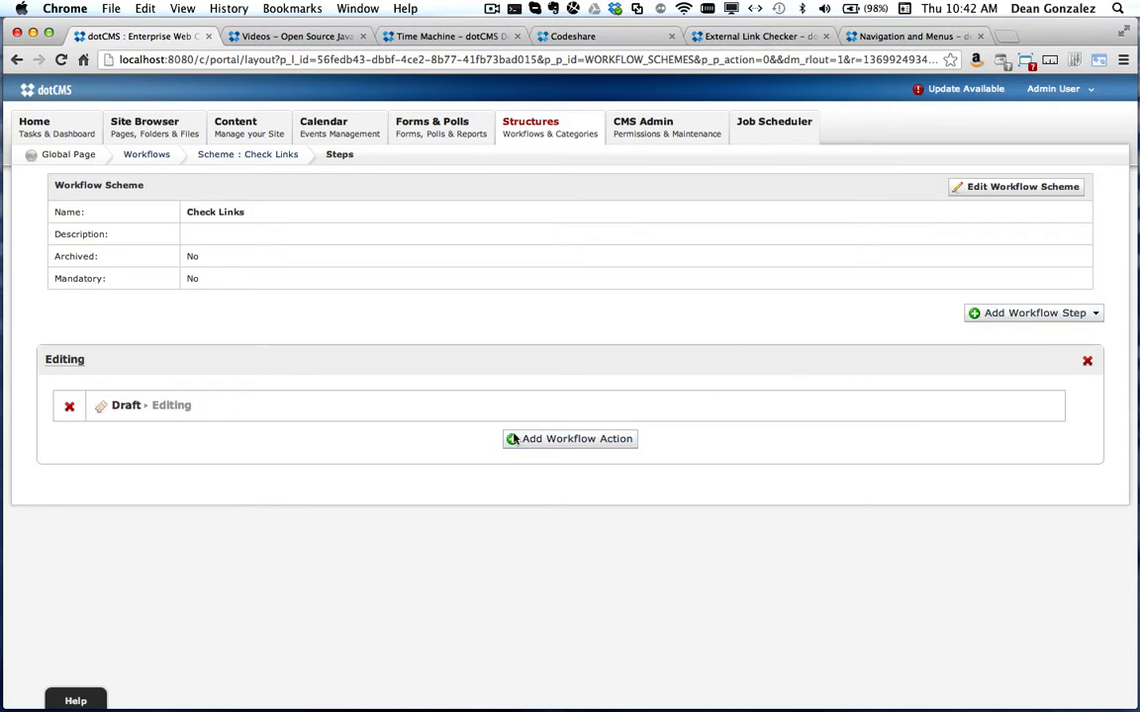
# - Add the Link Checker sub-action to the Editing step's Draft action
pyautogui.click(171, 405)
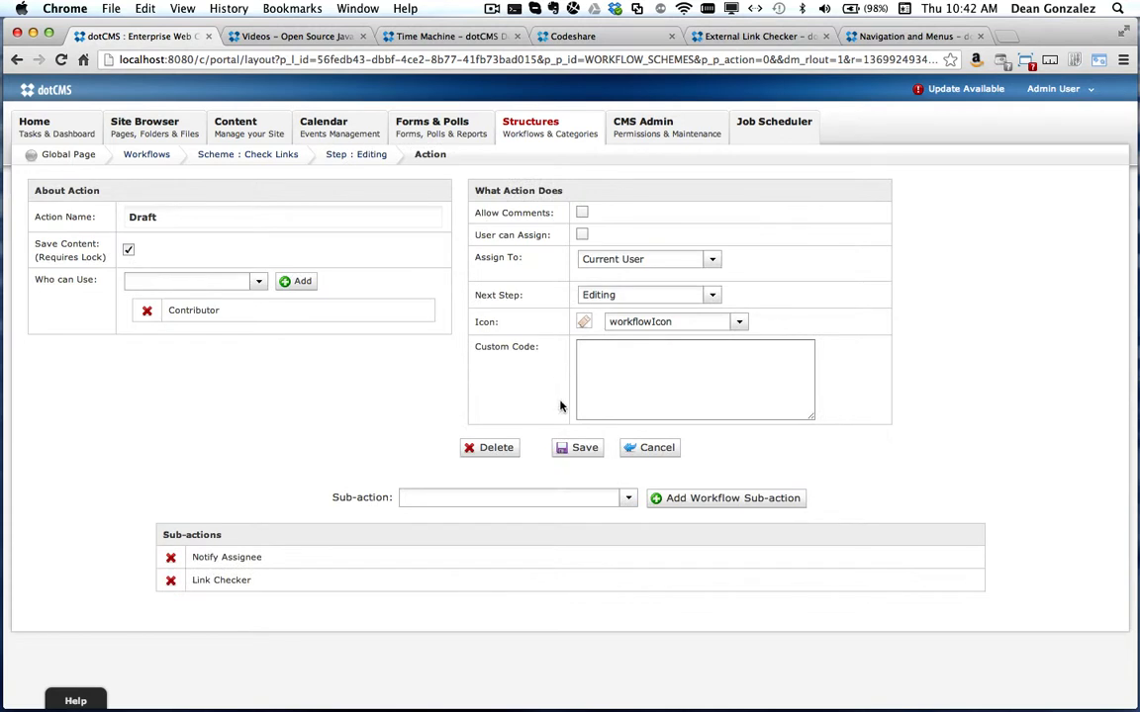
pyautogui.moveTo(202, 301)
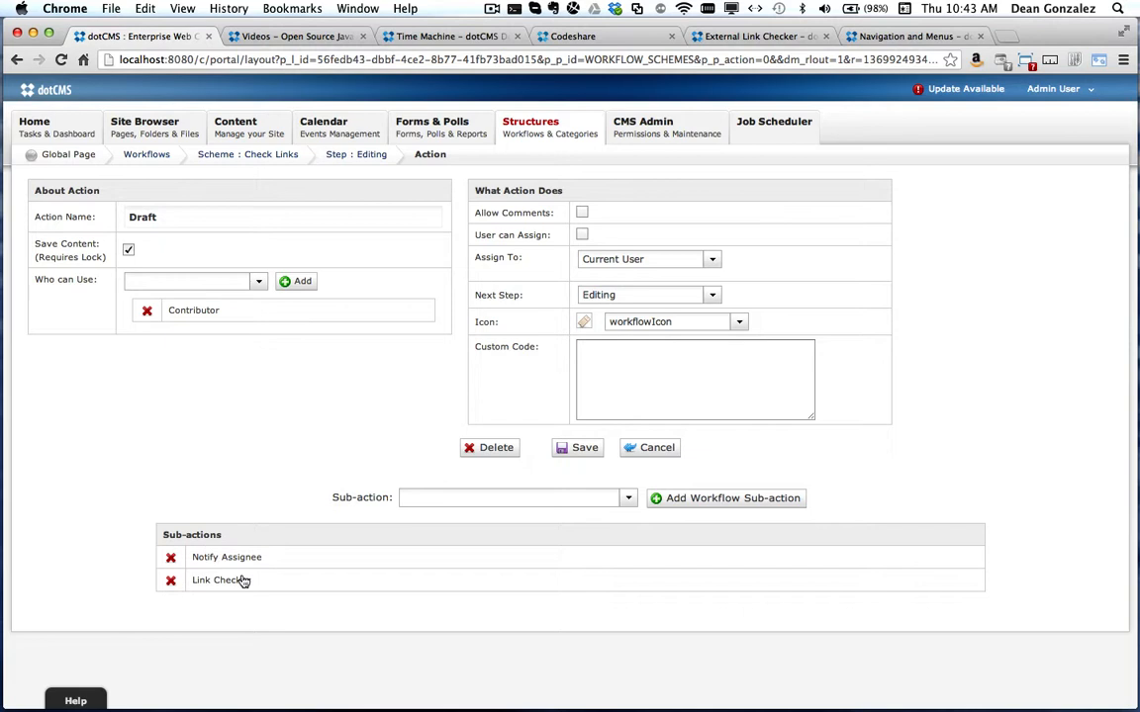
pyautogui.moveTo(238, 571)
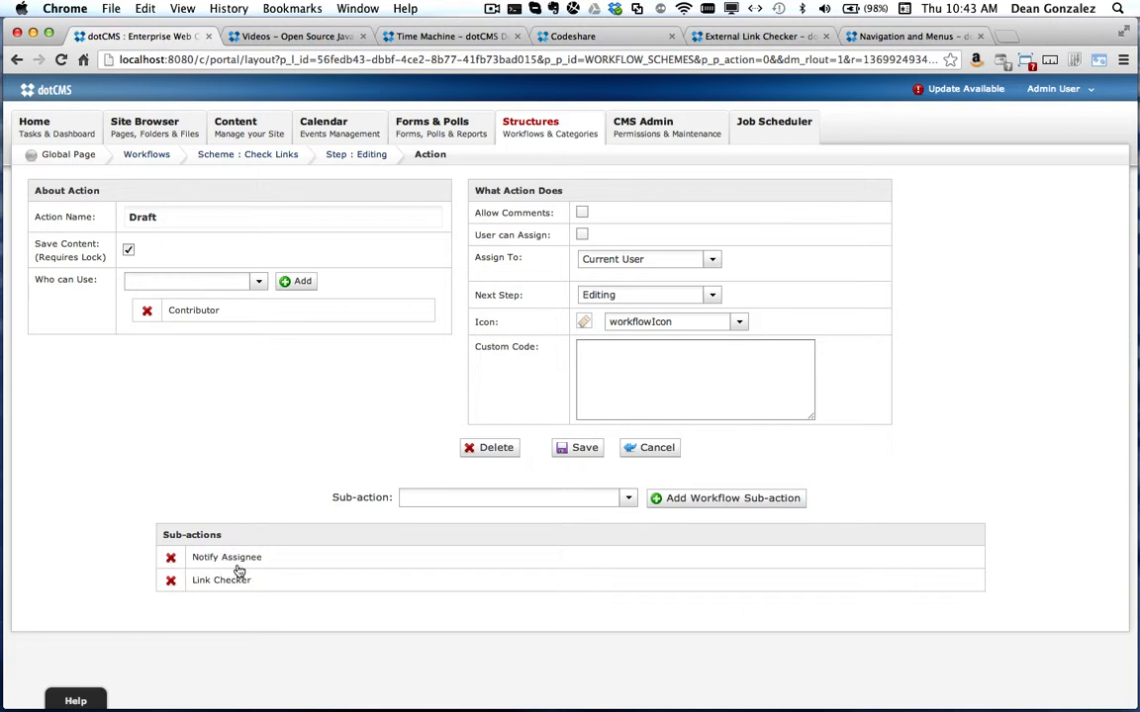
pyautogui.moveTo(196, 588)
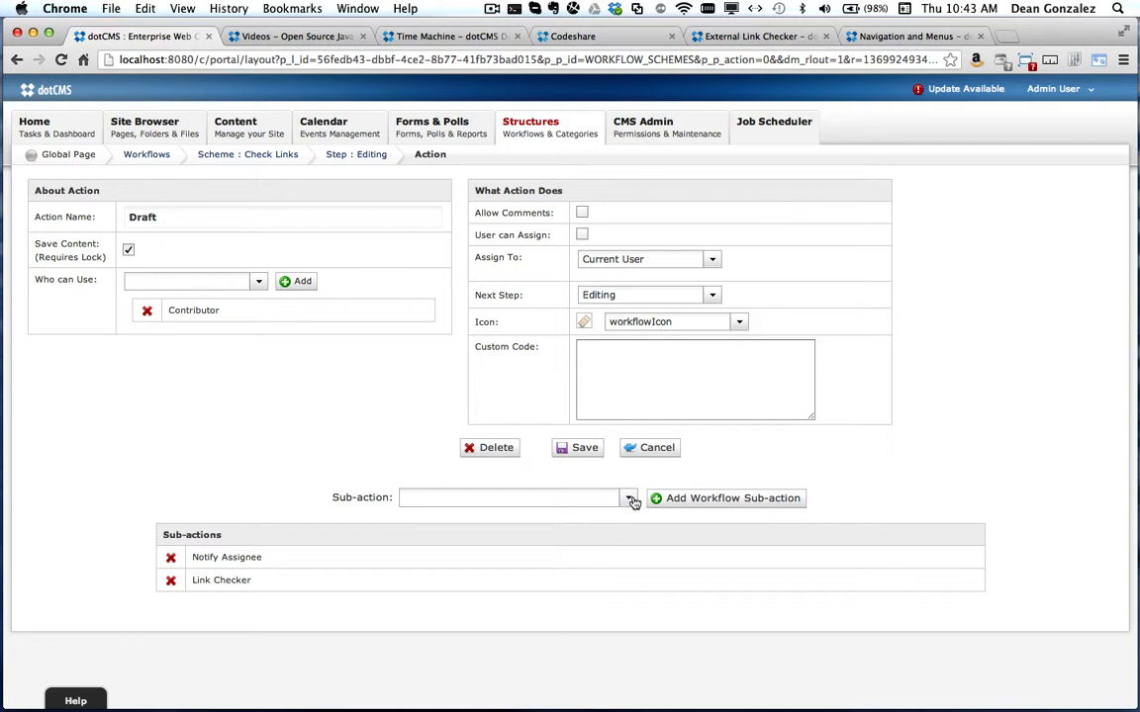
pyautogui.click(628, 498)
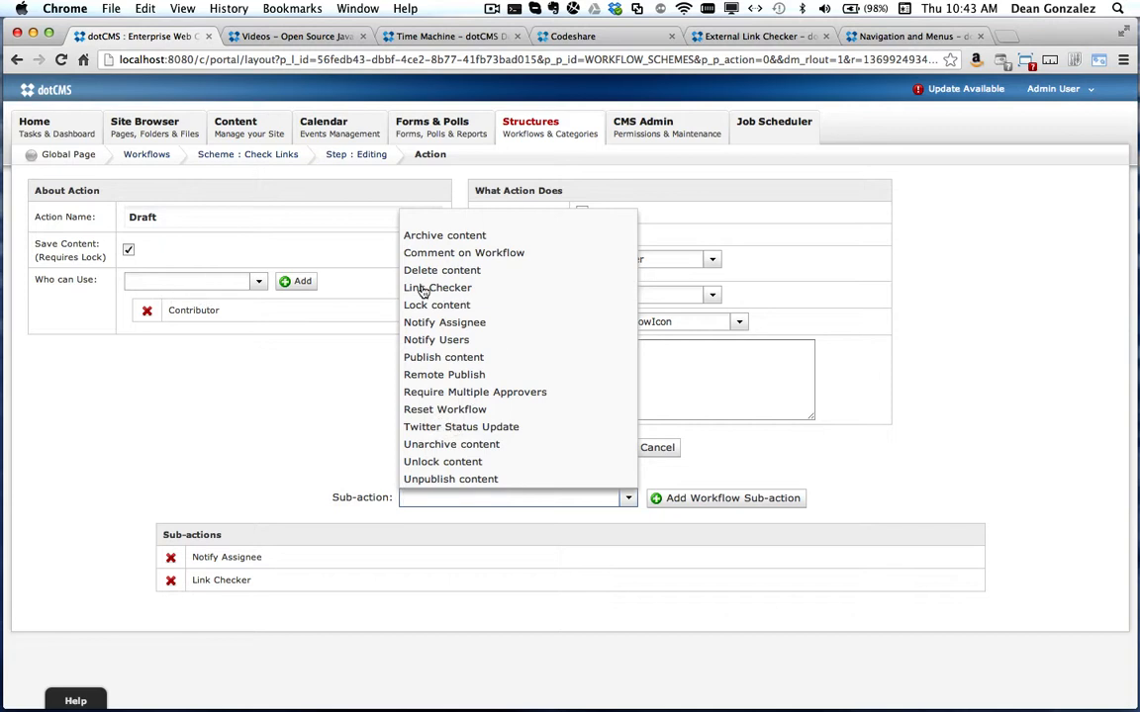
pyautogui.click(436, 287)
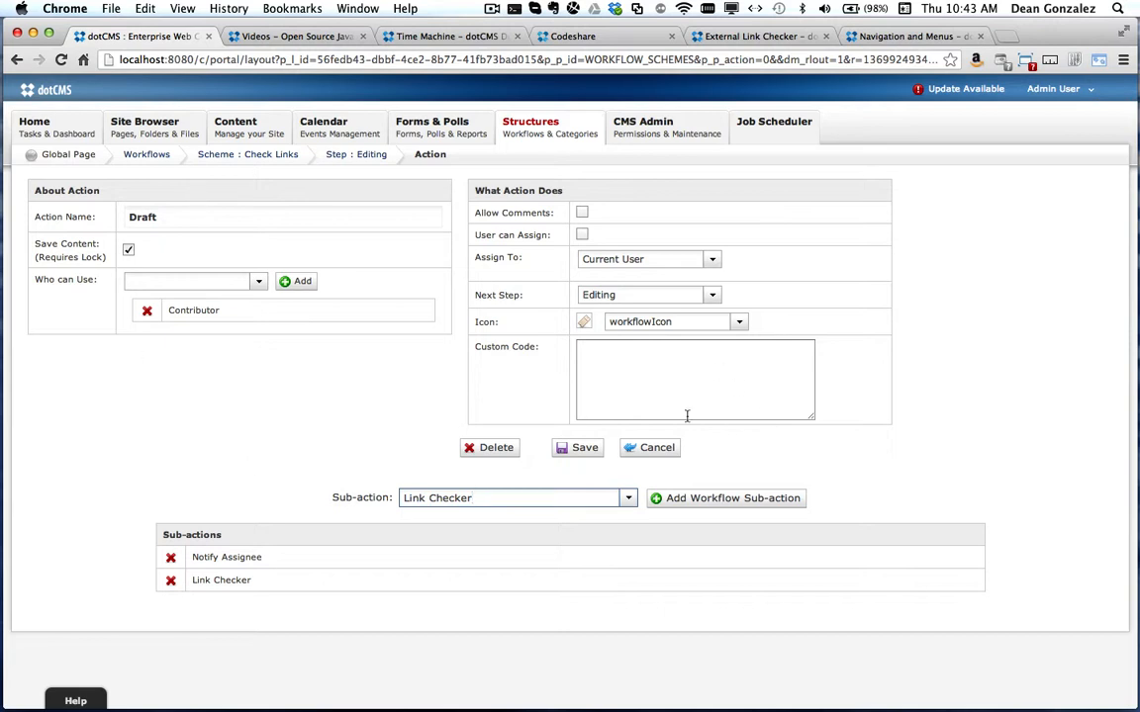
pyautogui.click(530, 127)
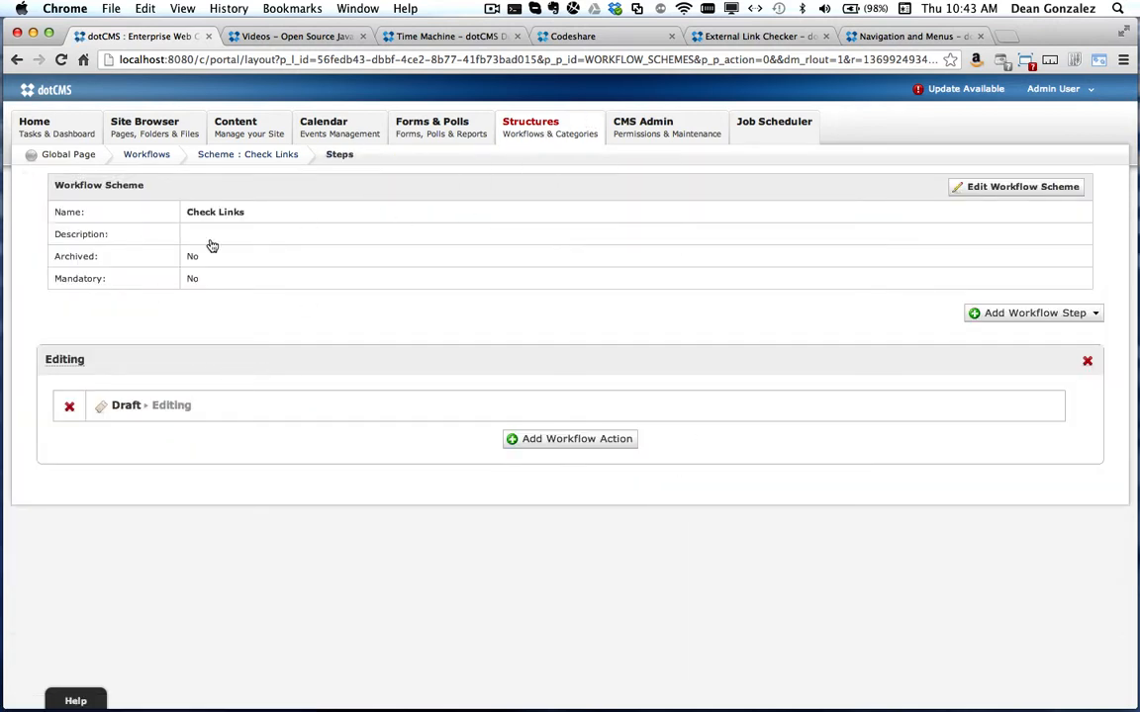
# - Set the Link Check structure's workflow scheme to Check Links and save it
pyautogui.click(530, 127)
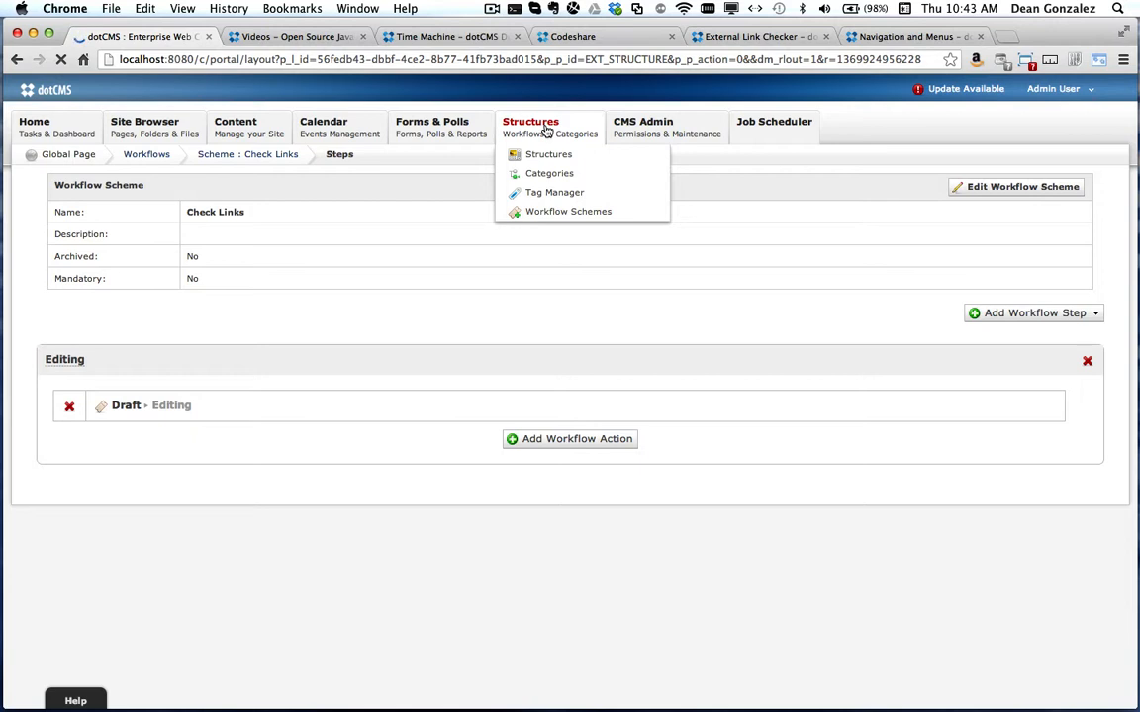
pyautogui.click(548, 154)
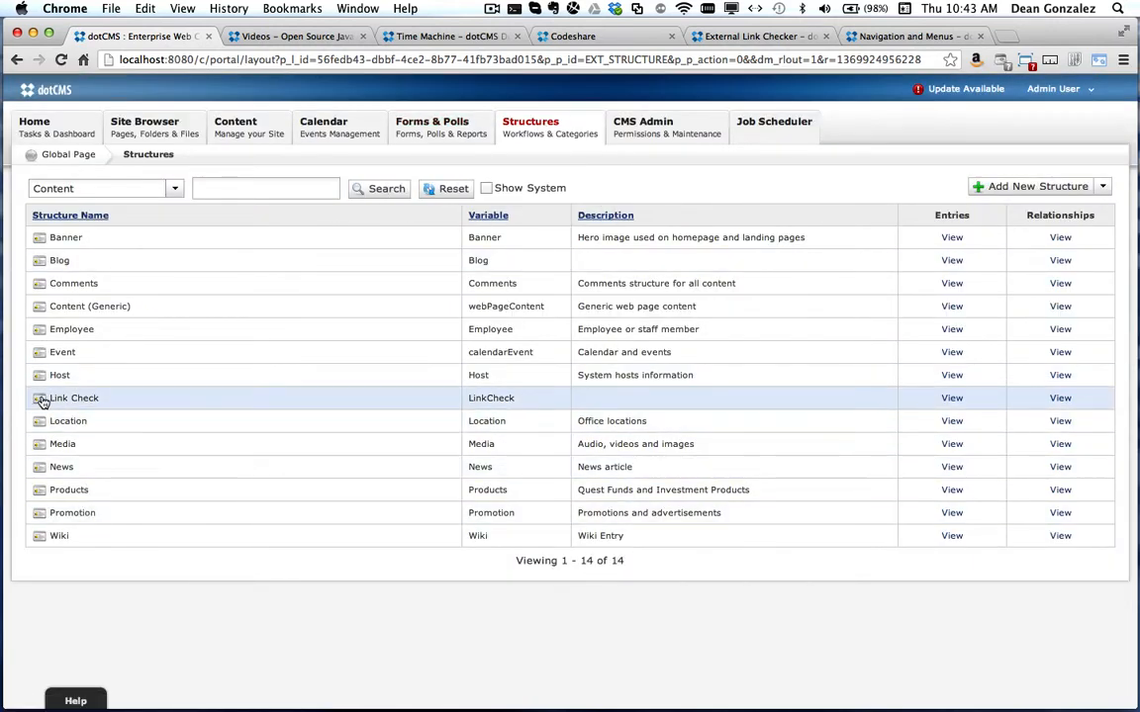
pyautogui.click(73, 398)
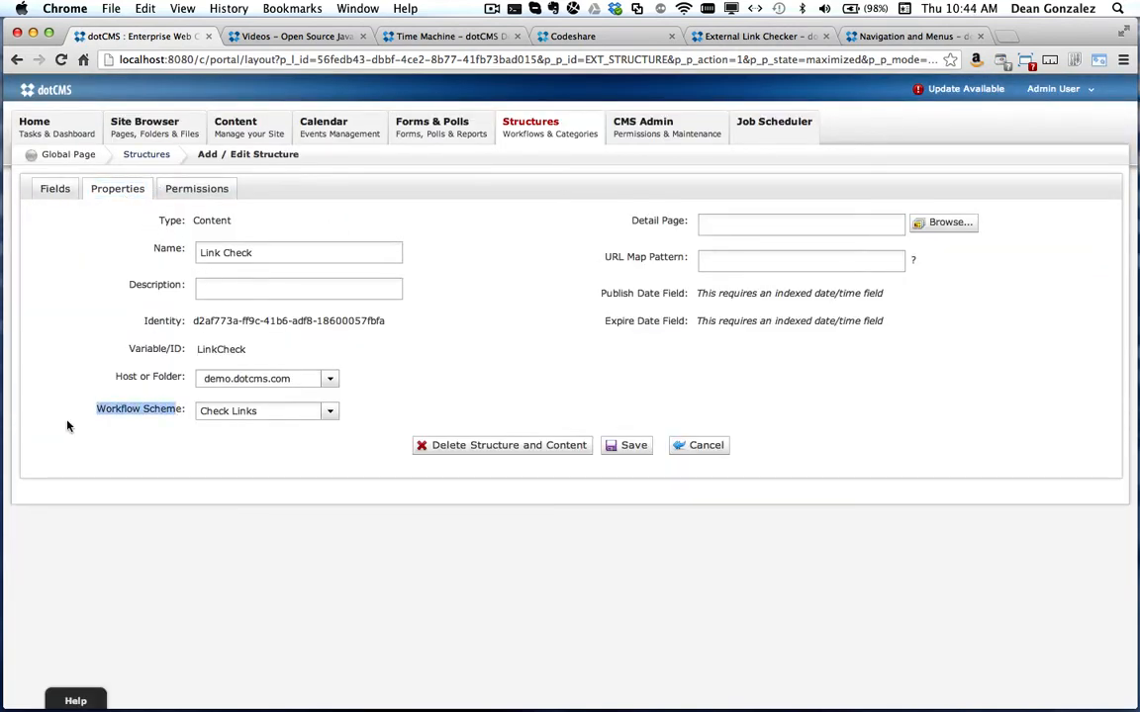
pyautogui.click(330, 411)
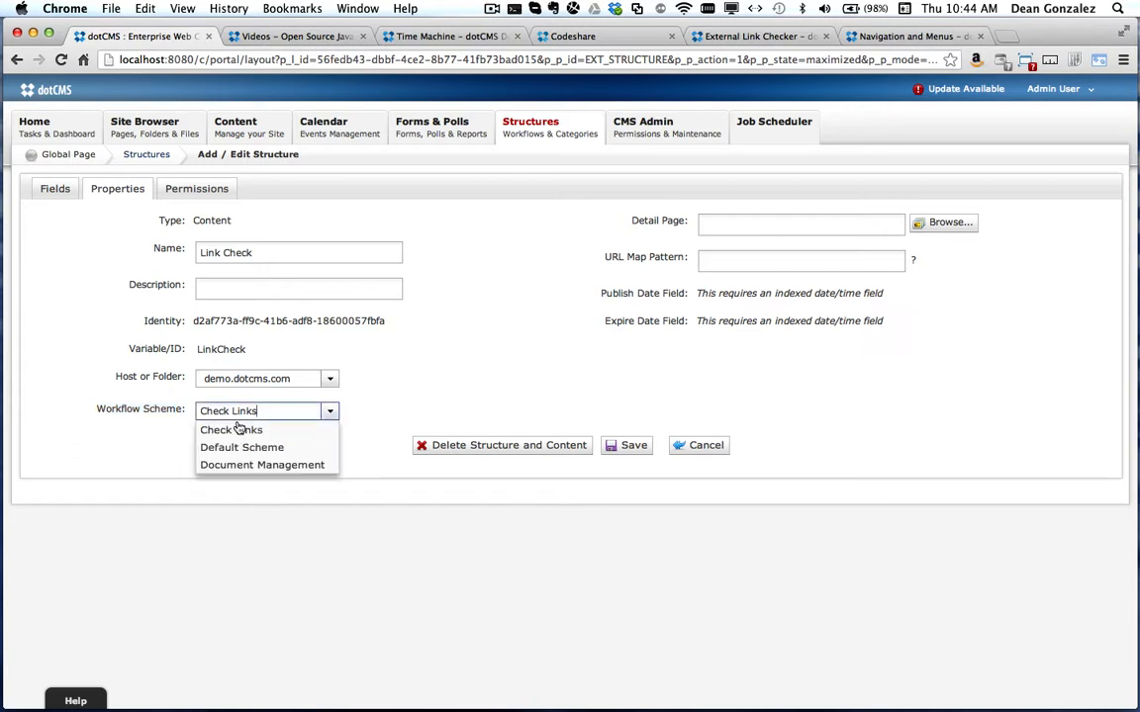
pyautogui.click(230, 429)
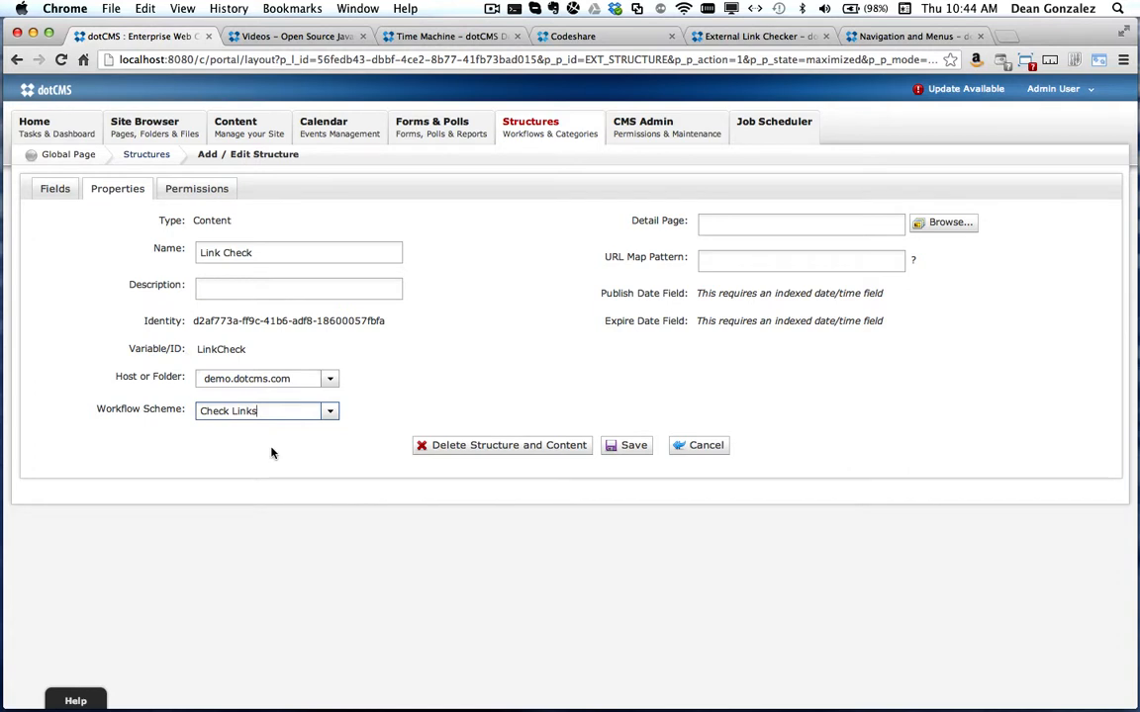
pyautogui.moveTo(238, 267)
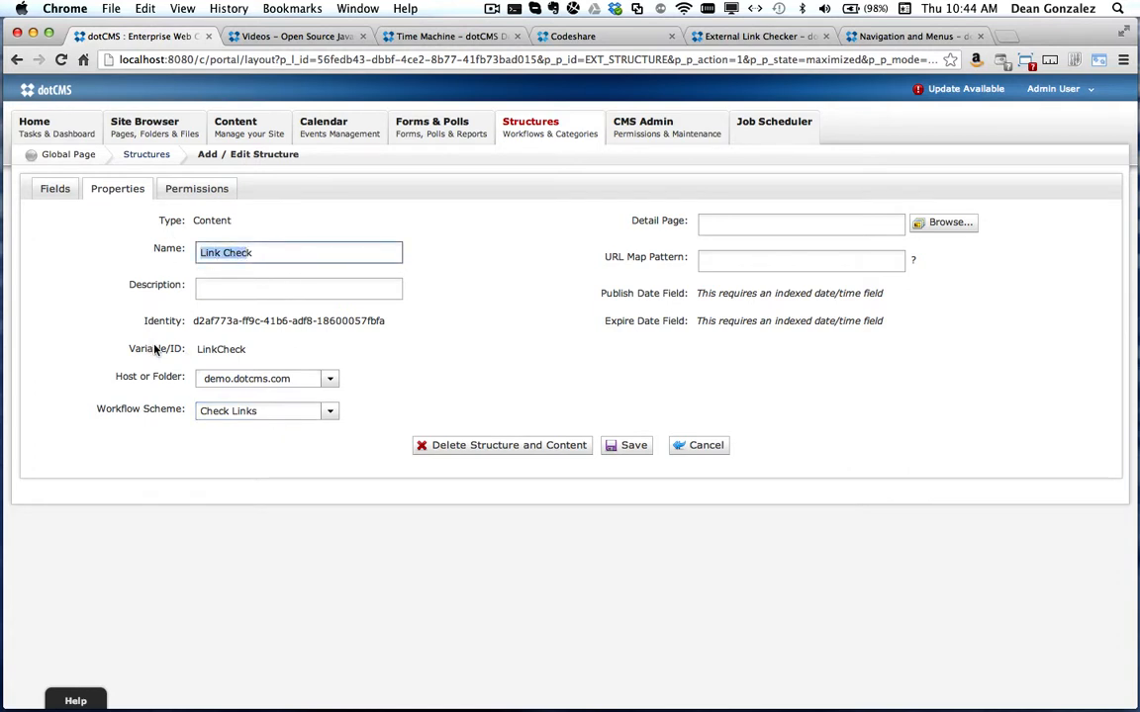
pyautogui.click(706, 444)
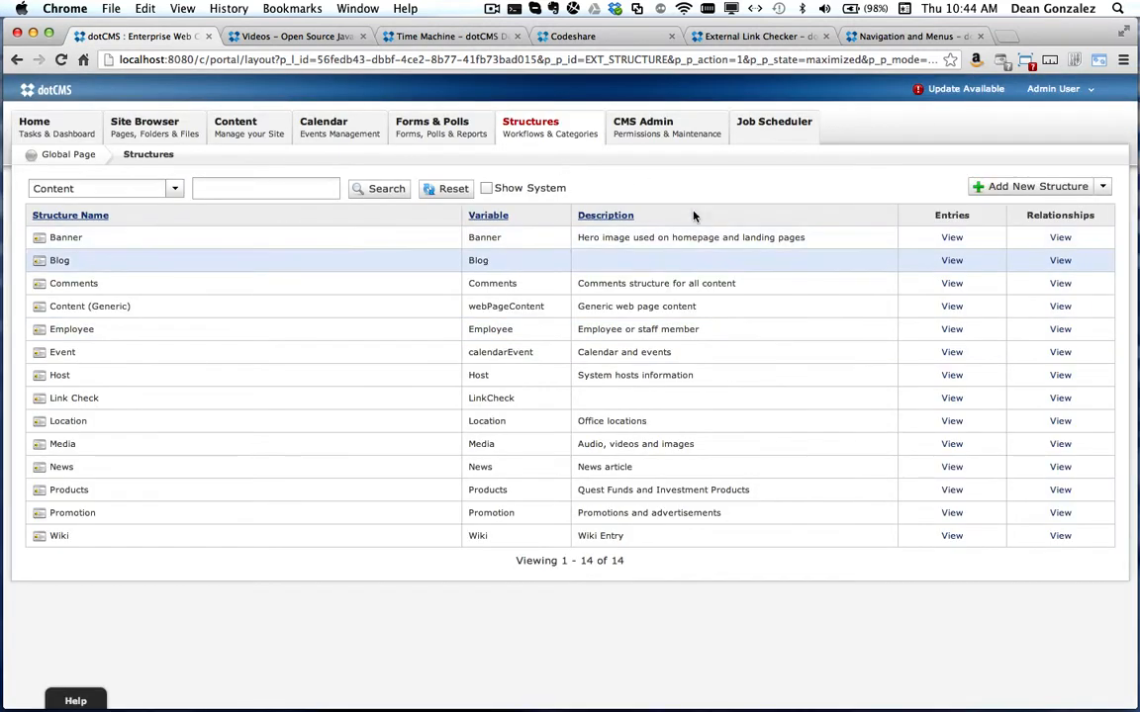
# - Log in as the contributor user Joe Contributor through Login As
pyautogui.click(1053, 88)
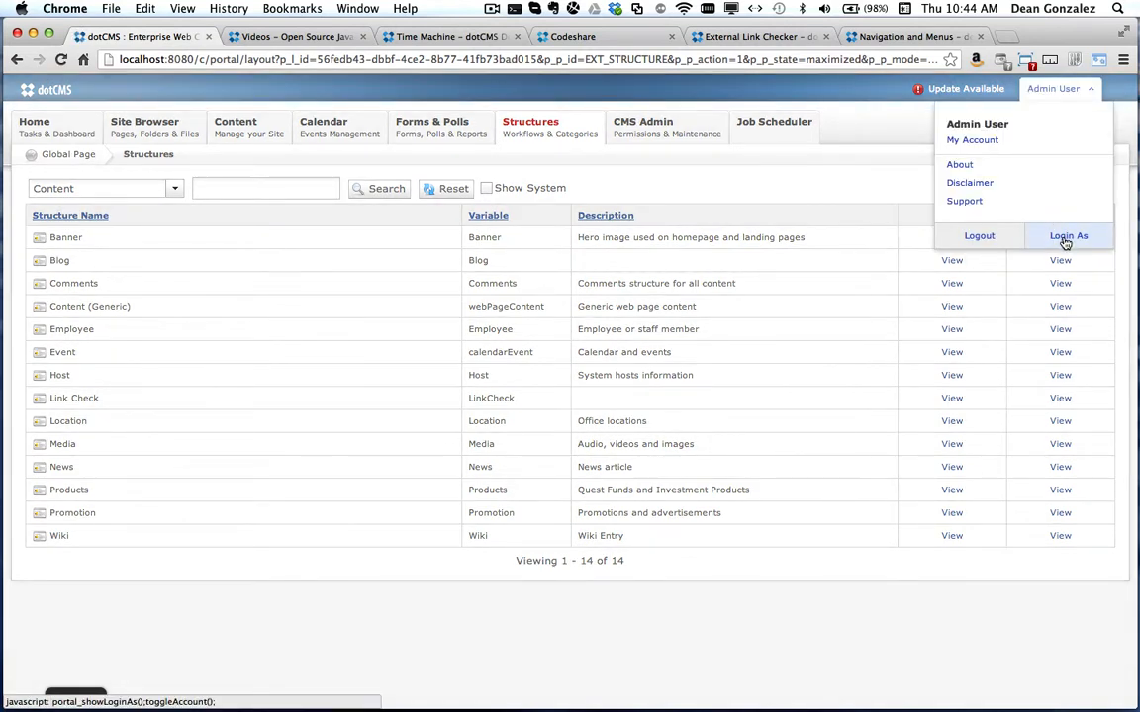
pyautogui.click(1068, 236)
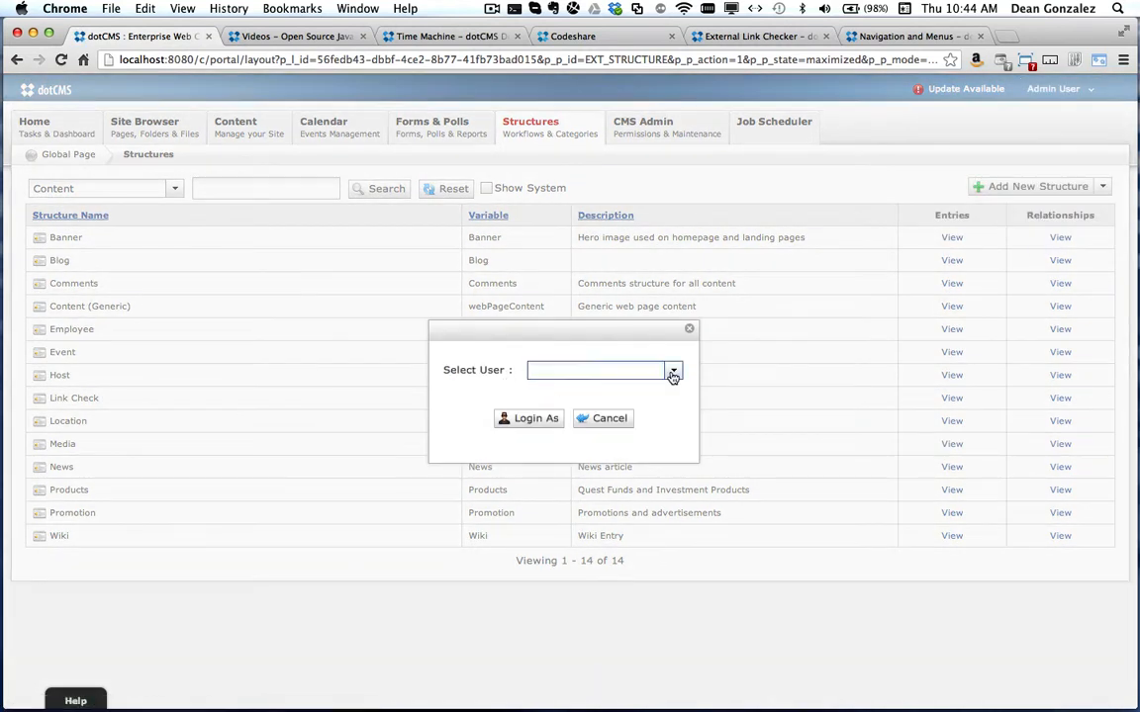
pyautogui.click(673, 370)
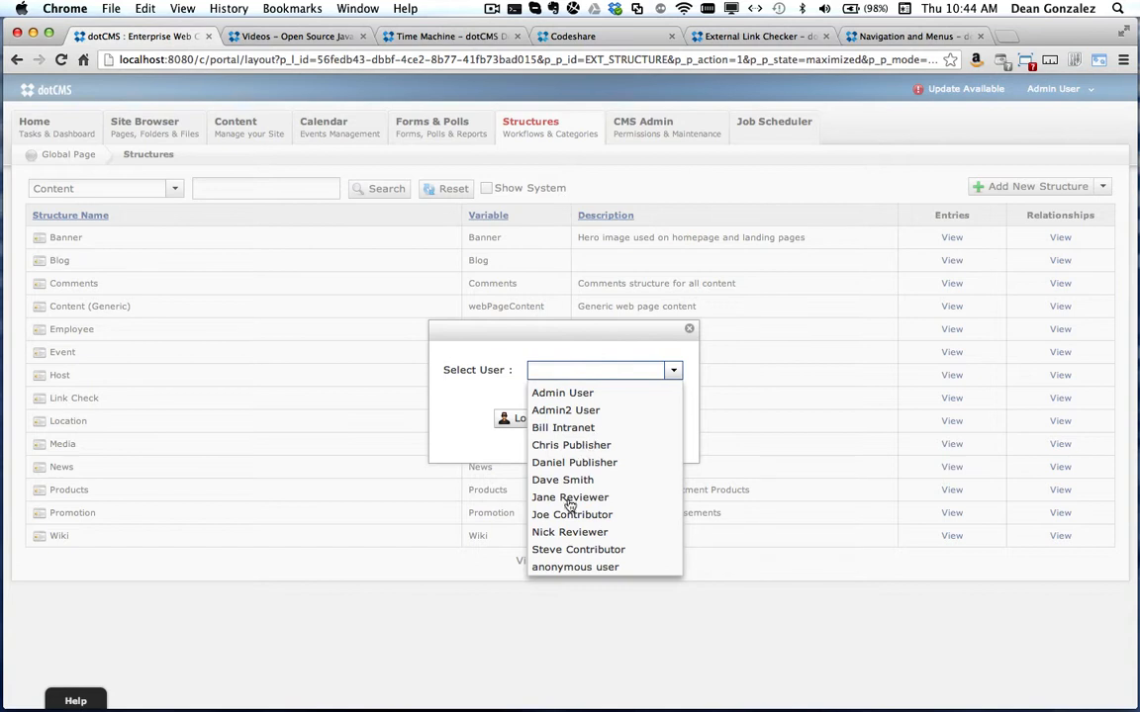
pyautogui.click(572, 514)
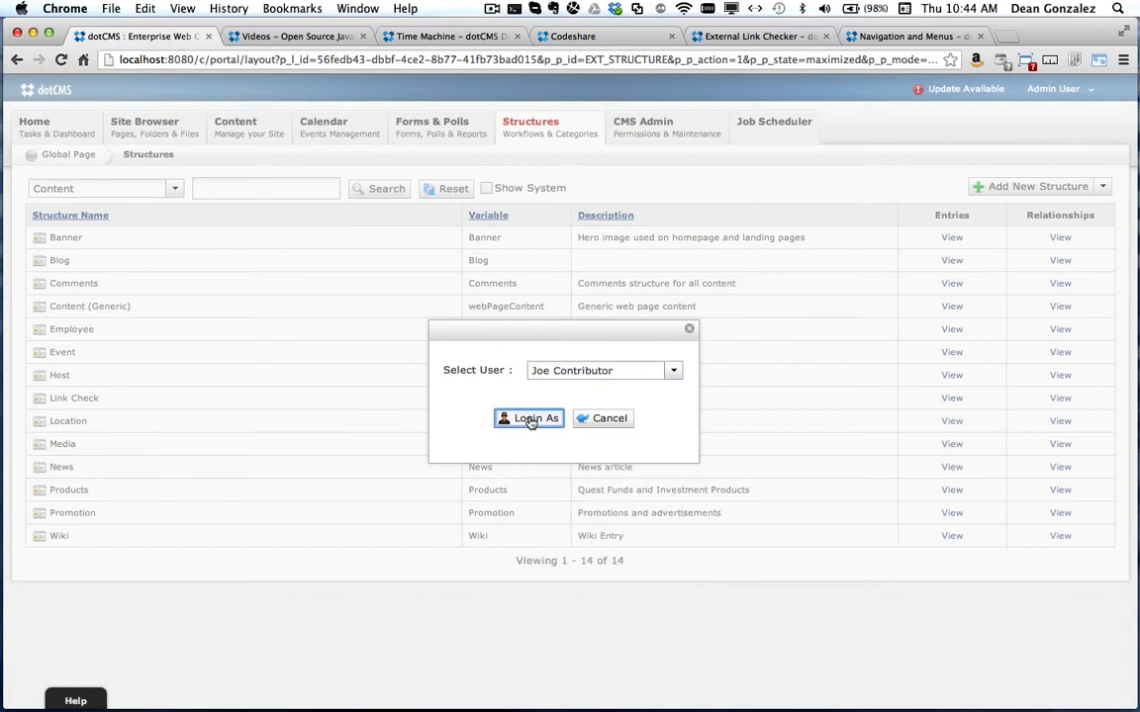
pyautogui.click(528, 417)
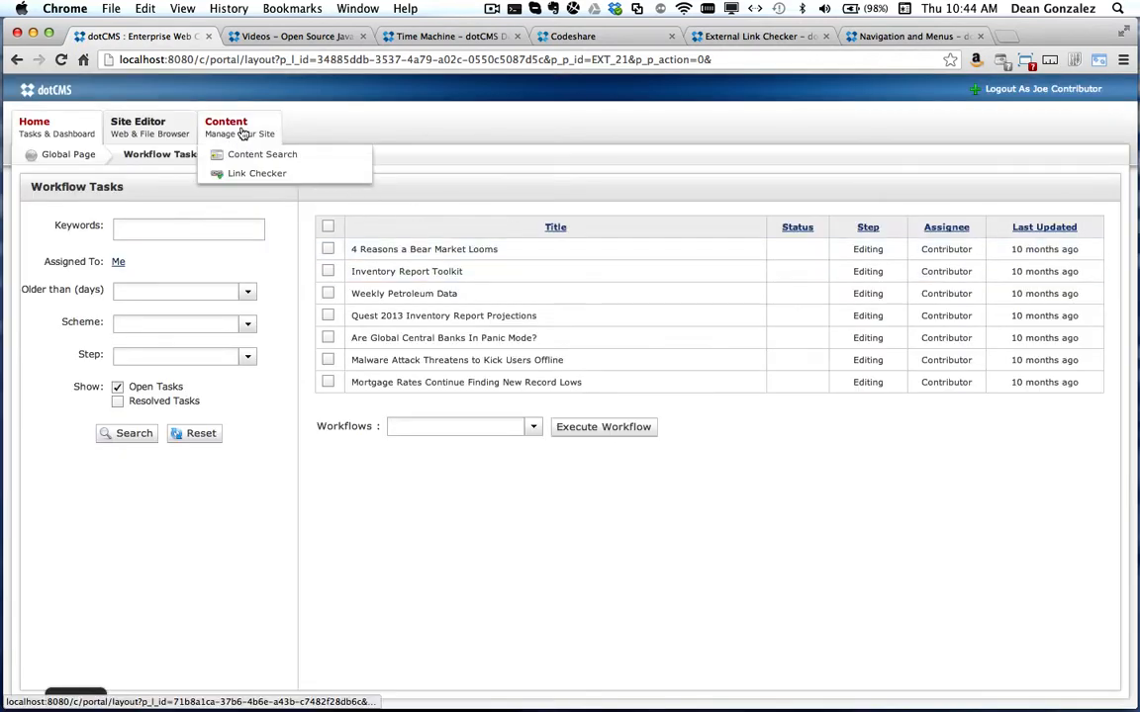
# - Create a new Link Check content item titled 'This is content with a bad link'
pyautogui.click(262, 155)
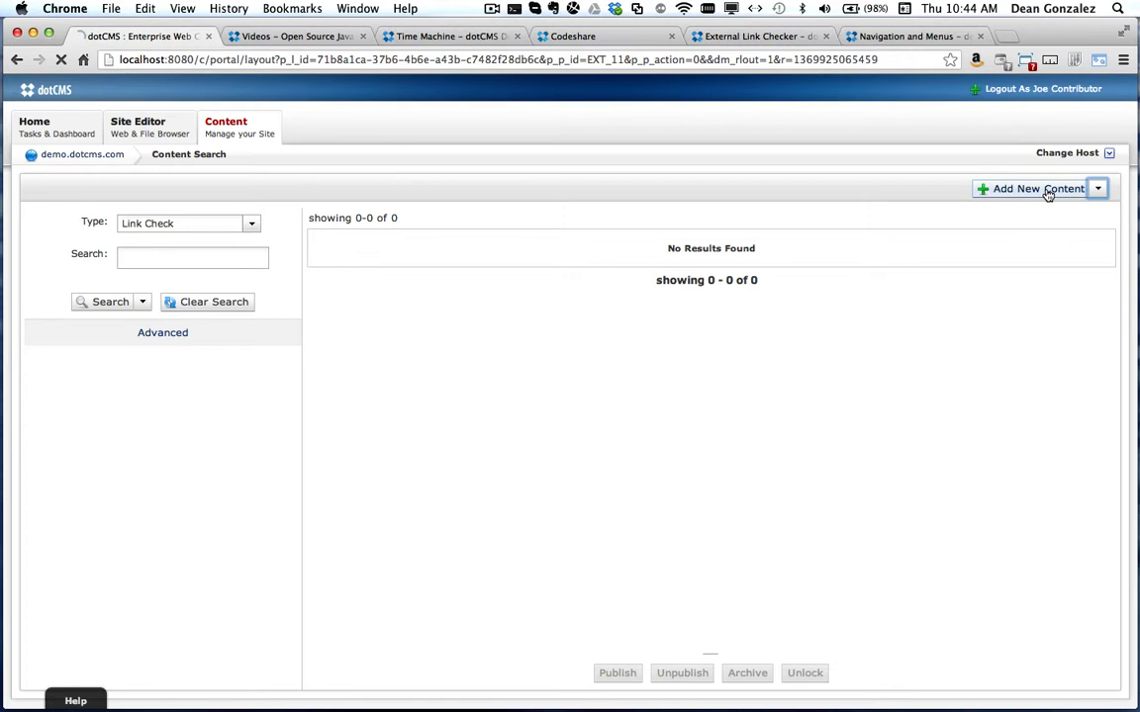
pyautogui.click(1029, 188)
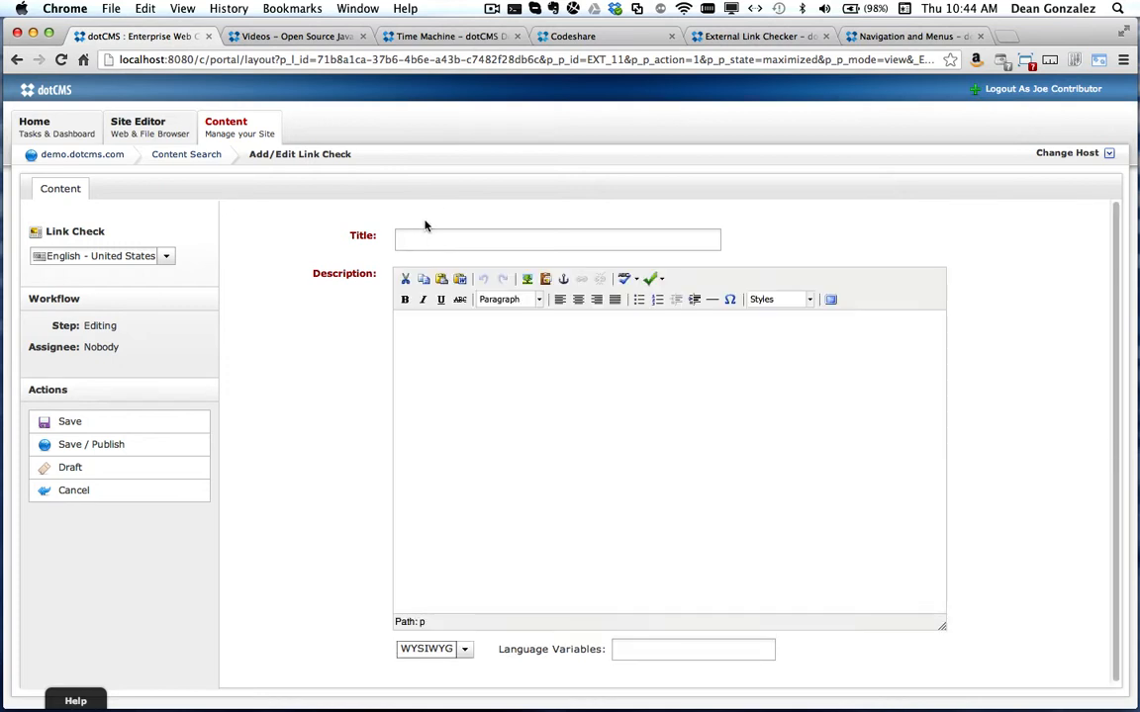
pyautogui.click(557, 240)
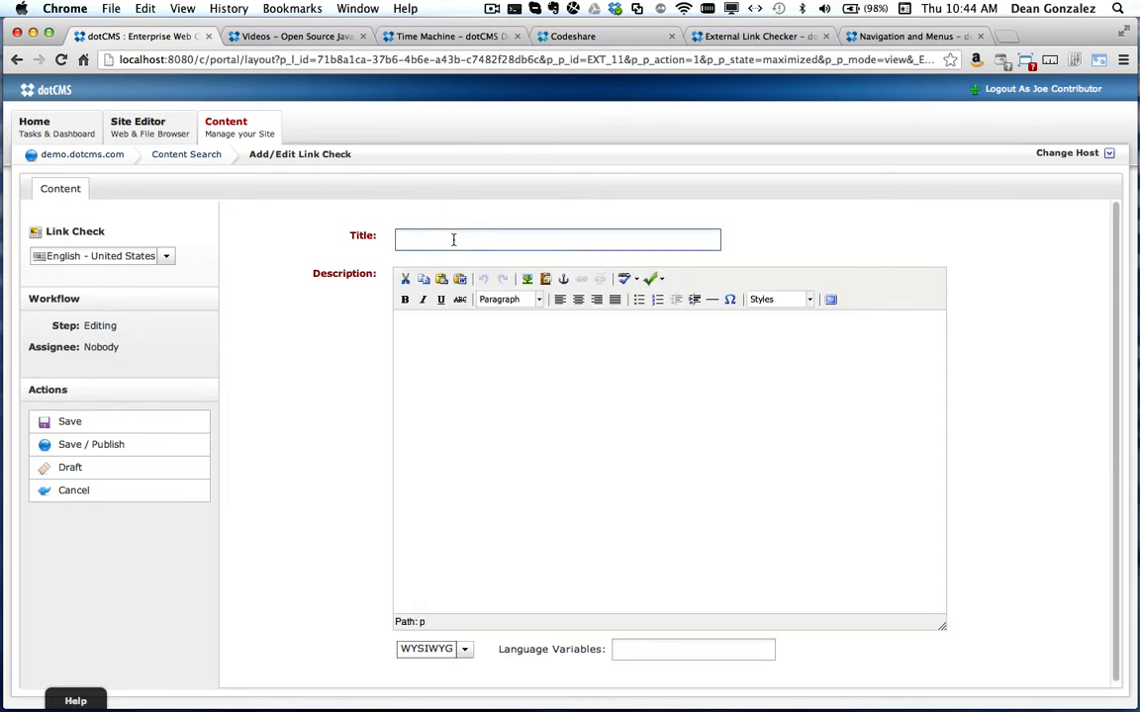
pyautogui.write('This is content with a b')
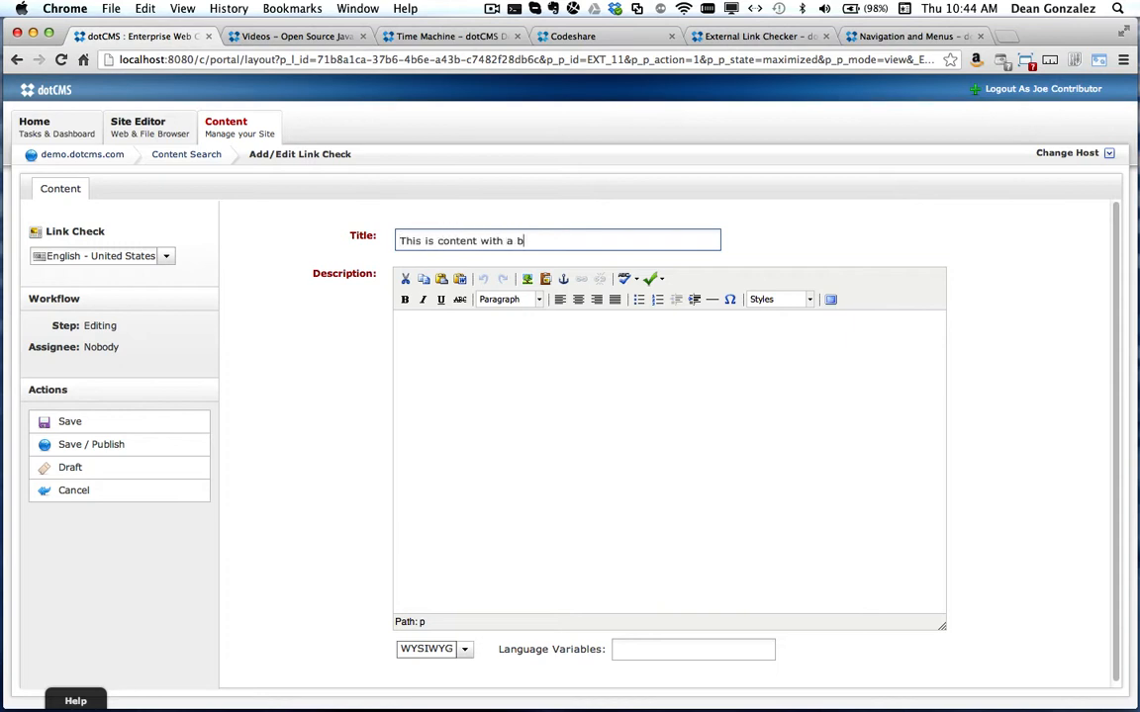
pyautogui.write('ad')
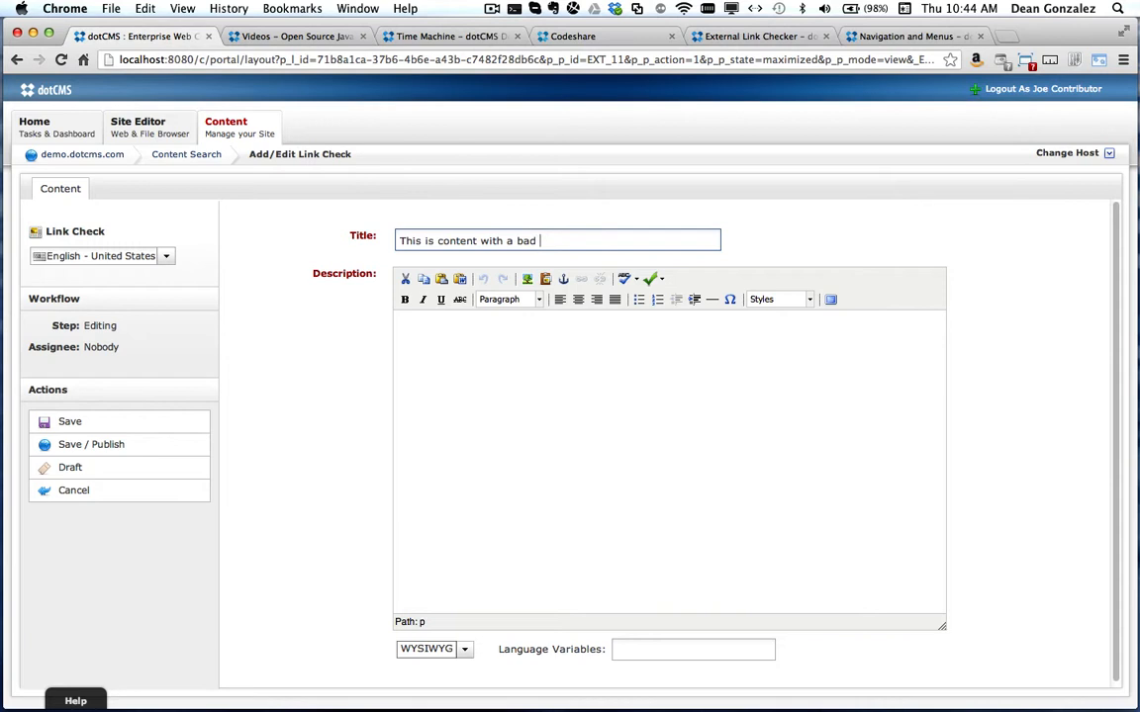
pyautogui.write('link')
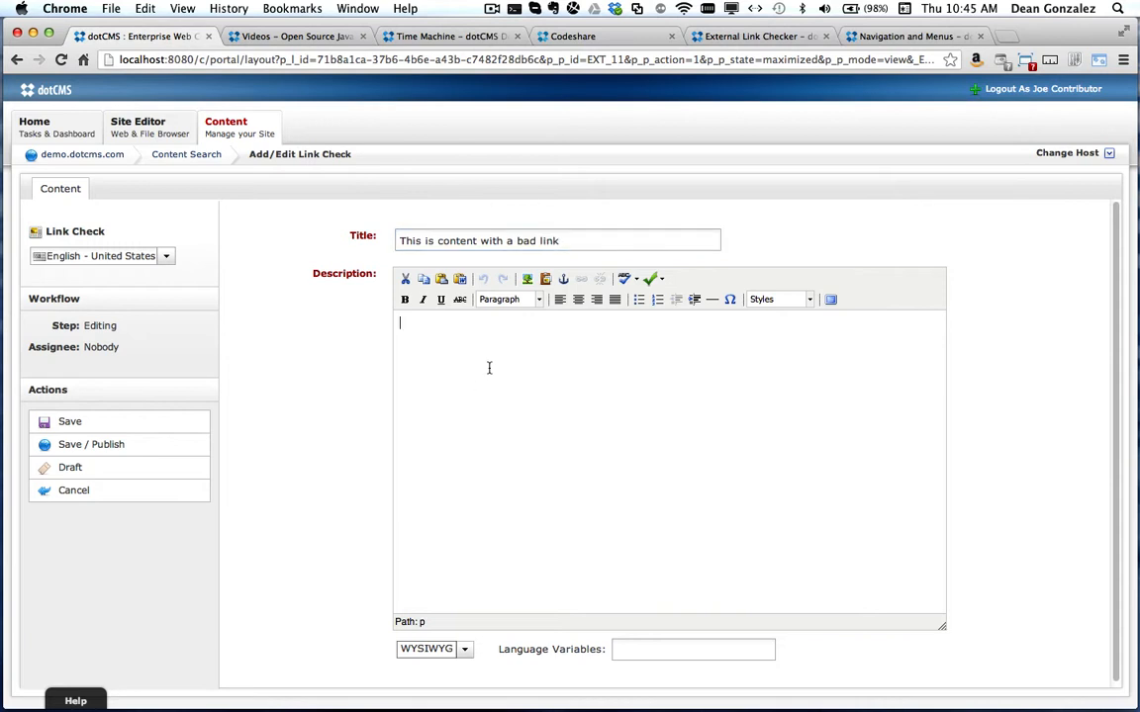
# - Enter 'bad link' as the description and select it for linking
pyautogui.write('bad link')
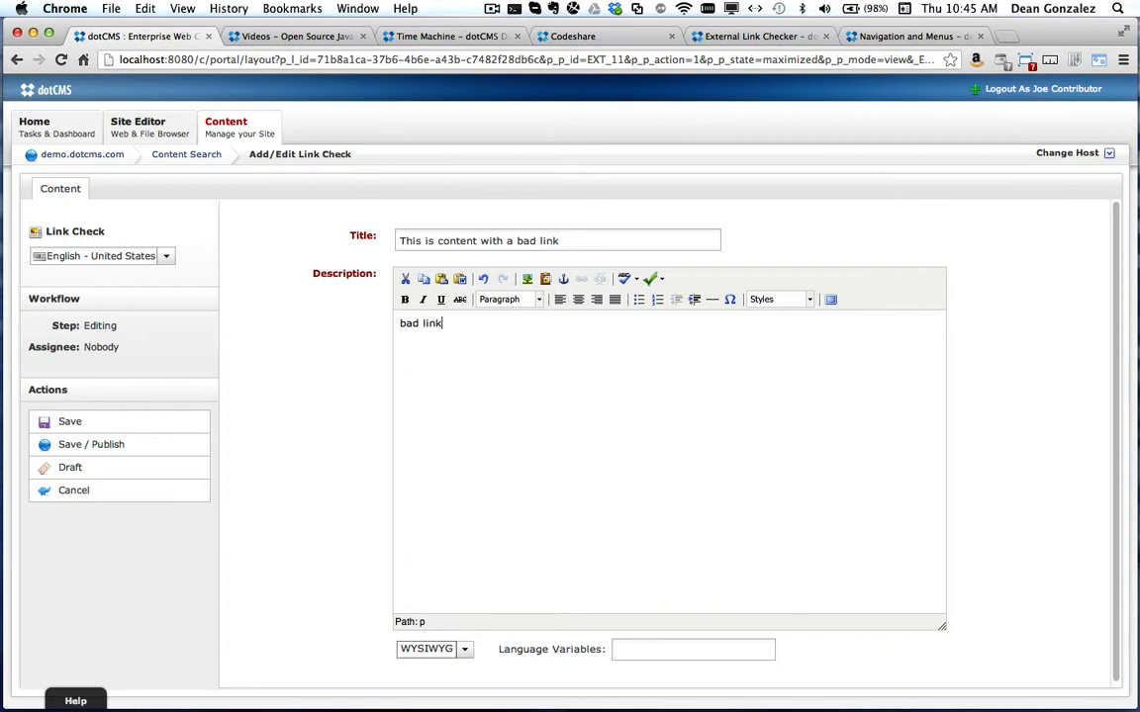
pyautogui.click(564, 278)
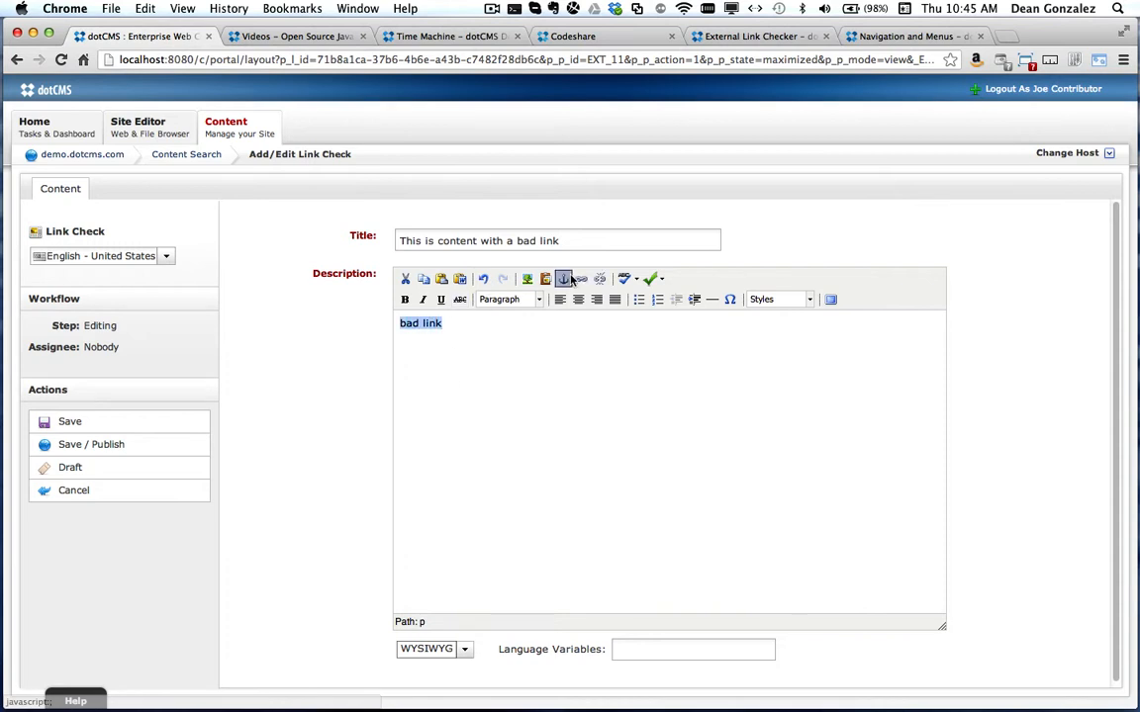
pyautogui.click(564, 279)
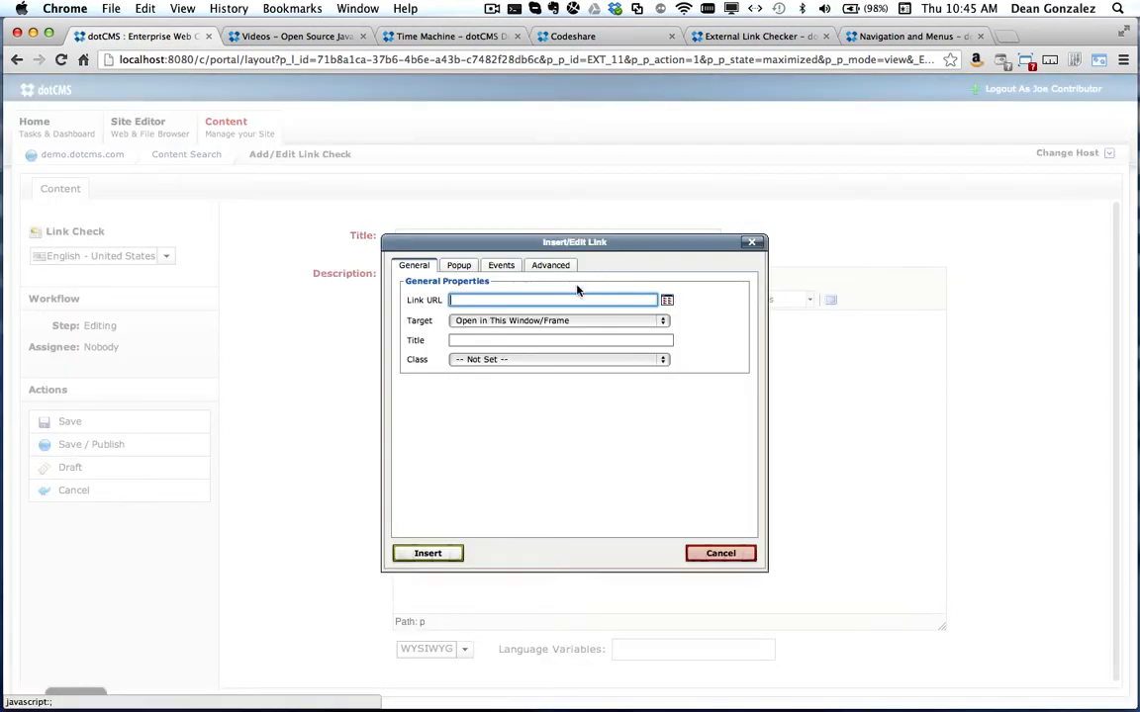
# - Link the 'bad link' description text to a bogus http URL
pyautogui.write('h')
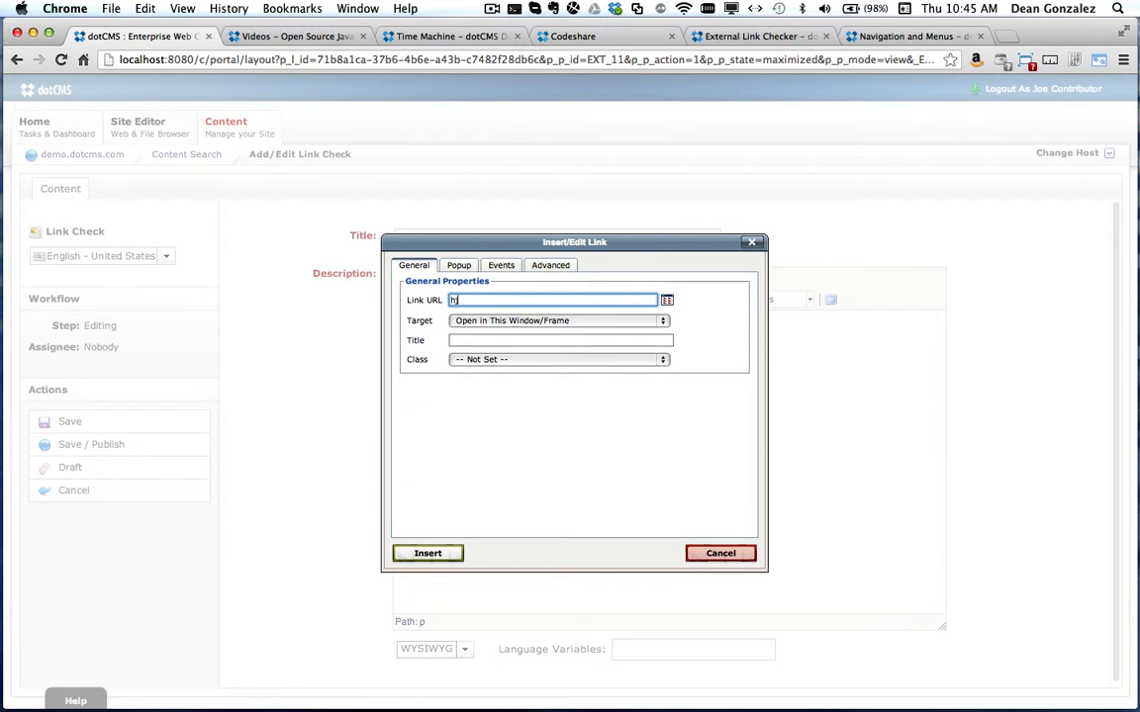
pyautogui.write('ttp://asdfasdfasdfasdf')
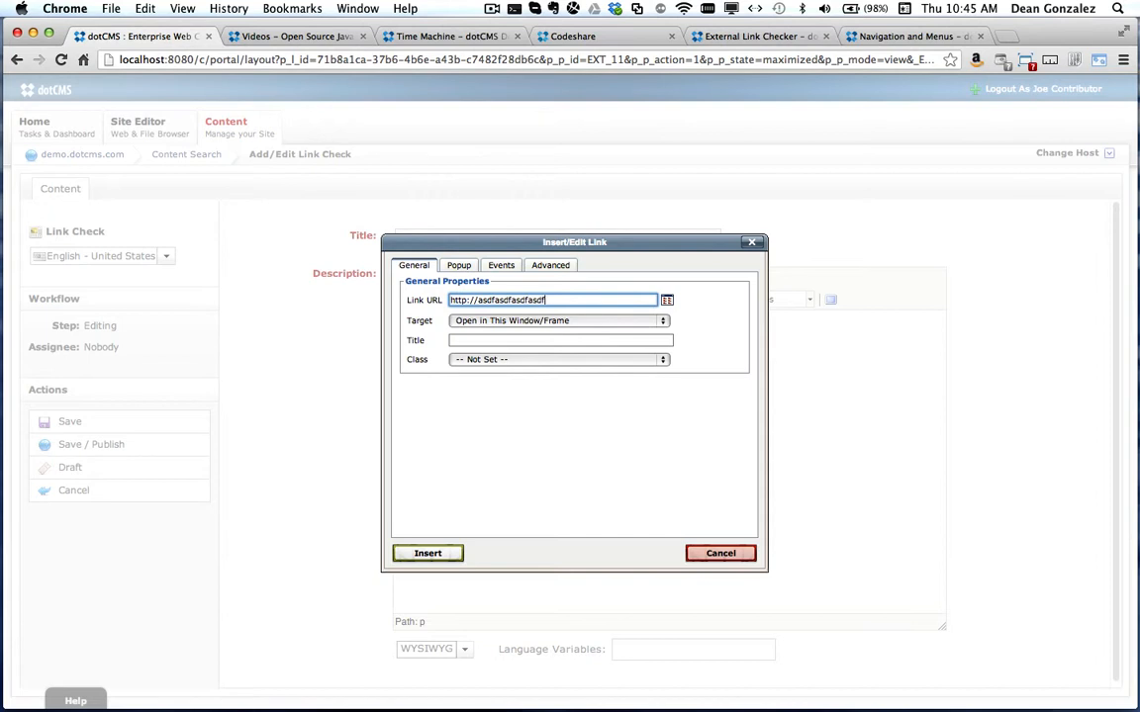
pyautogui.write('klasd;')
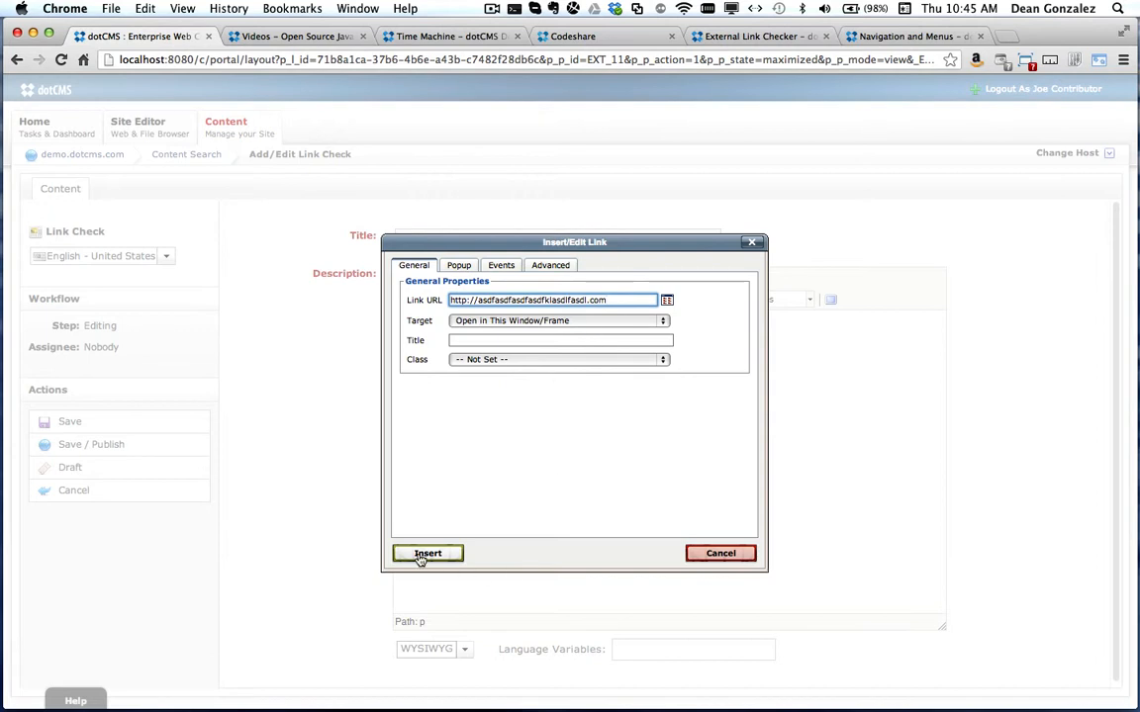
pyautogui.click(427, 553)
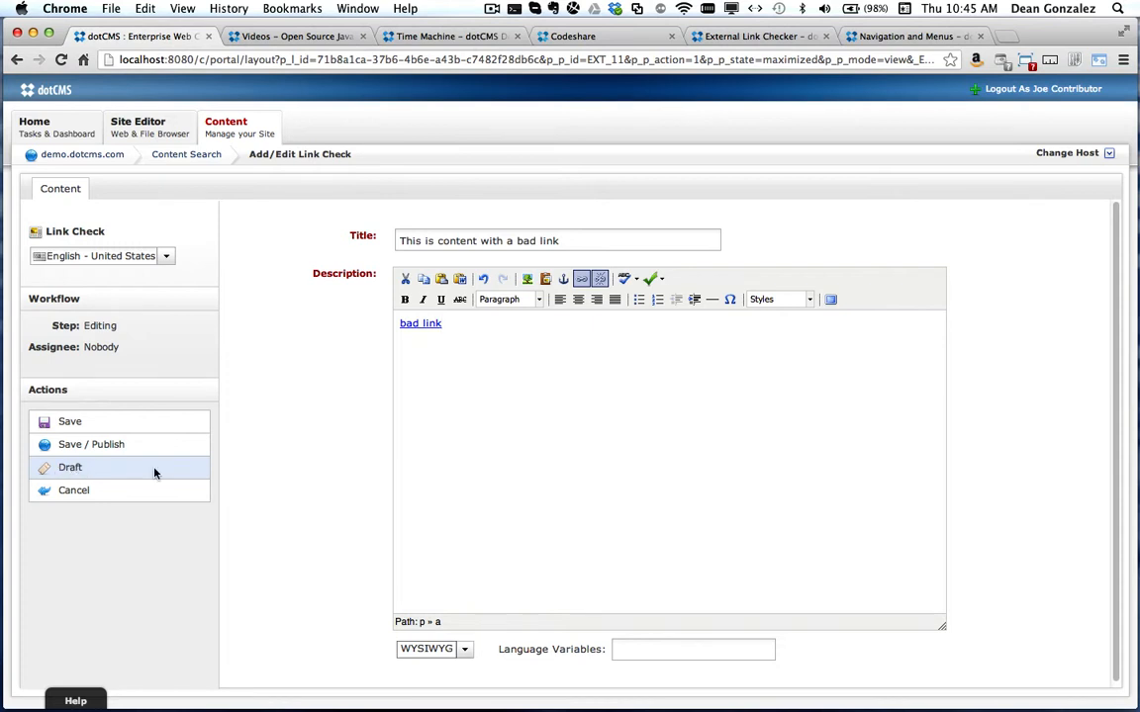
pyautogui.click(70, 467)
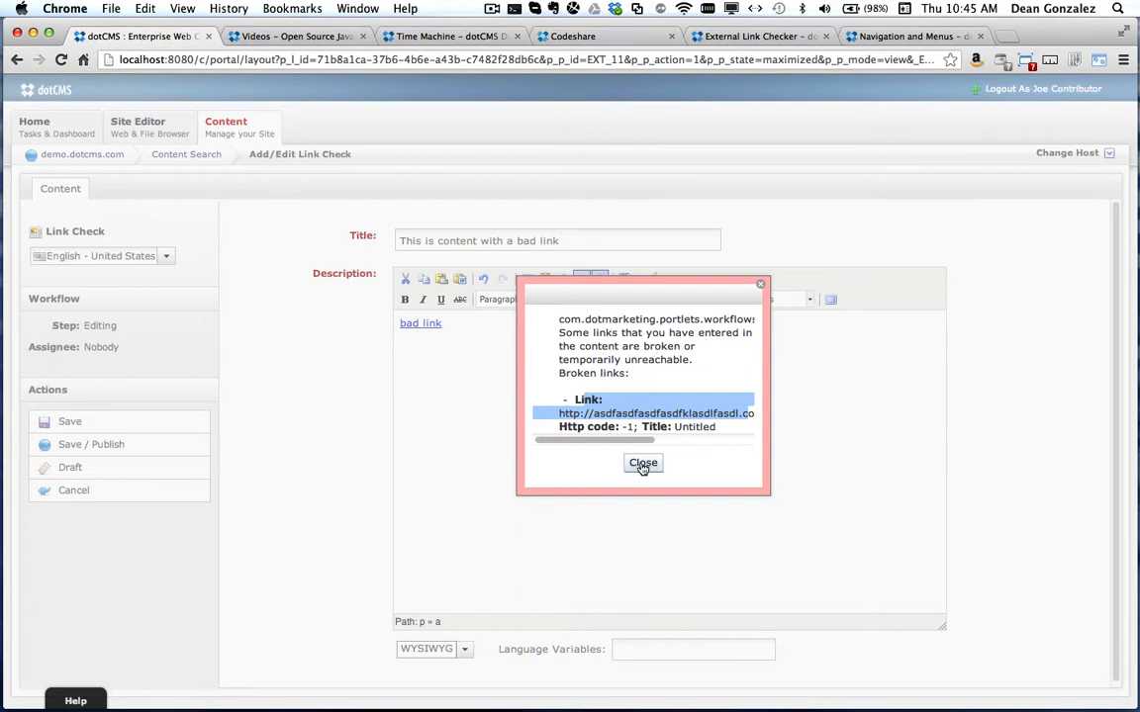
pyautogui.click(643, 463)
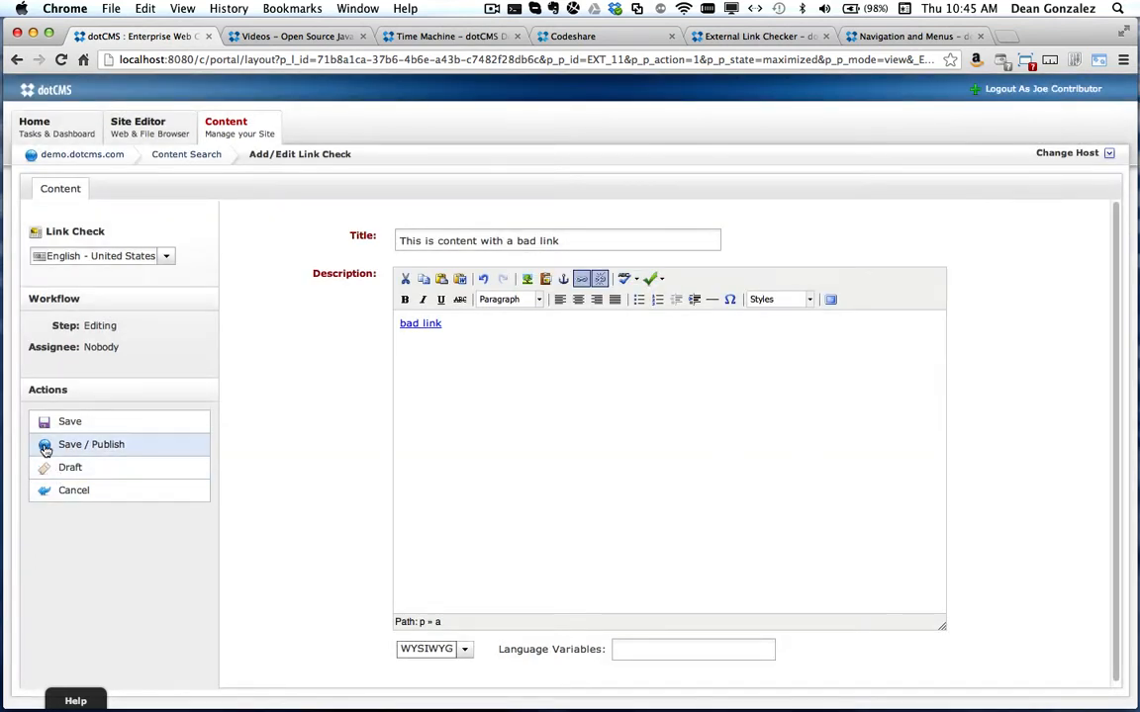
pyautogui.moveTo(73, 490)
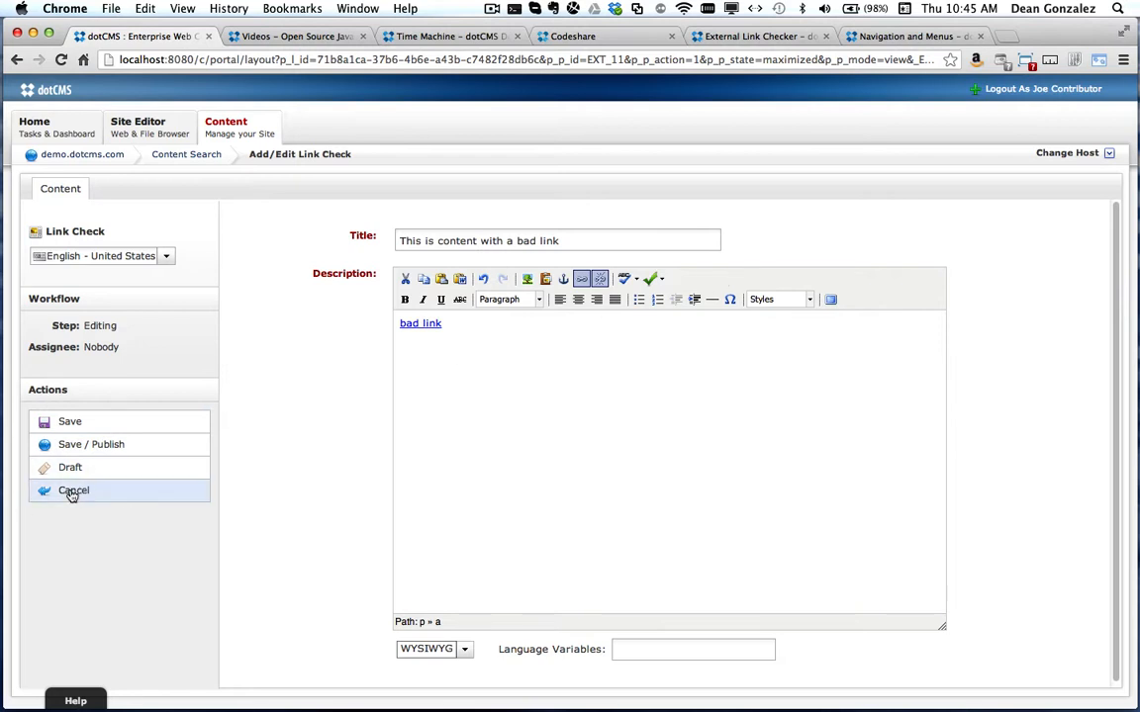